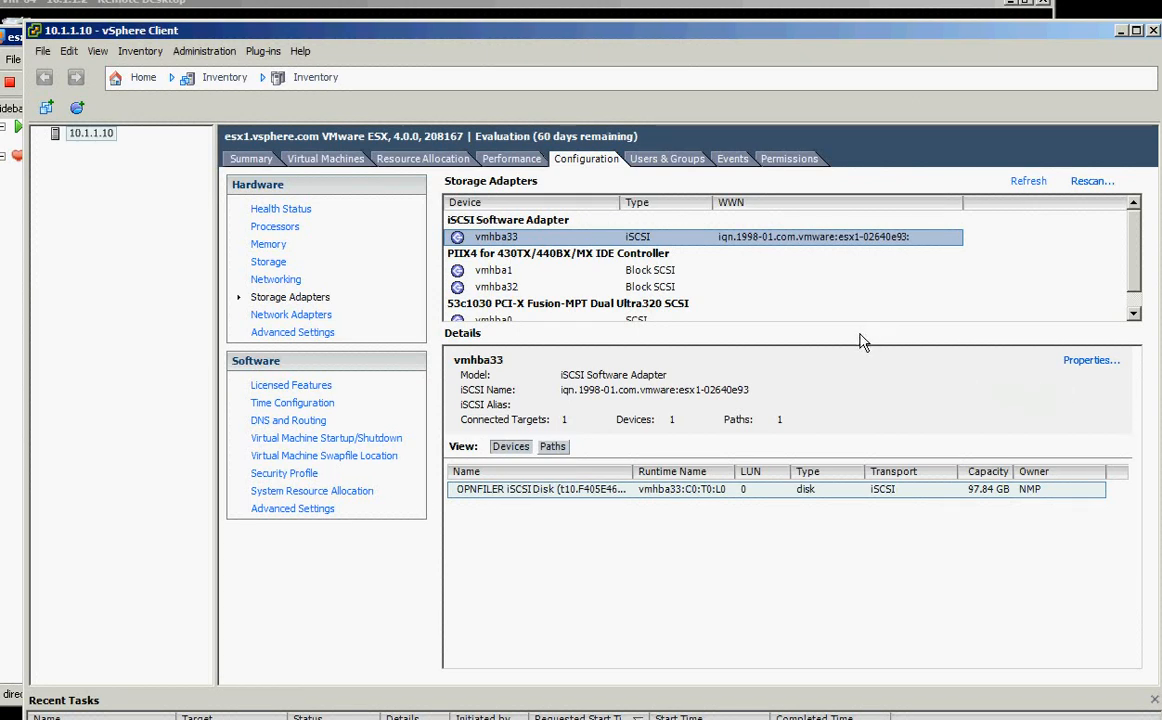
pyautogui.moveTo(580, 256)
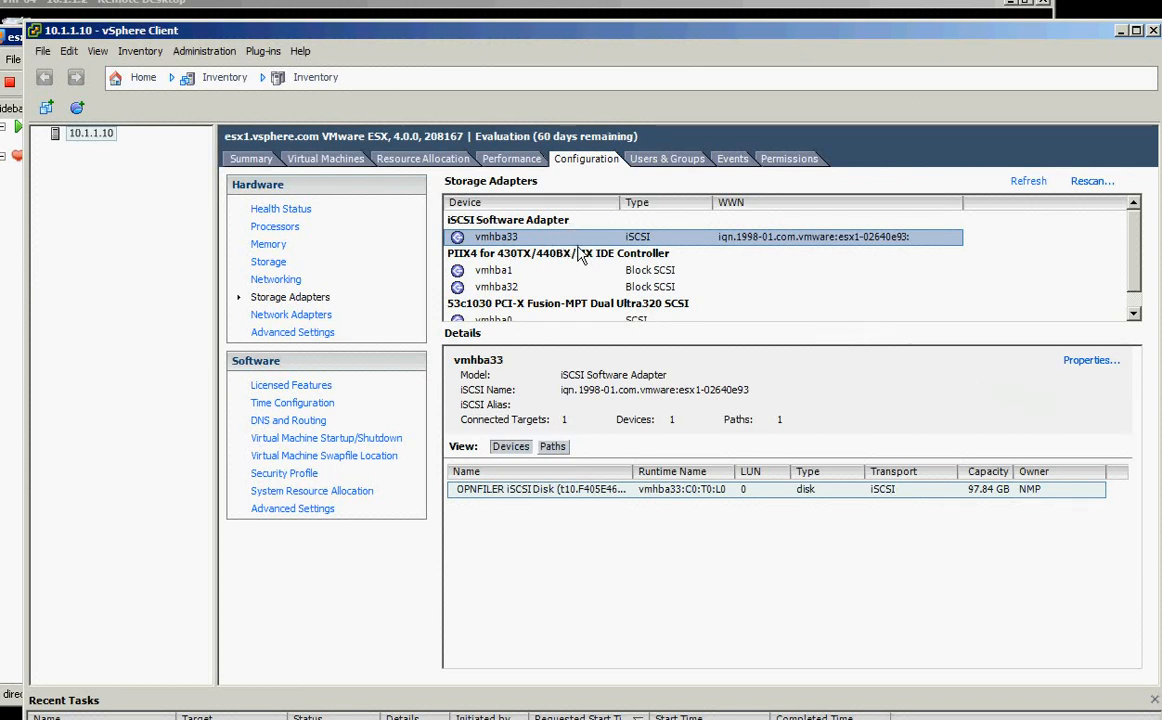
pyautogui.moveTo(556, 248)
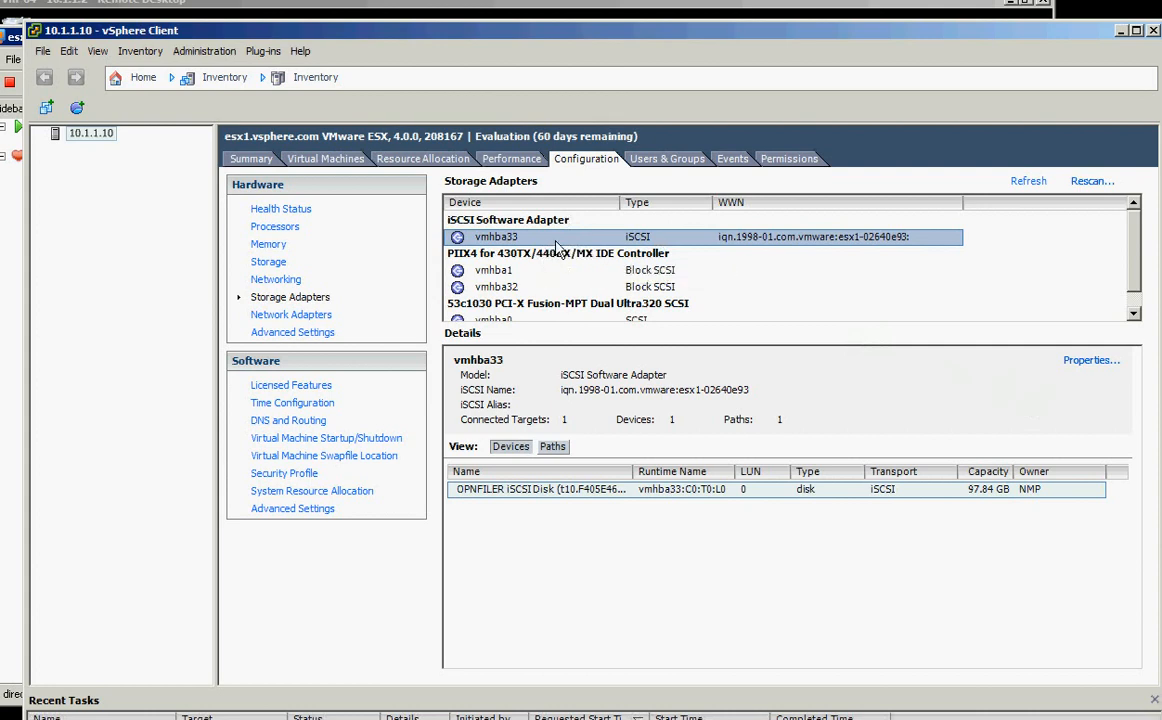
pyautogui.moveTo(990, 500)
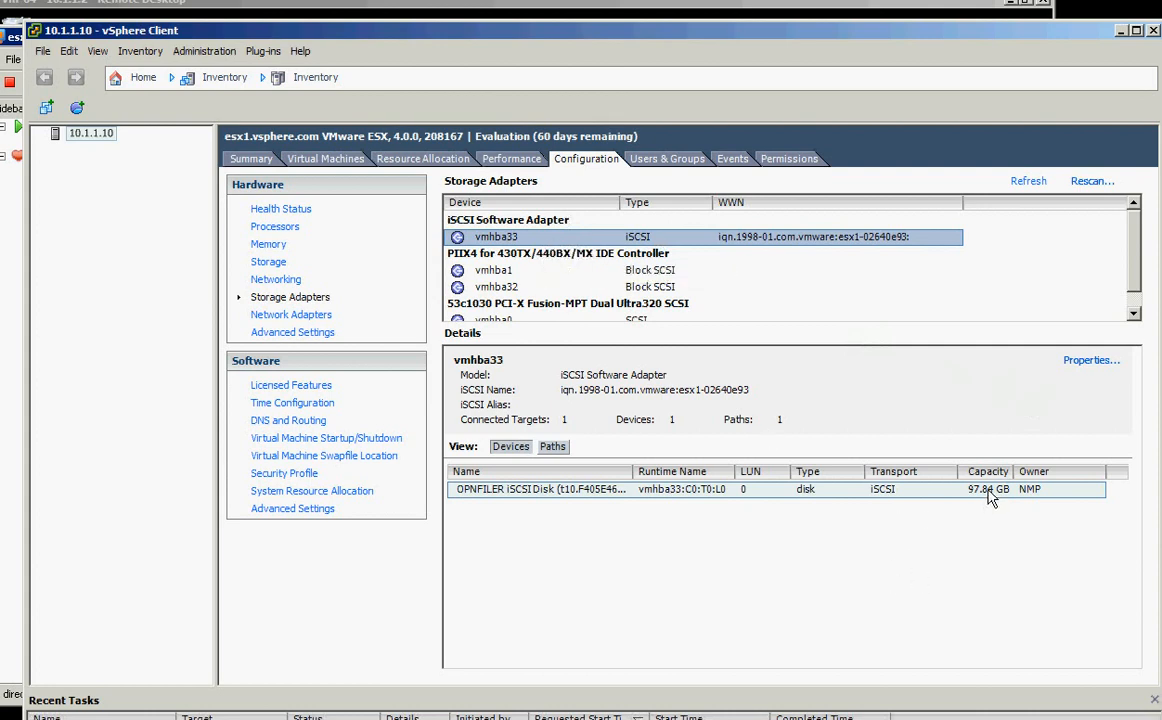
pyautogui.moveTo(820, 508)
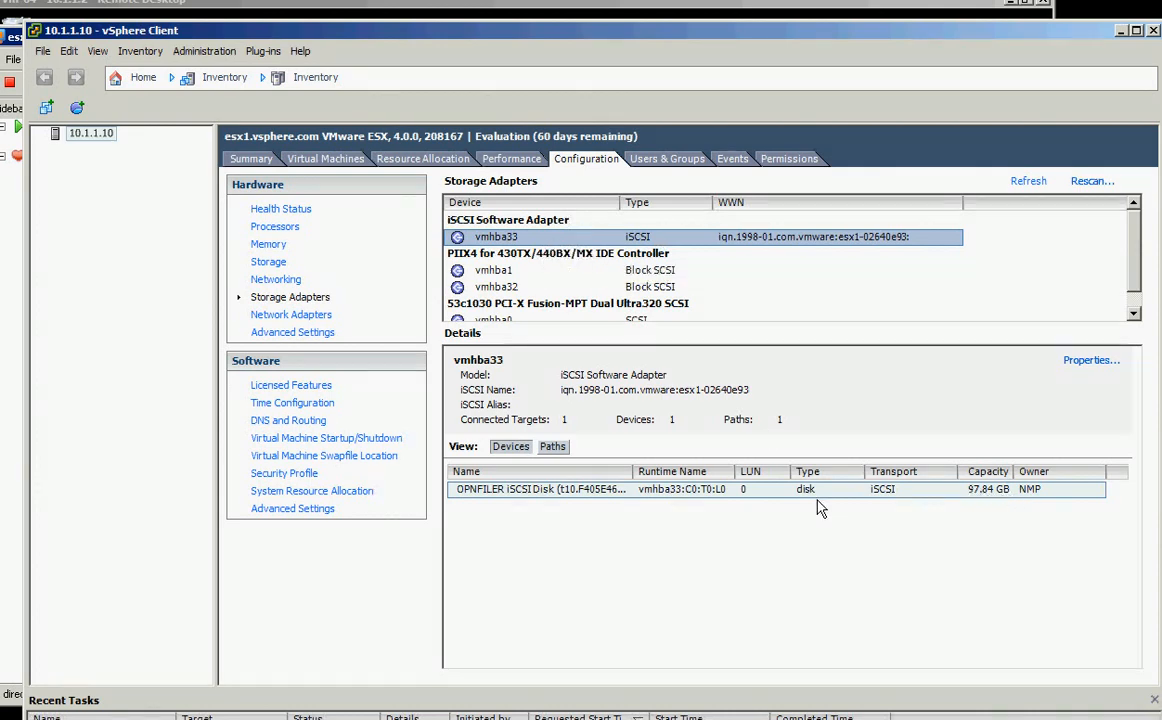
pyautogui.moveTo(268, 266)
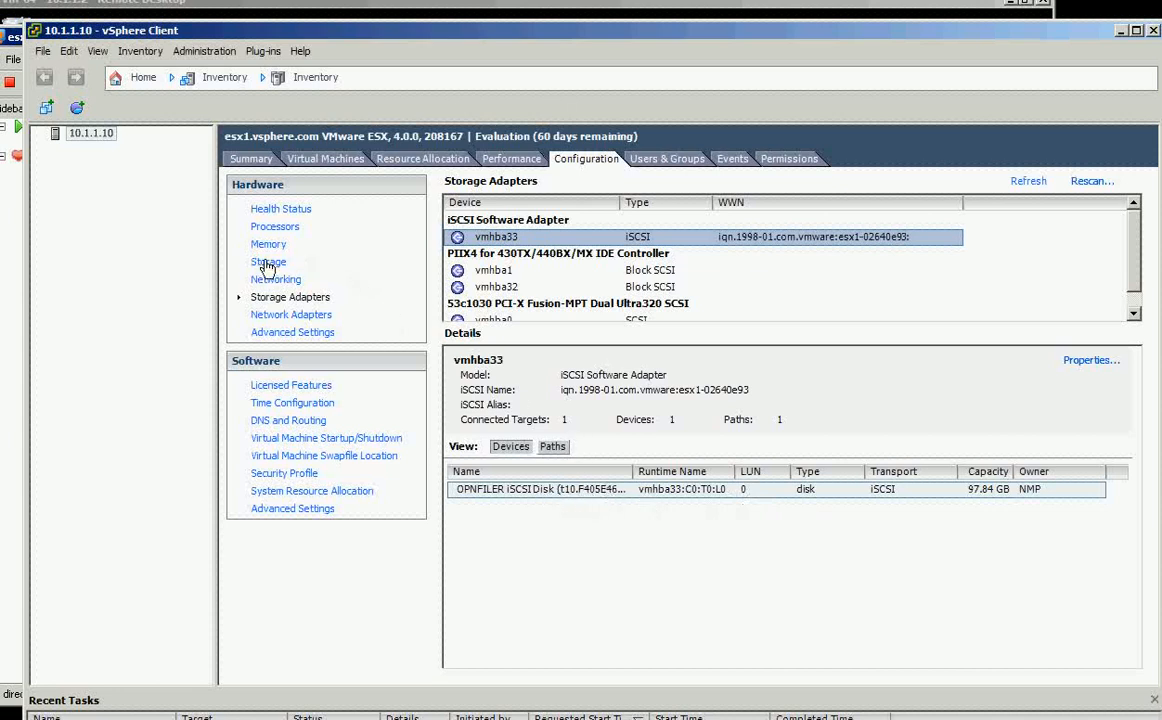
# Start the Add Storage wizard from the host's Storage configuration.
pyautogui.click(268, 260)
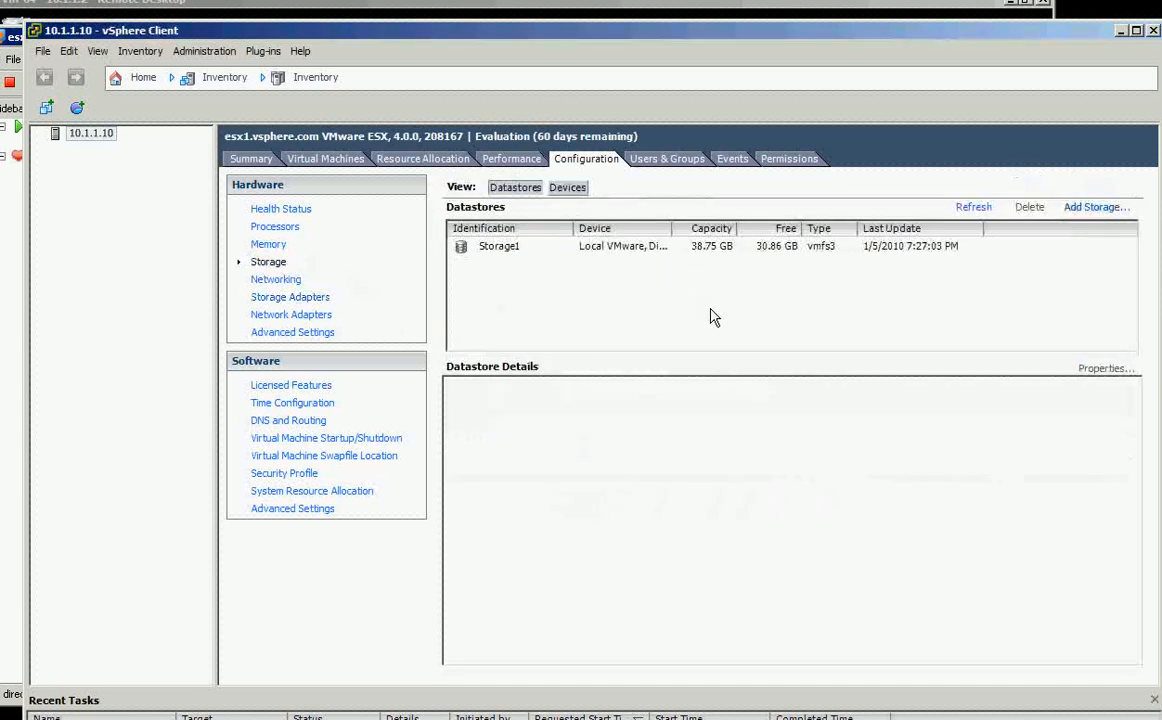
pyautogui.click(1100, 206)
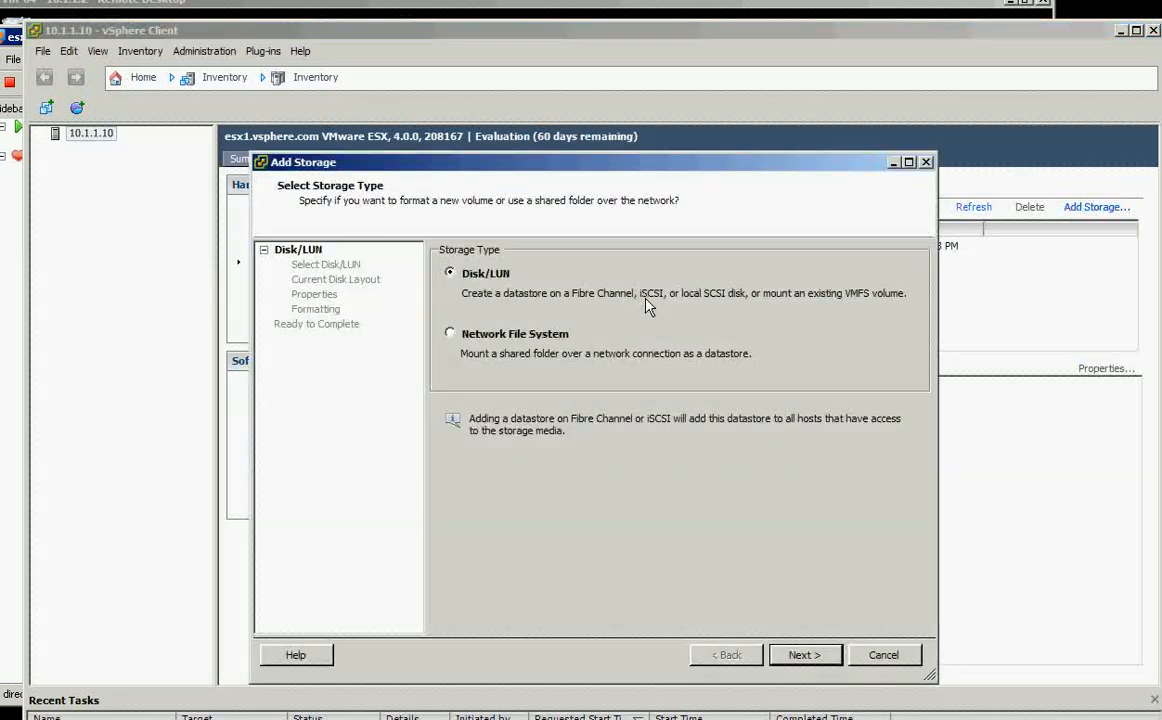
# Choose a Disk/LUN datastore on the OPENFILER iSCSI disk, accepting a new partition on the blank disk.
pyautogui.click(806, 654)
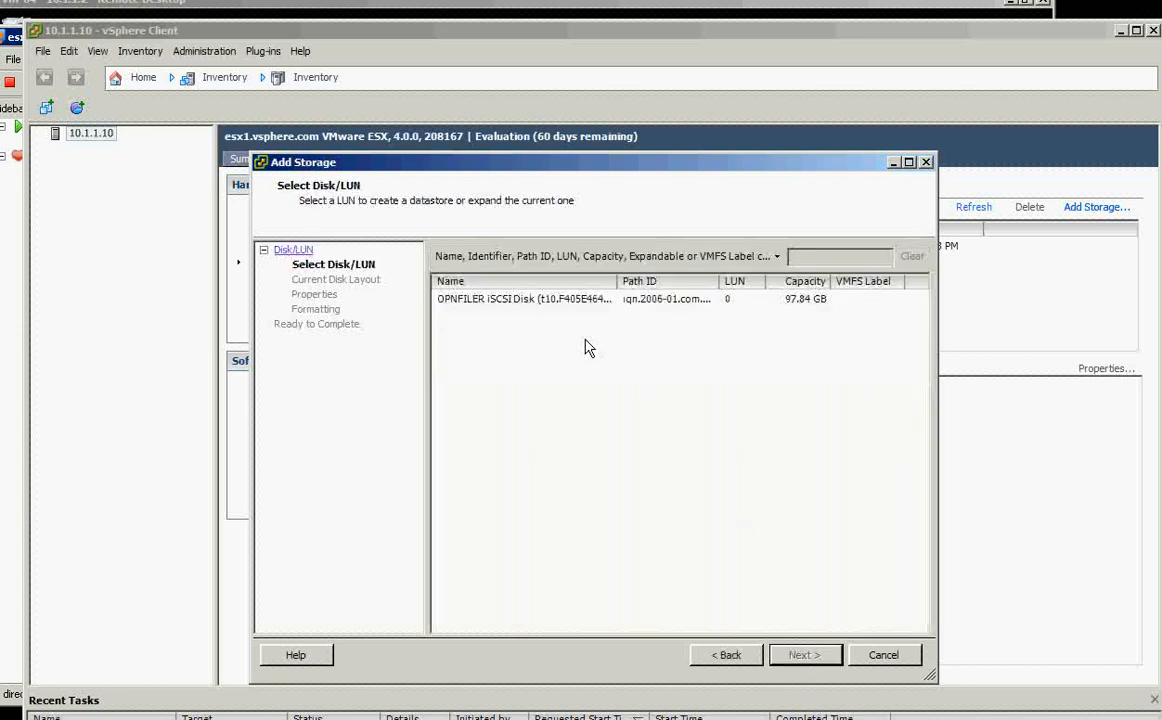
pyautogui.click(524, 300)
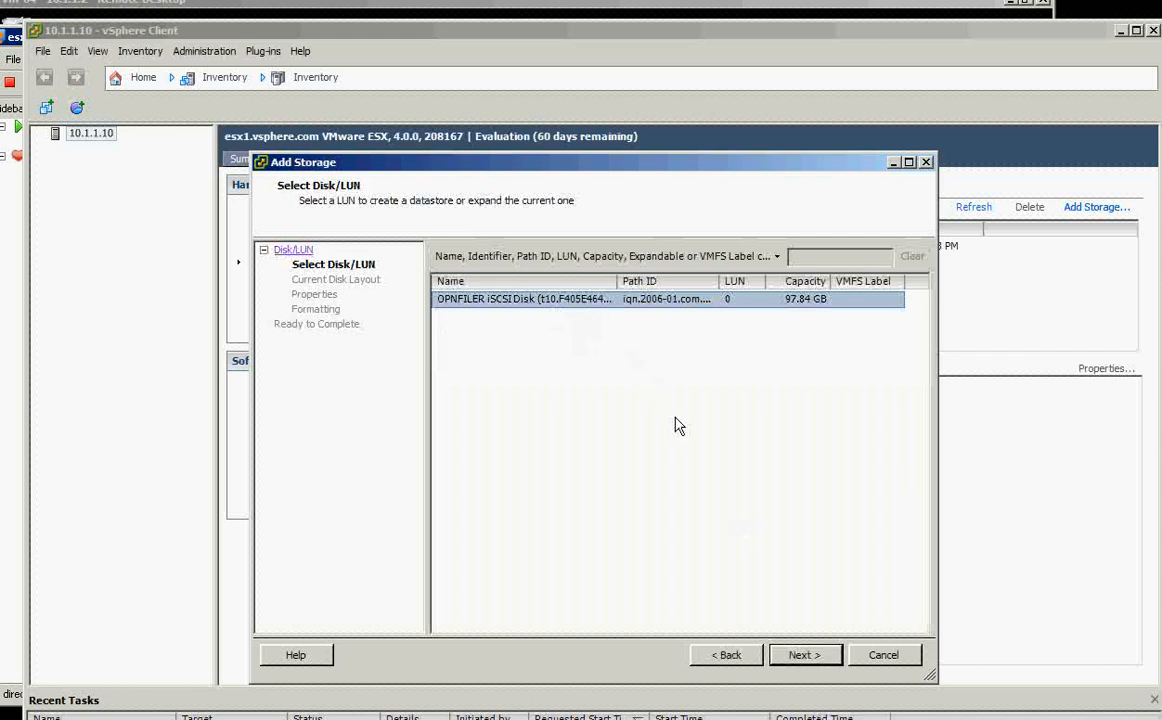
pyautogui.moveTo(628, 298)
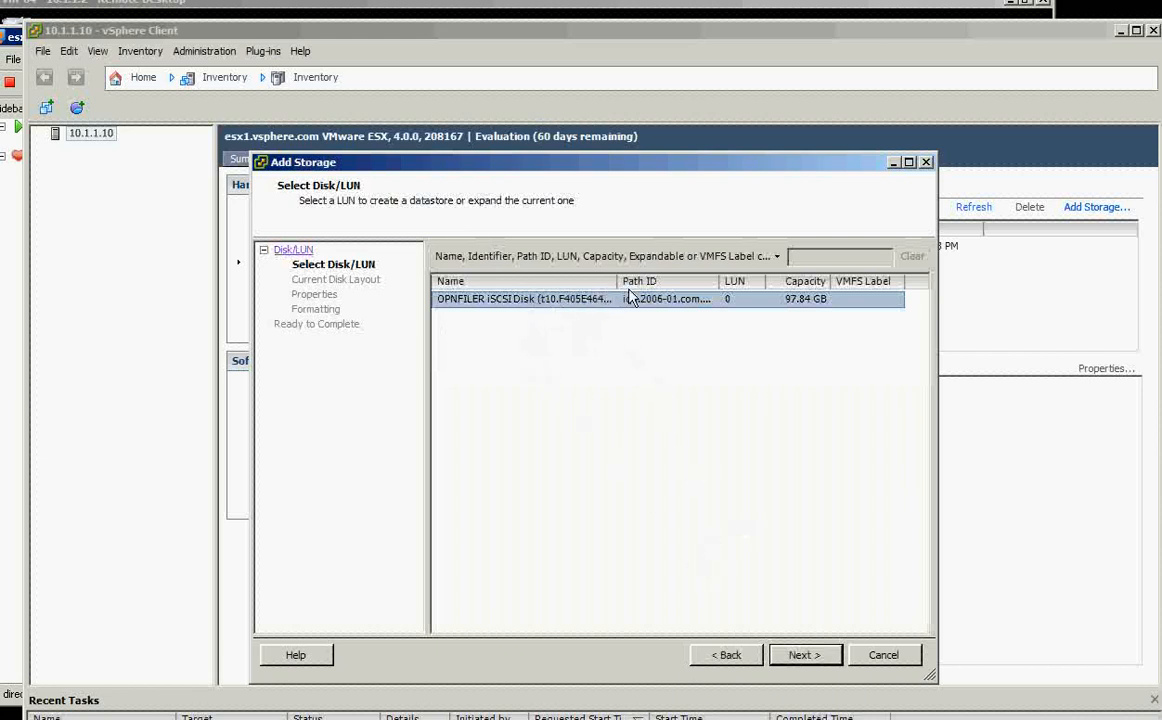
pyautogui.click(804, 656)
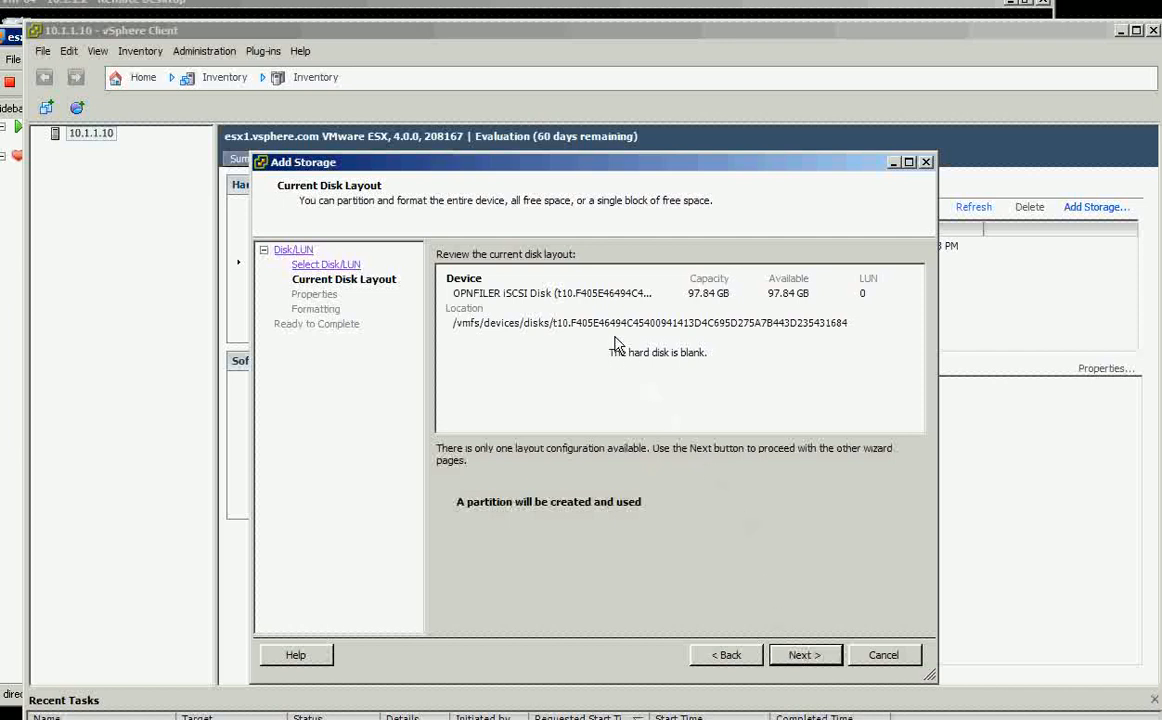
pyautogui.moveTo(736, 532)
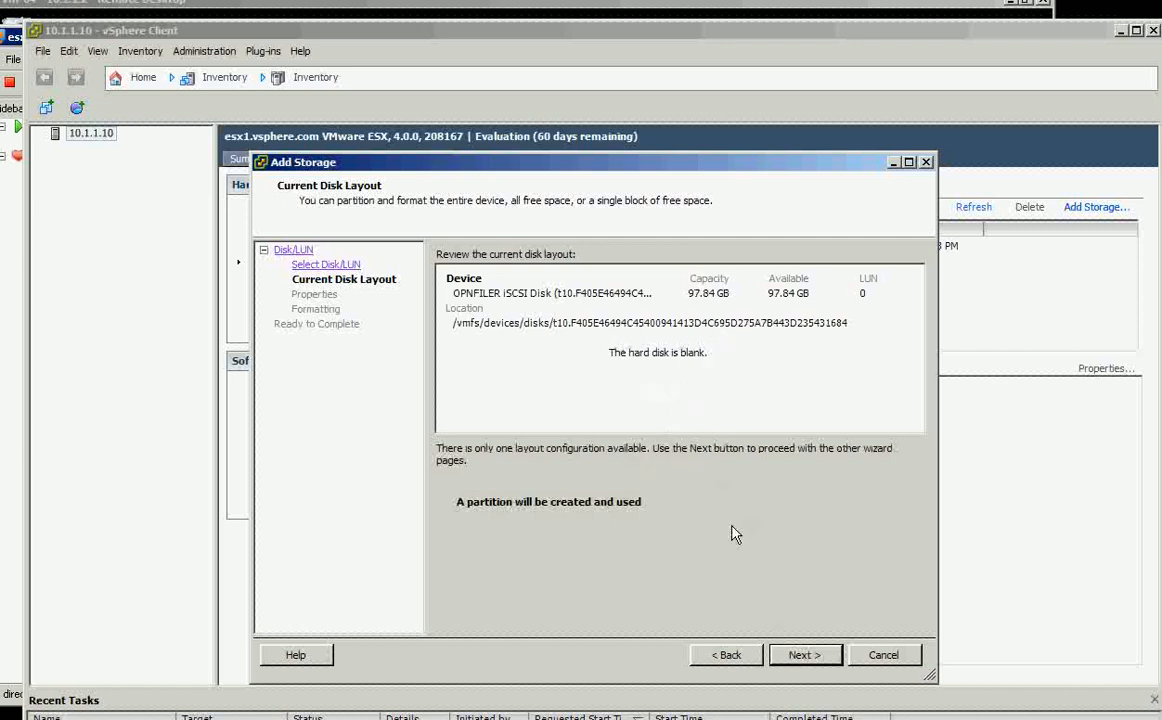
pyautogui.click(804, 654)
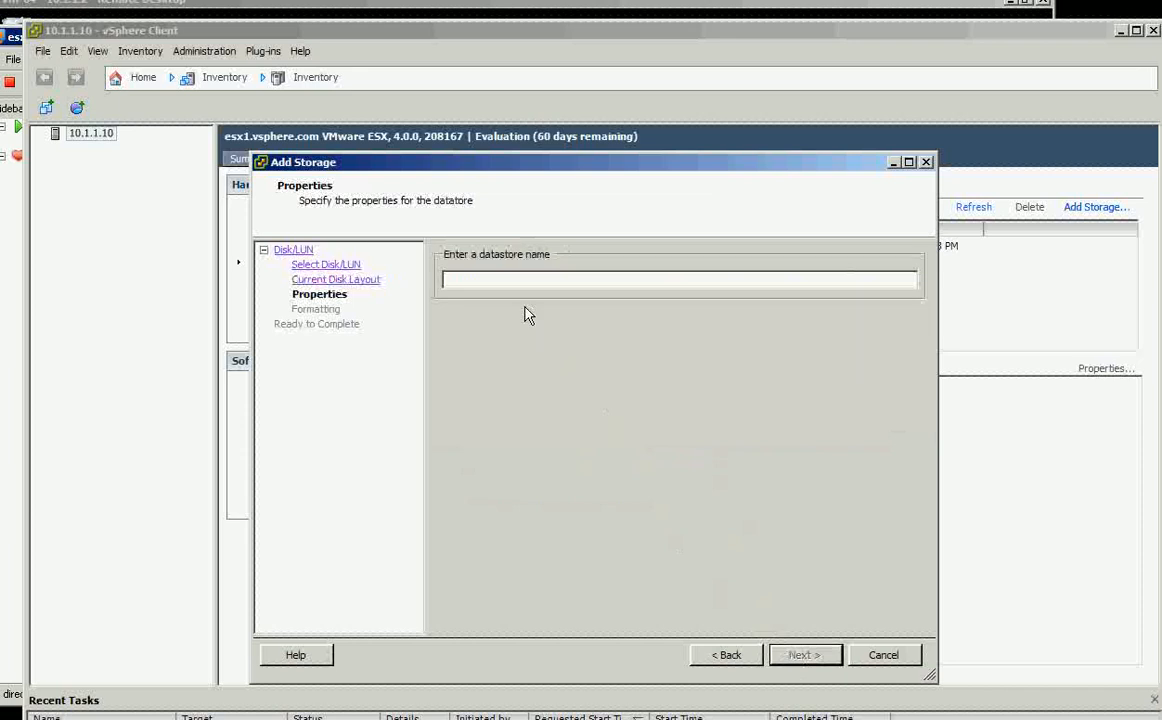
# Name the new datastore share1, correcting a mistyped start.
pyautogui.write('op')
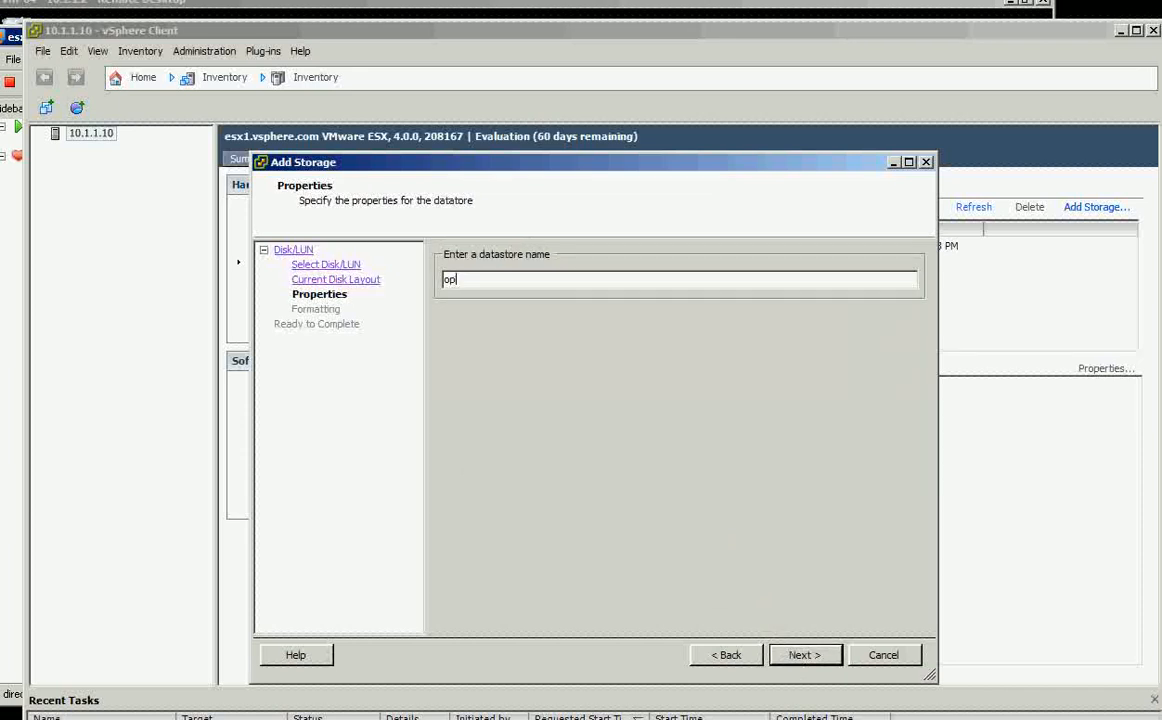
pyautogui.press('Backspace')
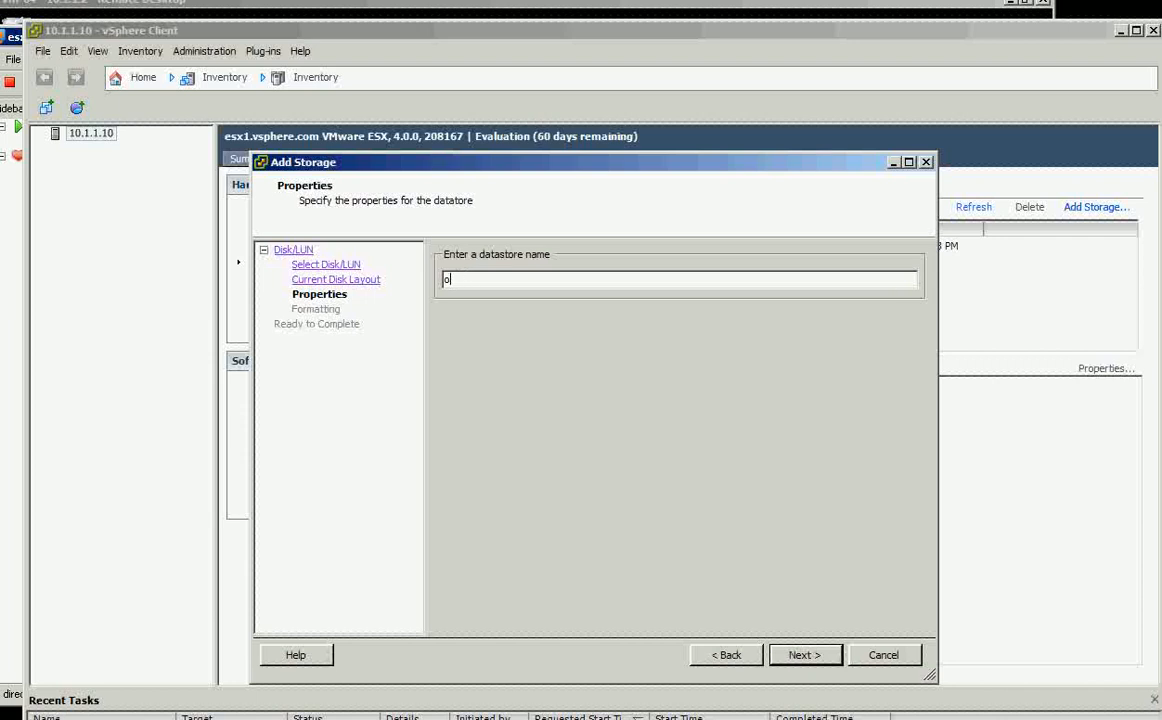
pyautogui.write('share1')
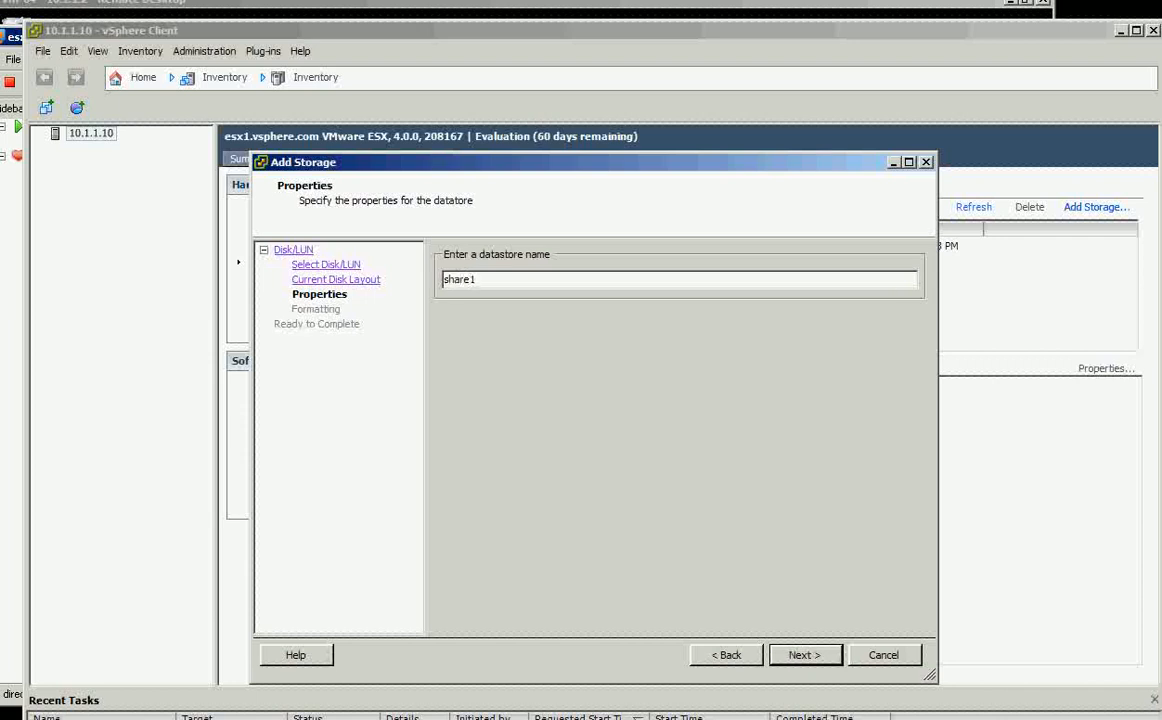
# Give share1 a 60 GB partition instead of the disk's full capacity and reach Ready to Complete.
pyautogui.click(806, 654)
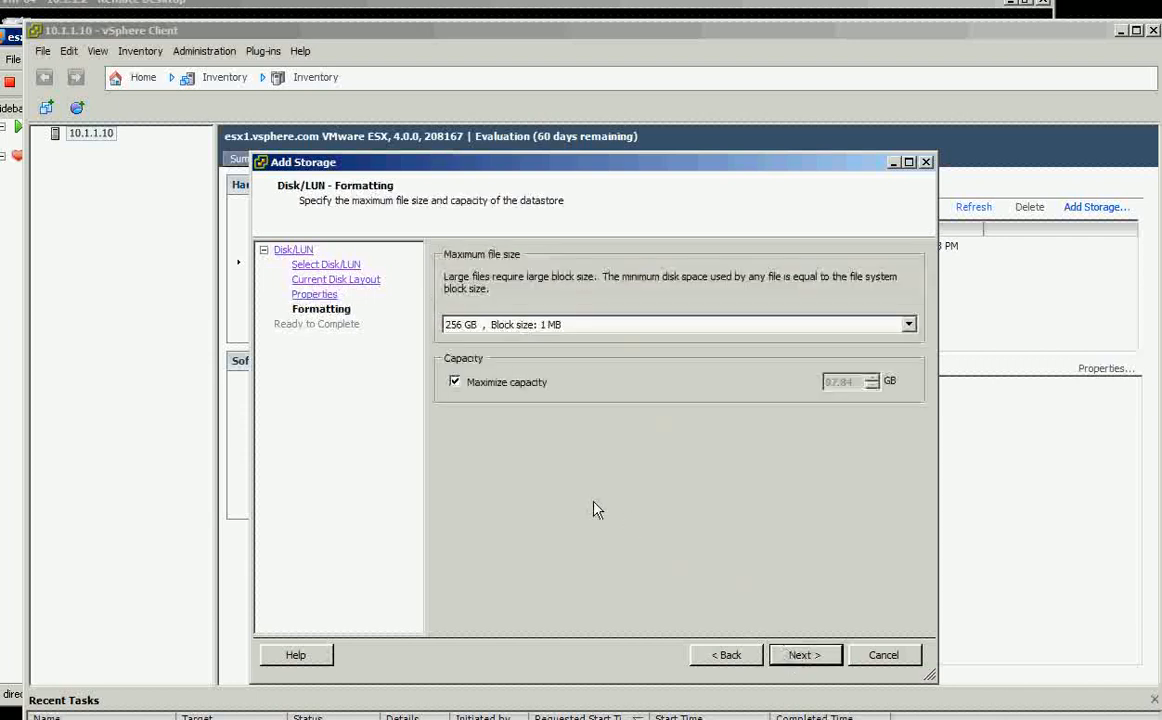
pyautogui.moveTo(584, 504)
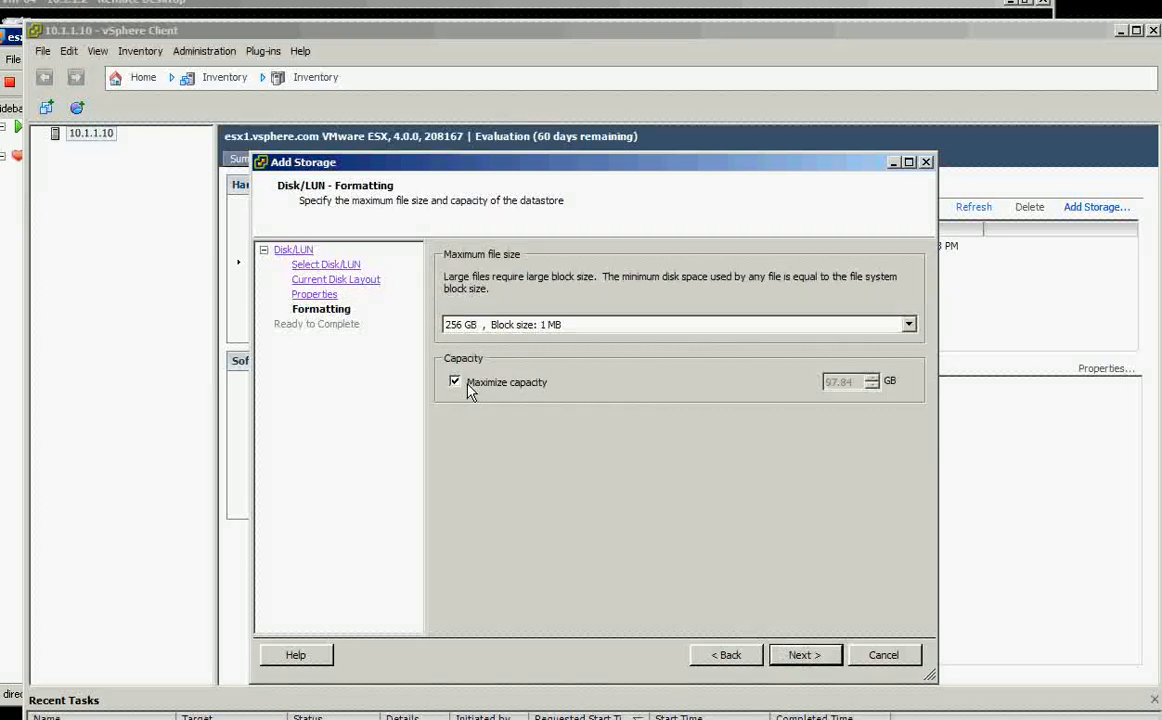
pyautogui.click(454, 382)
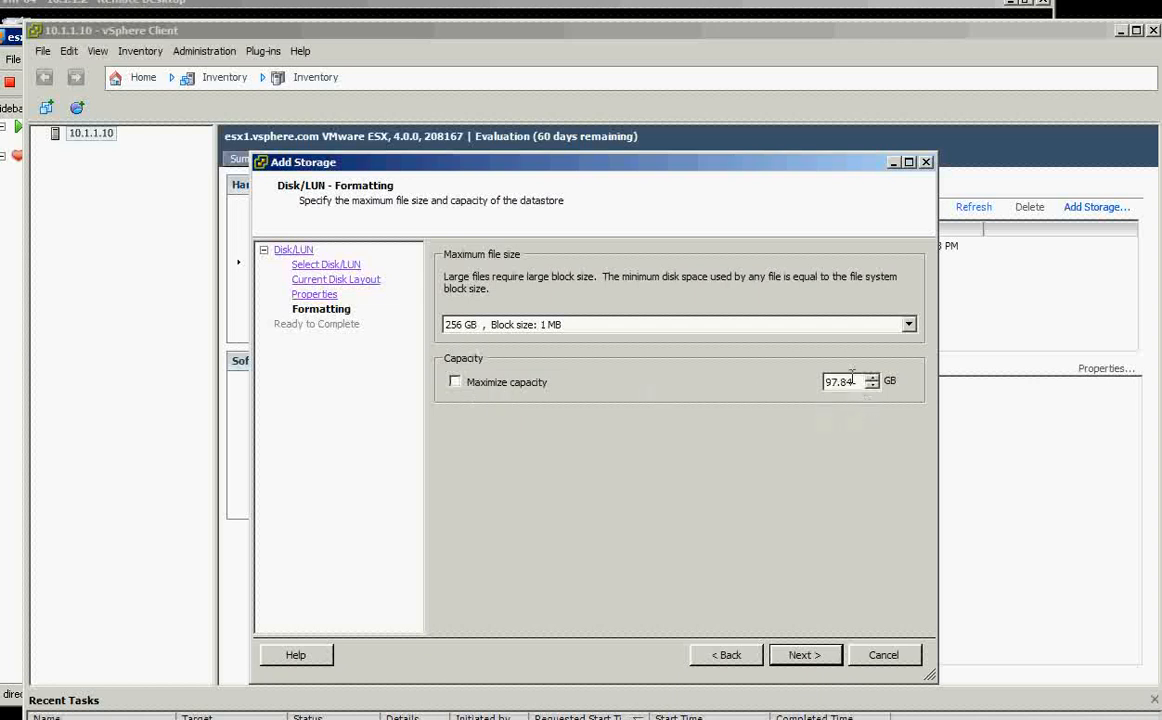
pyautogui.tripleClick(846, 380)
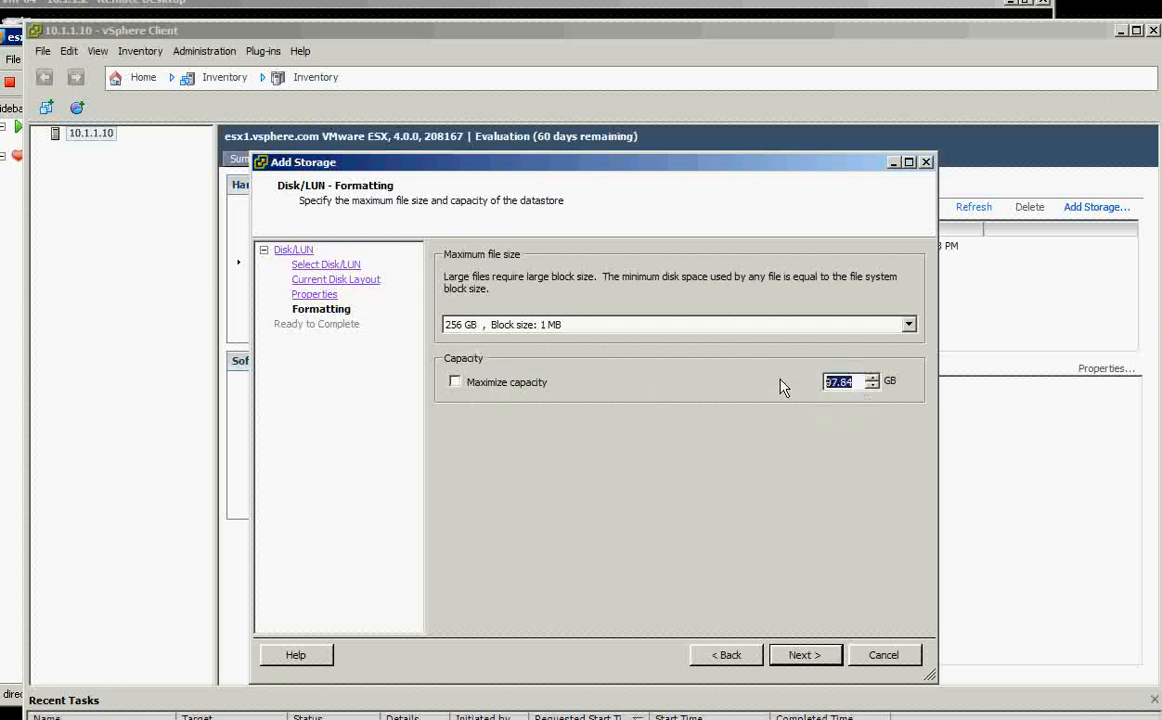
pyautogui.write('60.00')
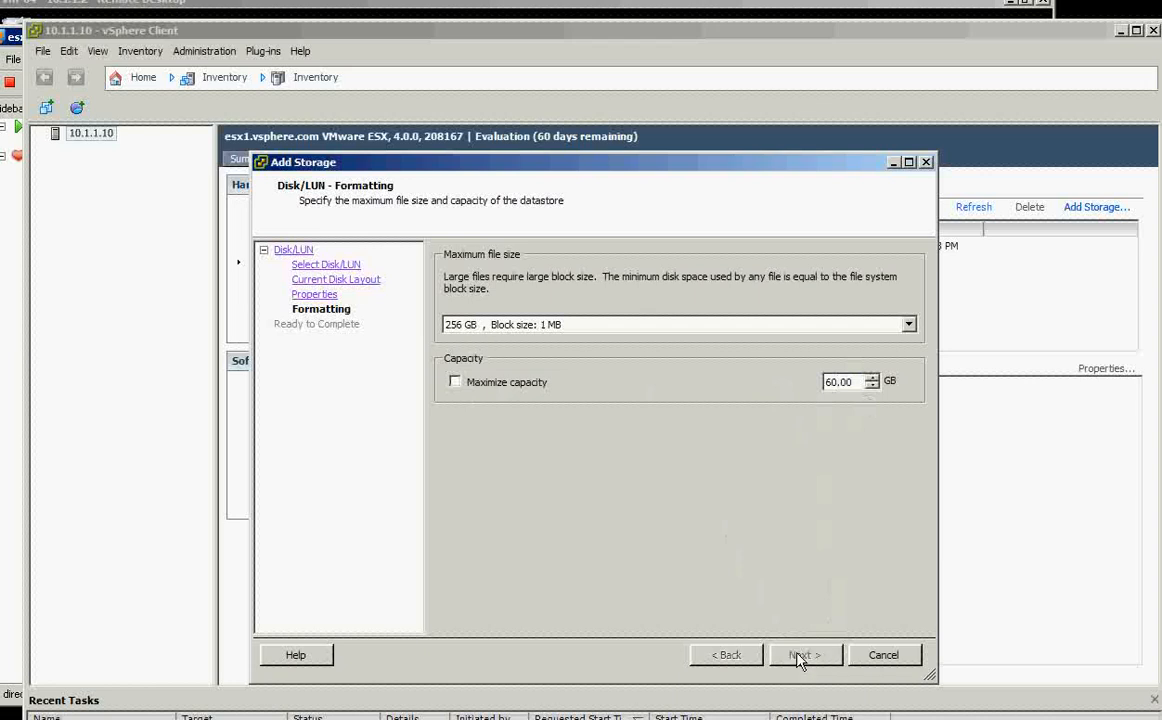
pyautogui.click(802, 654)
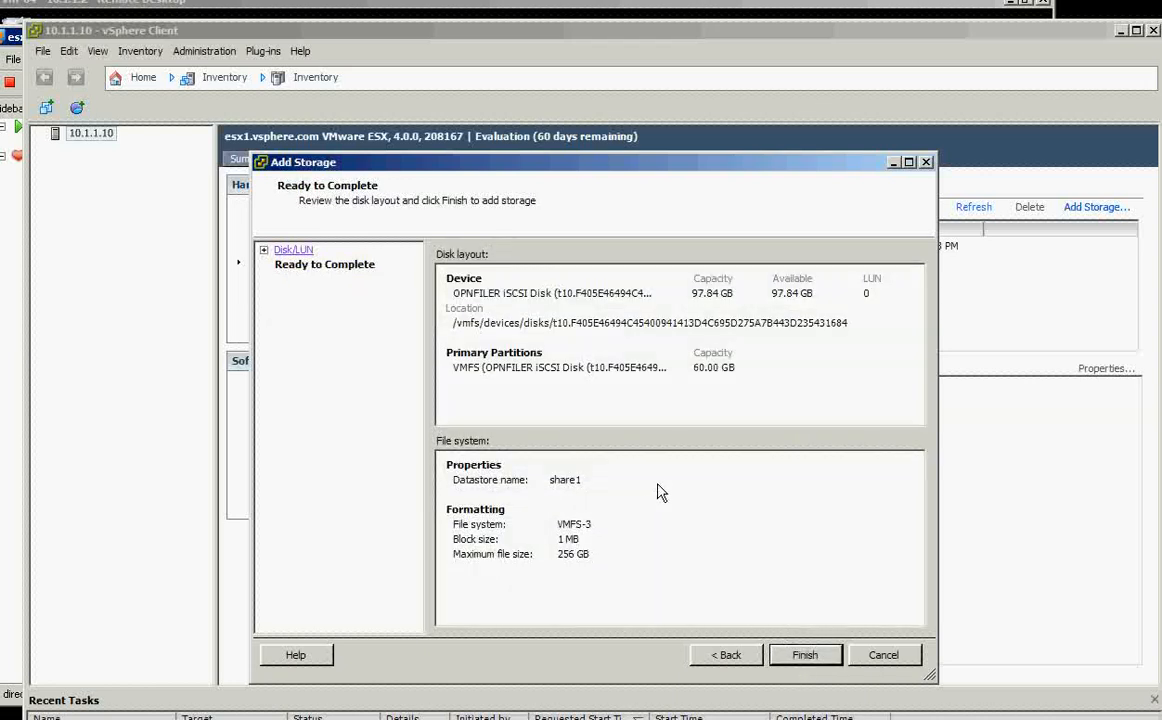
pyautogui.moveTo(656, 492)
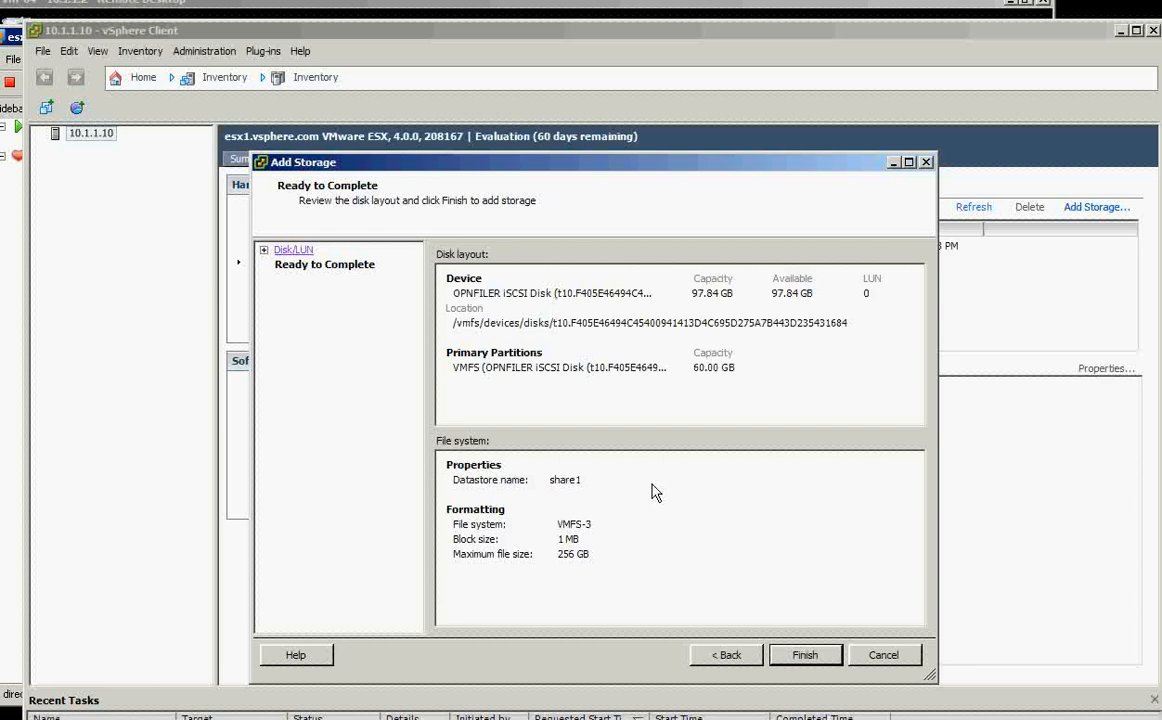
# Finish creating datastore share1, then show the second host 10.1.1.11's Networking configuration.
pyautogui.click(806, 654)
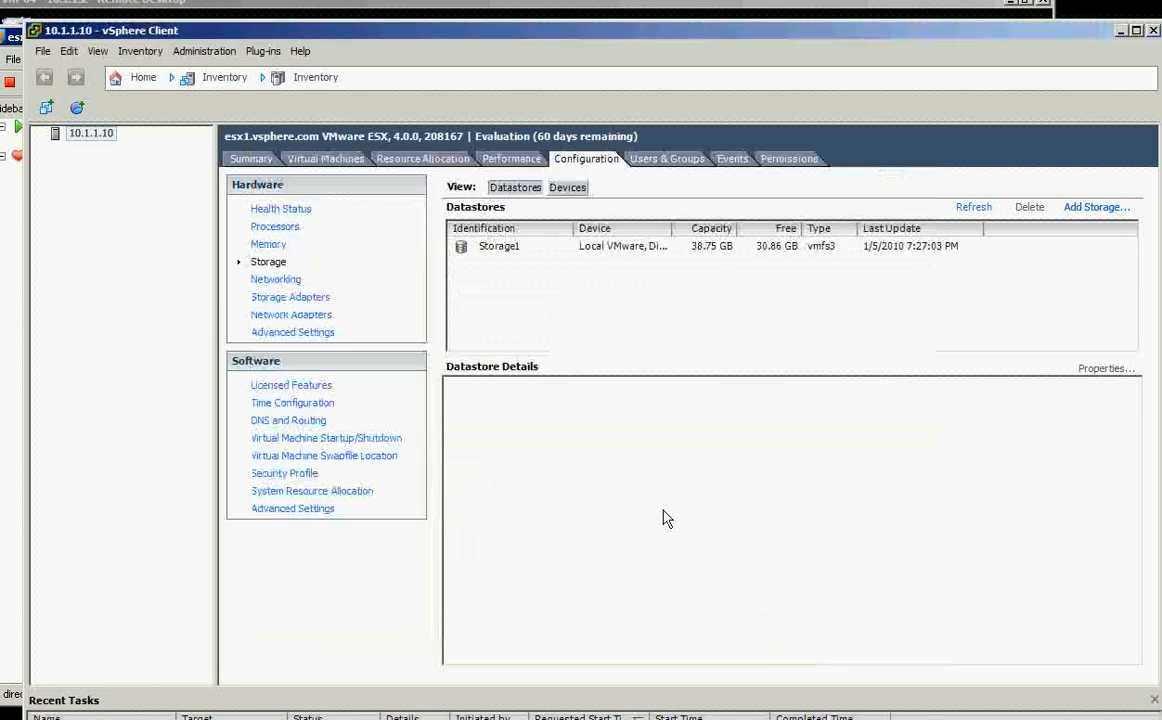
pyautogui.moveTo(752, 312)
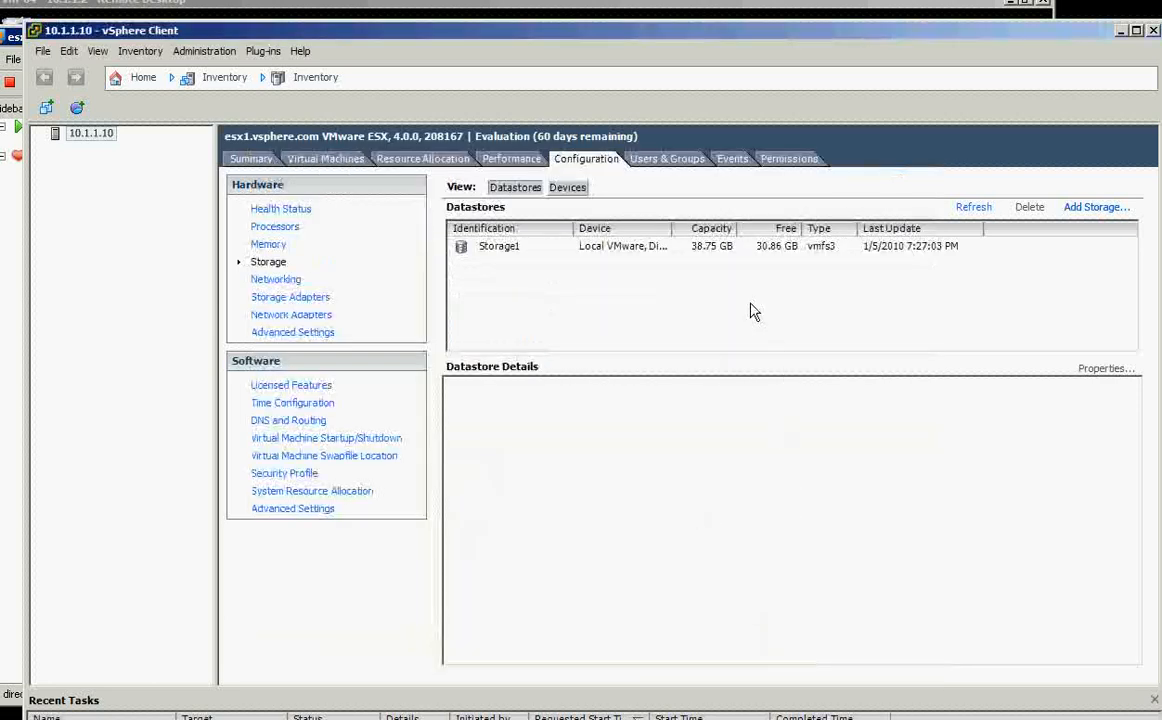
pyautogui.moveTo(532, 276)
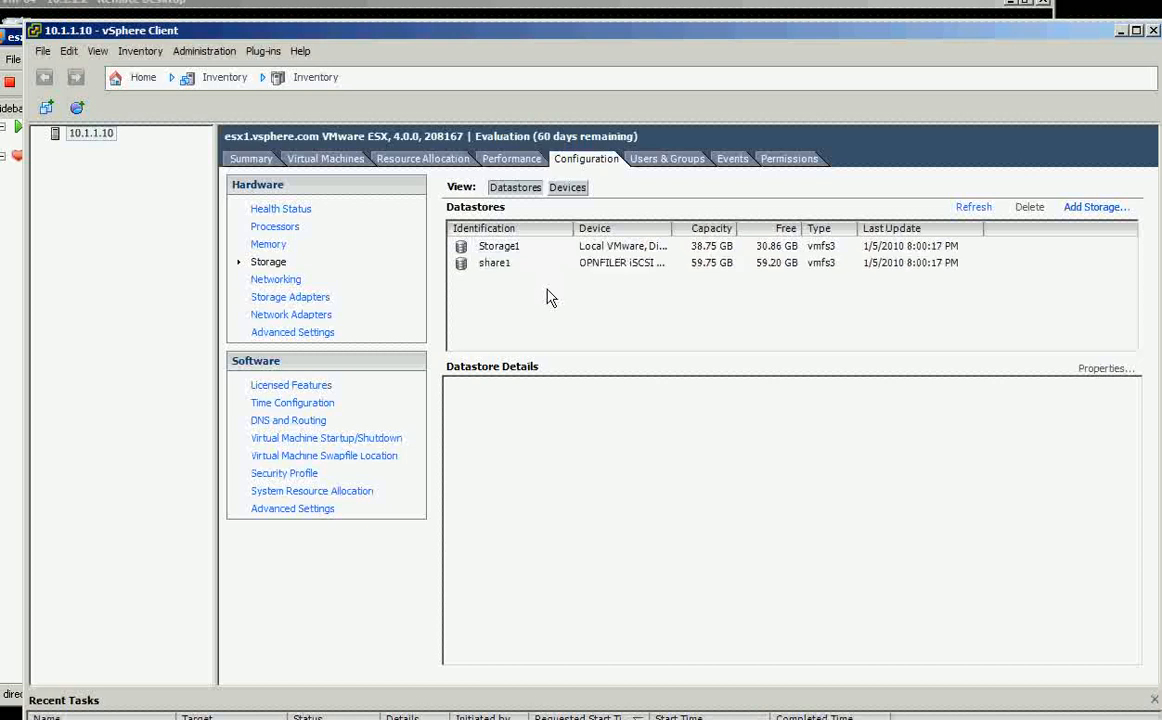
pyautogui.moveTo(556, 328)
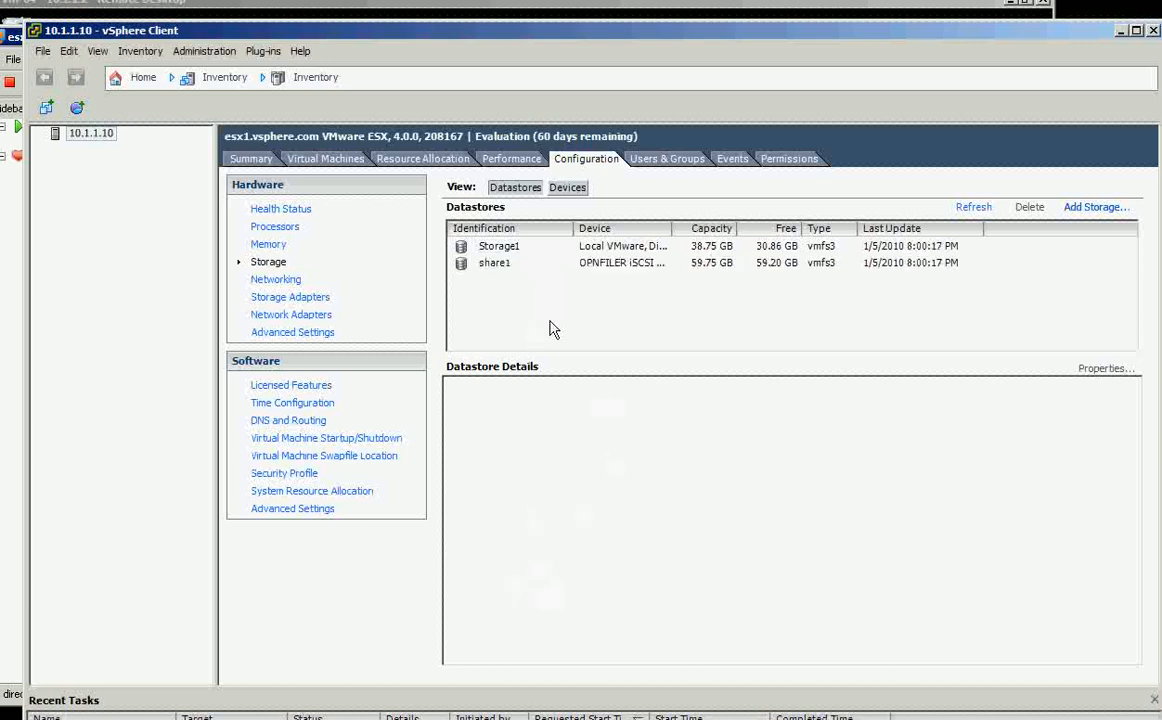
pyautogui.click(492, 262)
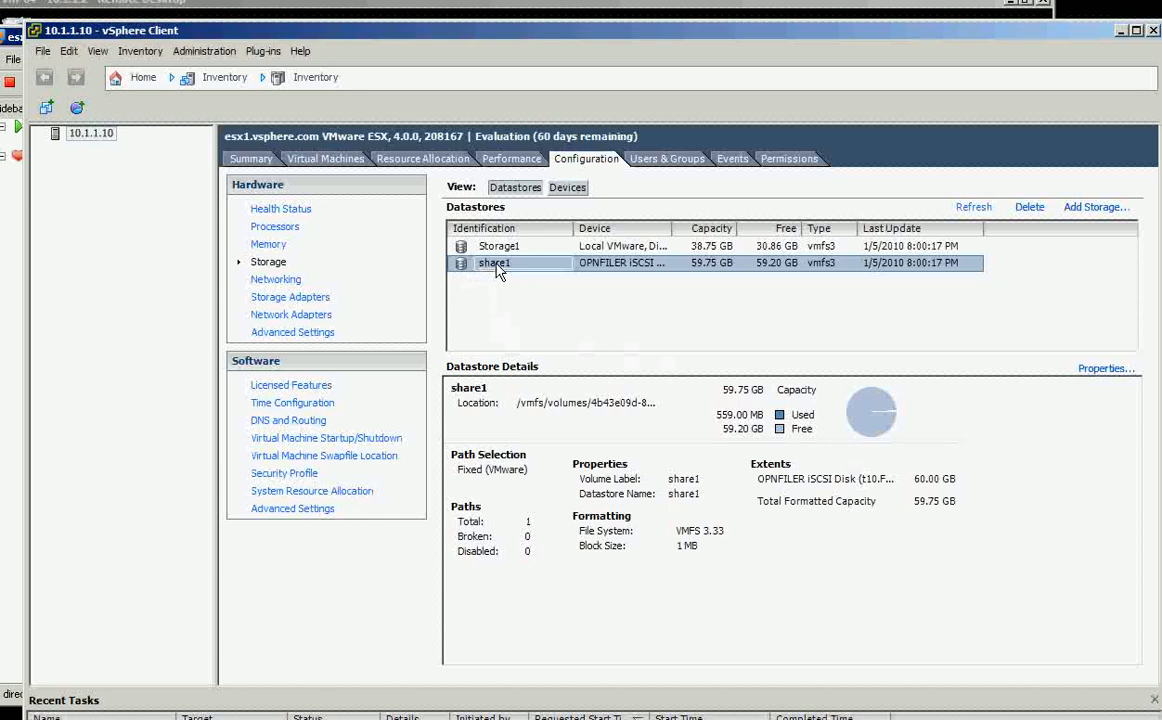
pyautogui.moveTo(504, 272)
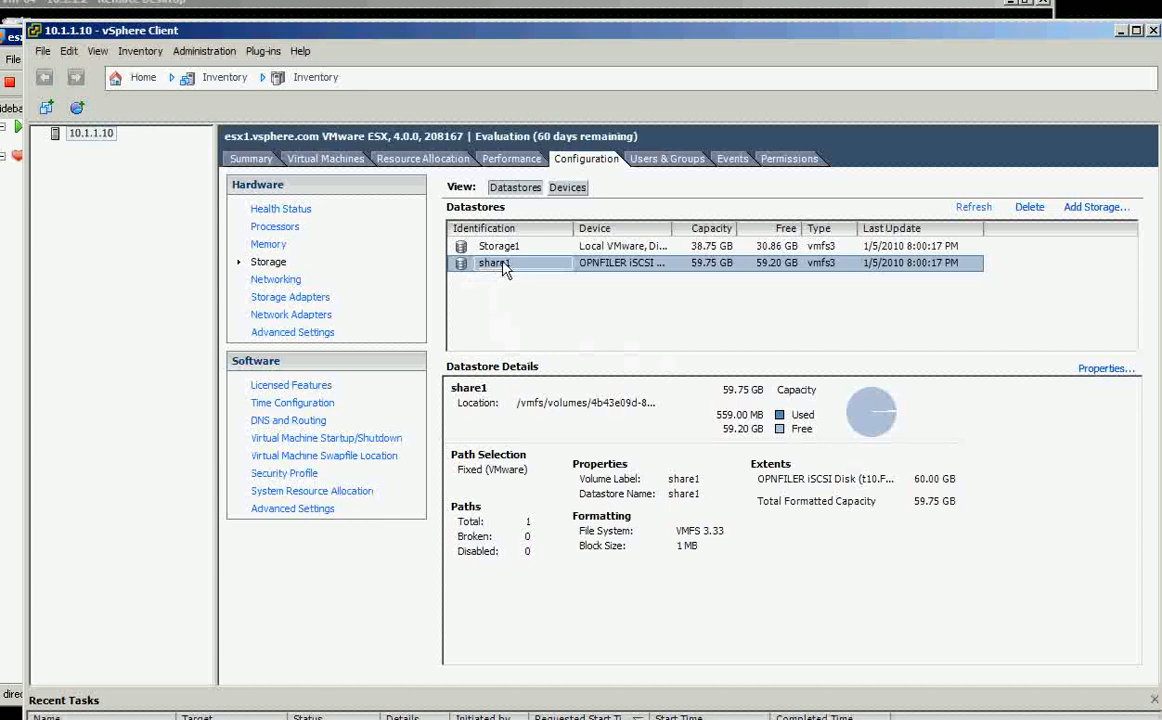
pyautogui.moveTo(512, 272)
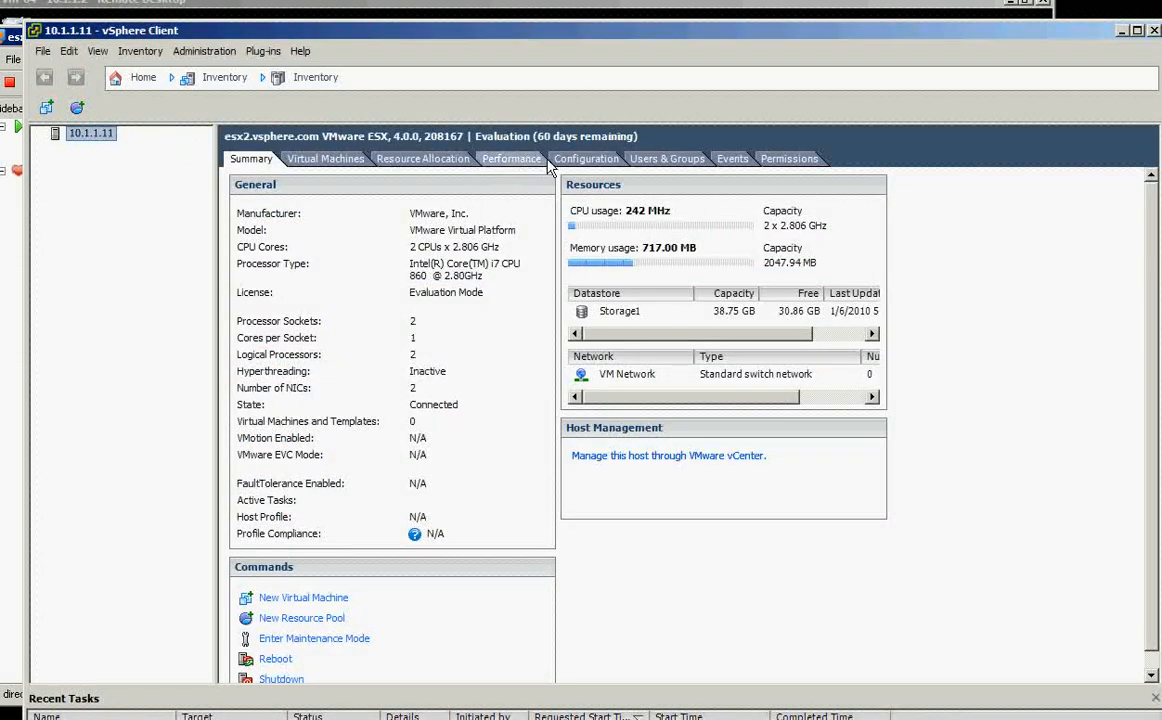
pyautogui.click(584, 158)
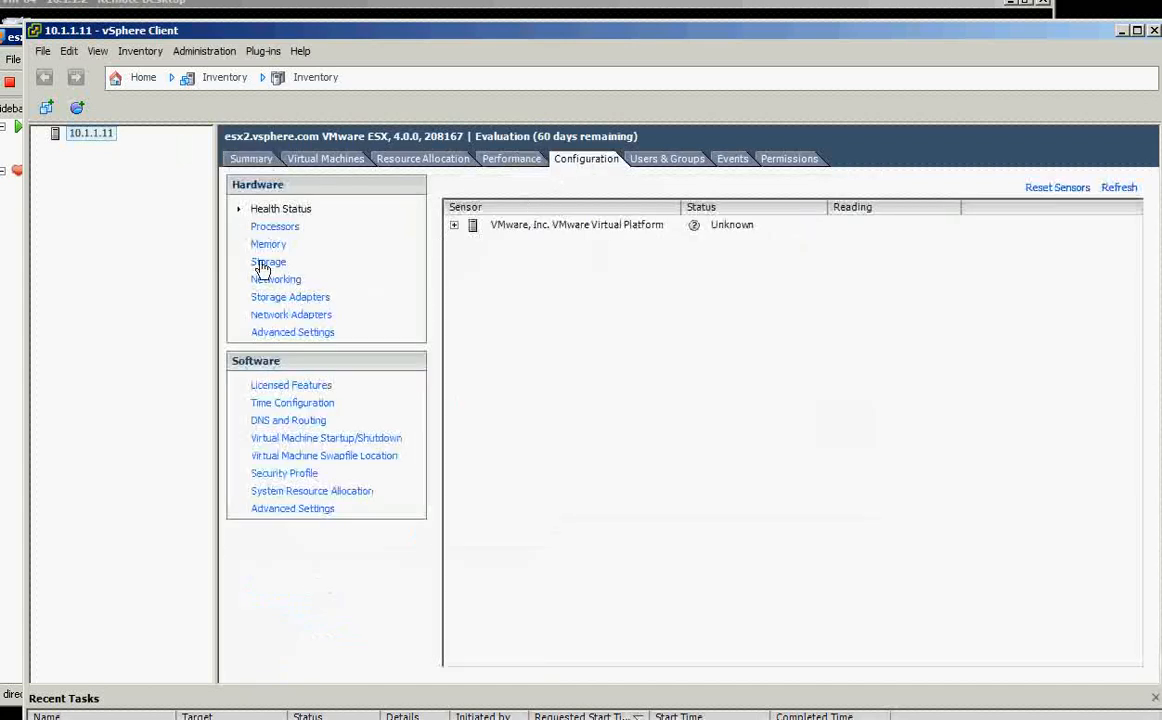
pyautogui.click(276, 280)
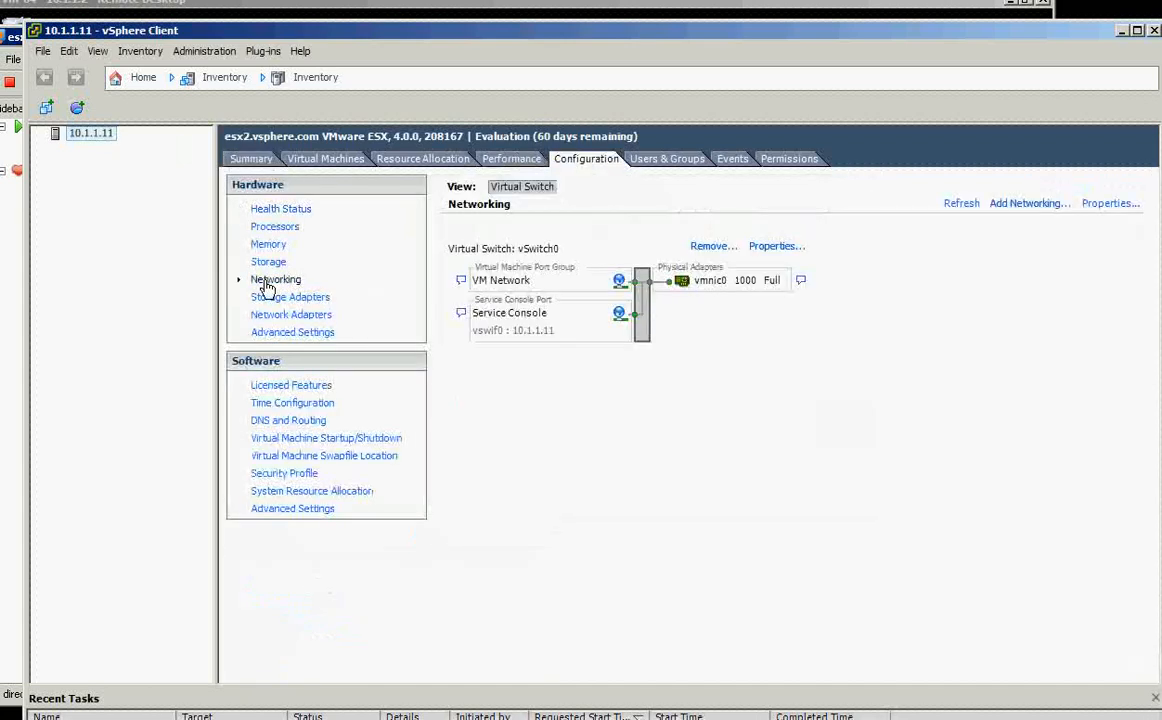
pyautogui.moveTo(1022, 210)
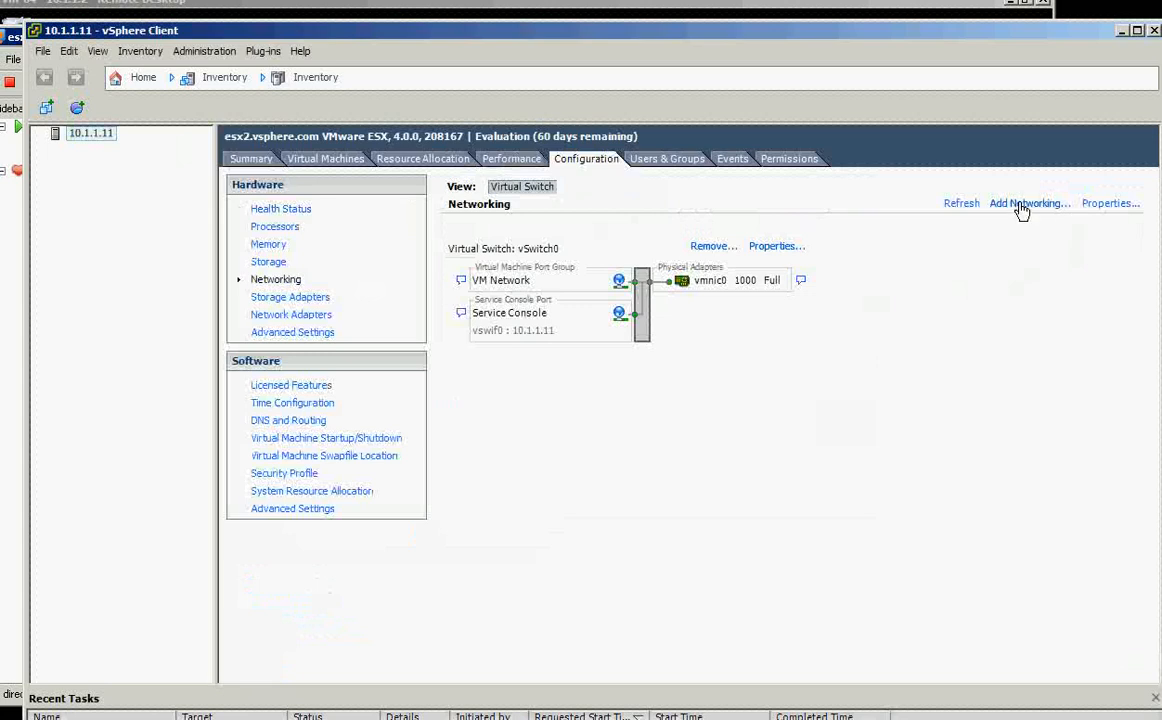
# Start a VMkernel network connection on esx2 using a new virtual switch on vmnic1.
pyautogui.click(1028, 204)
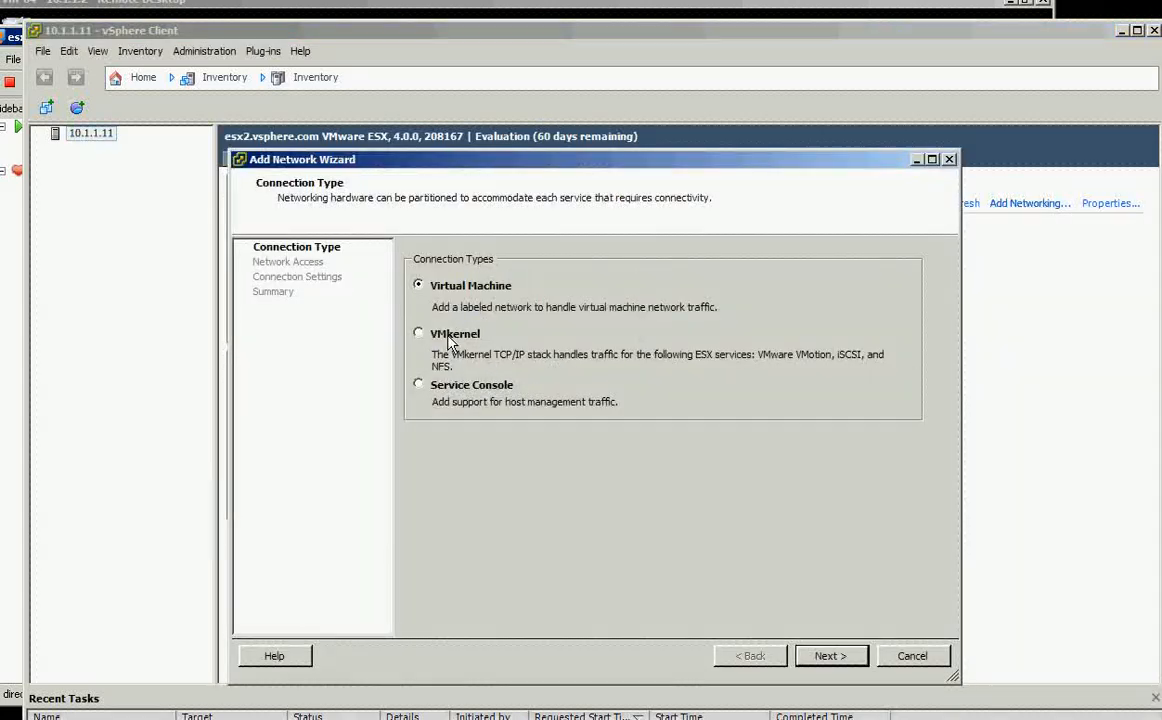
pyautogui.click(832, 656)
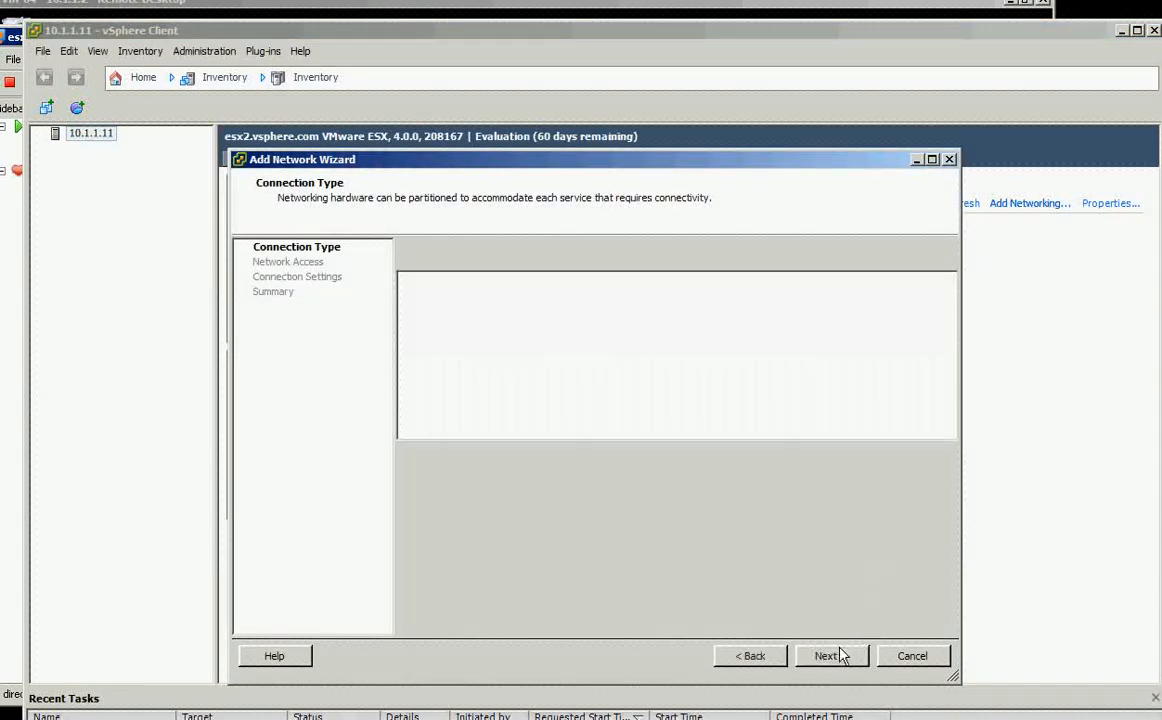
pyautogui.click(830, 656)
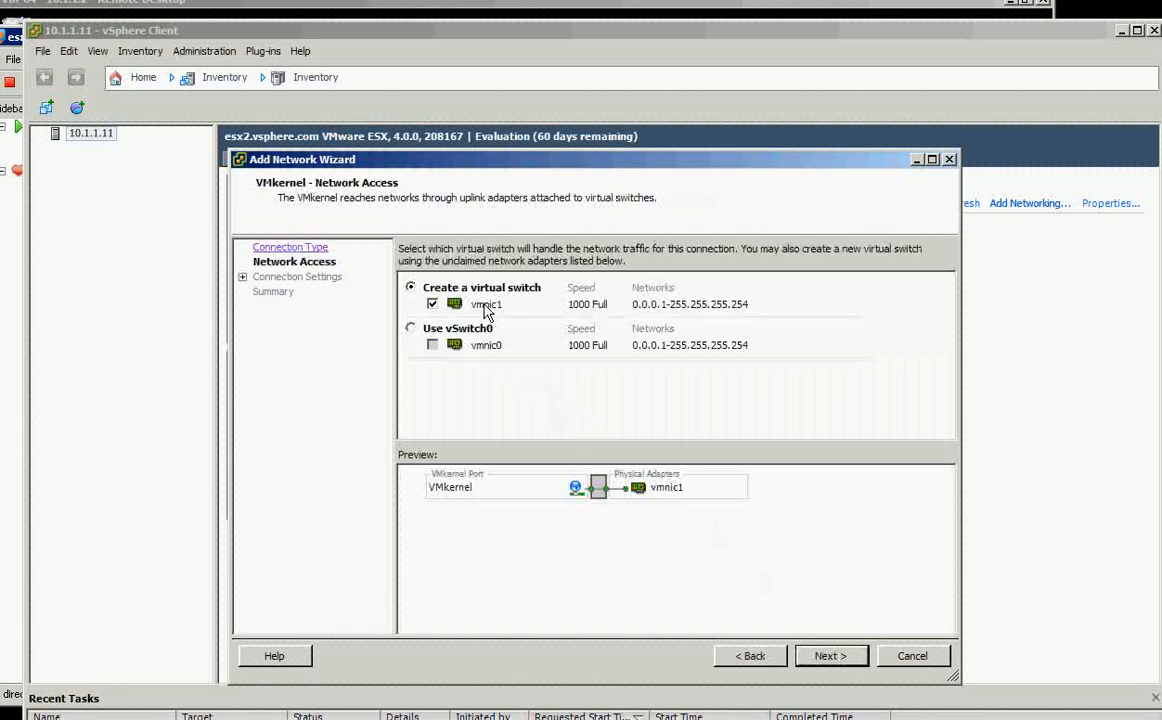
pyautogui.moveTo(686, 310)
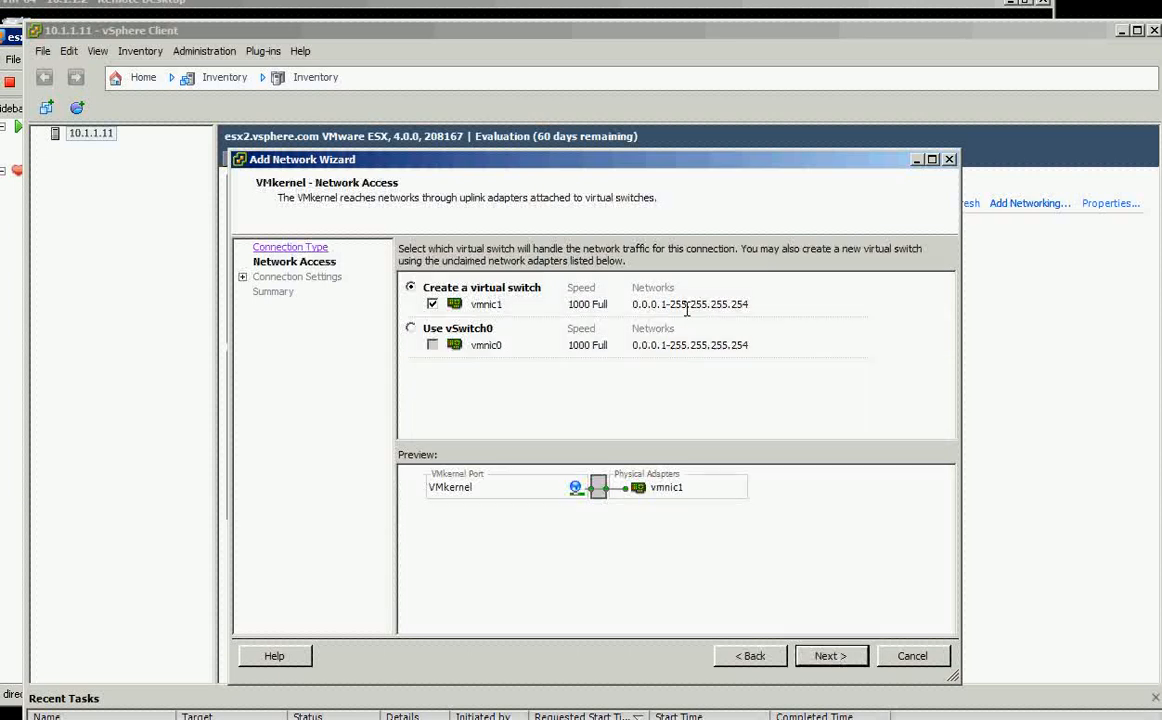
pyautogui.moveTo(880, 586)
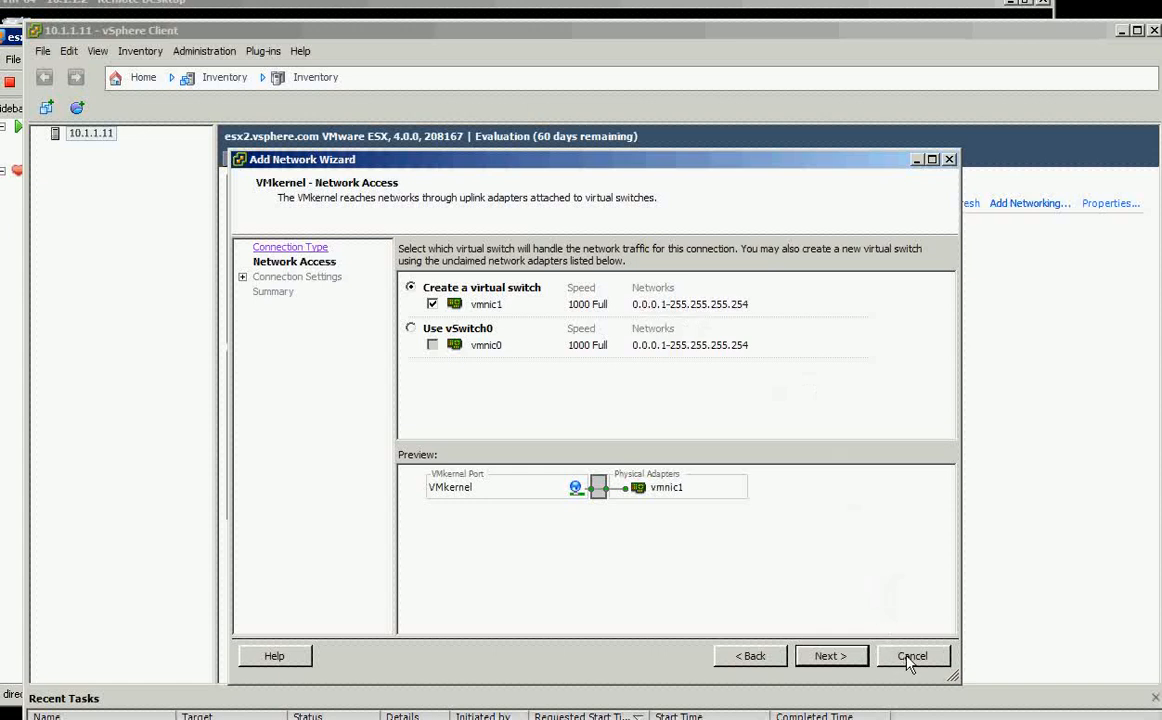
pyautogui.click(912, 656)
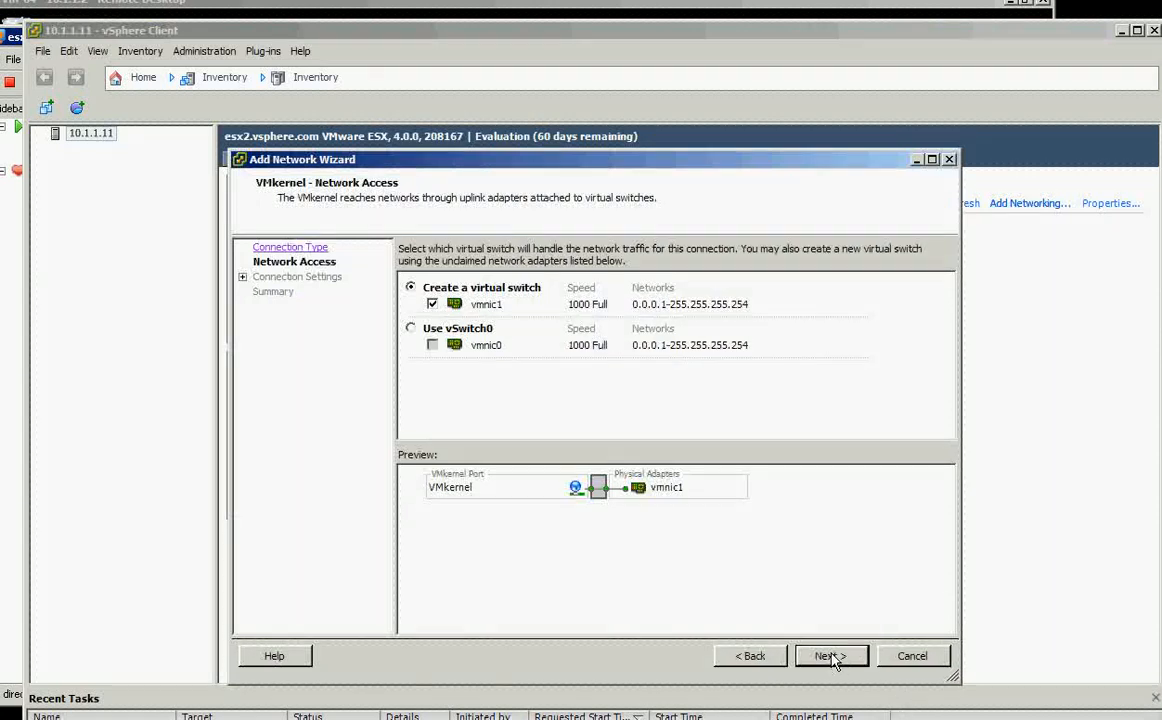
# Label the new VMkernel port group iscsi.
pyautogui.click(830, 656)
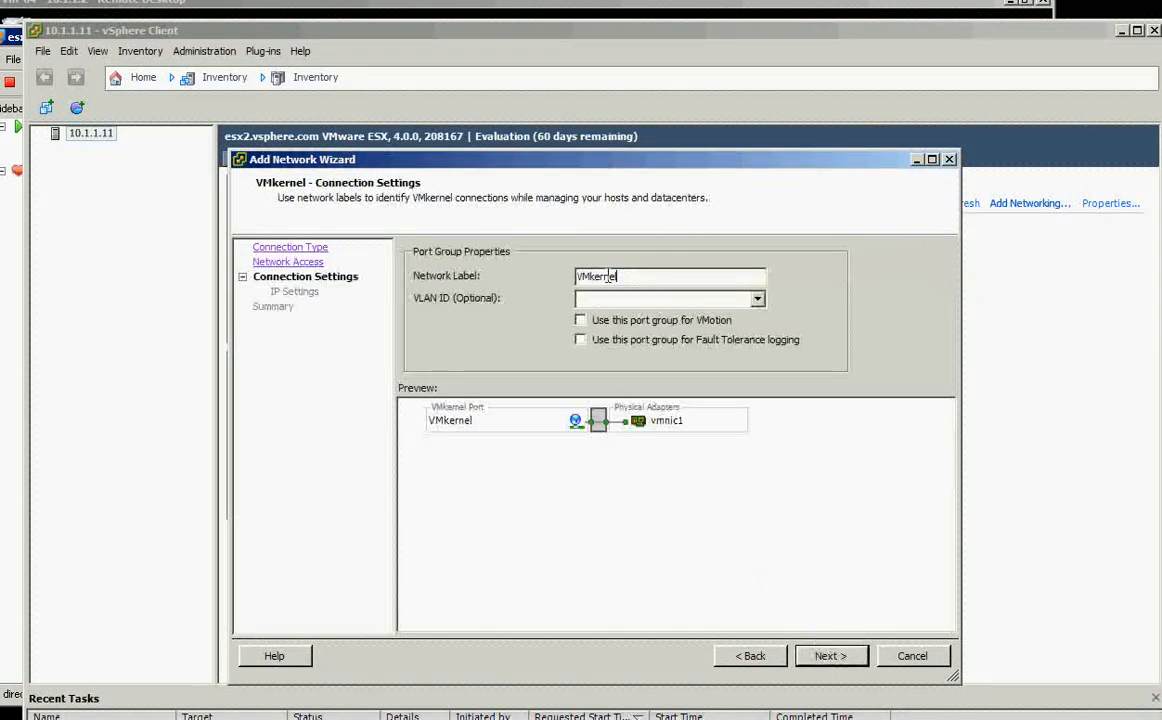
pyautogui.write('iss')
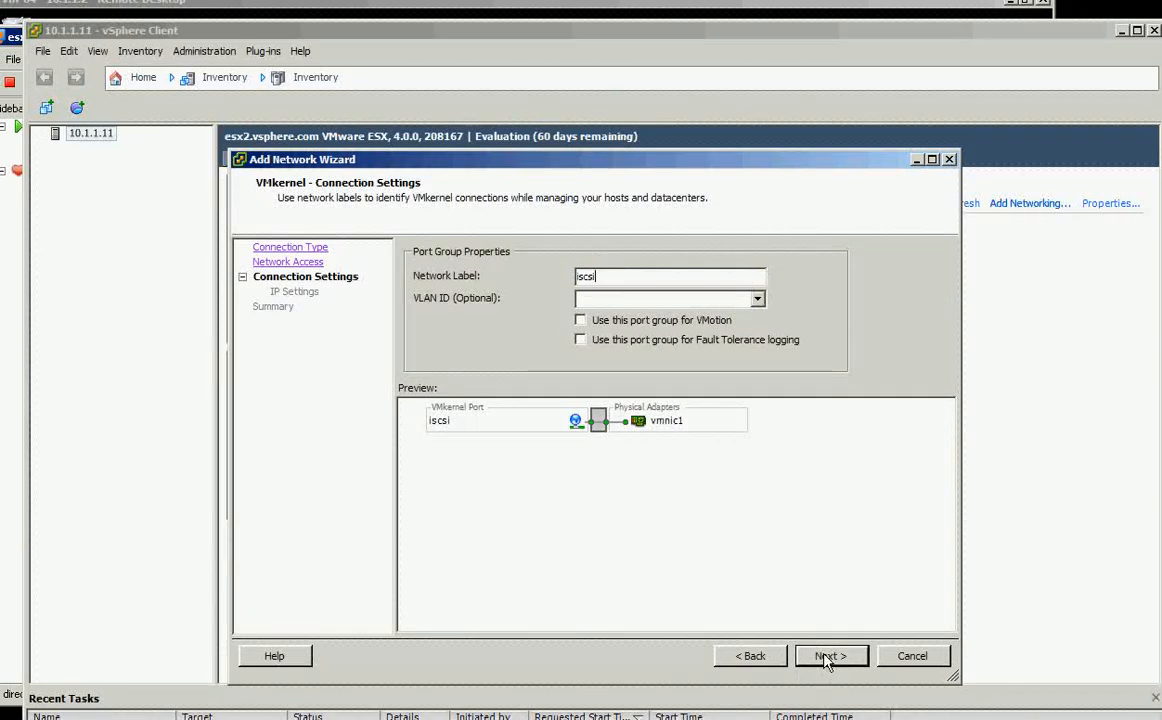
pyautogui.click(830, 656)
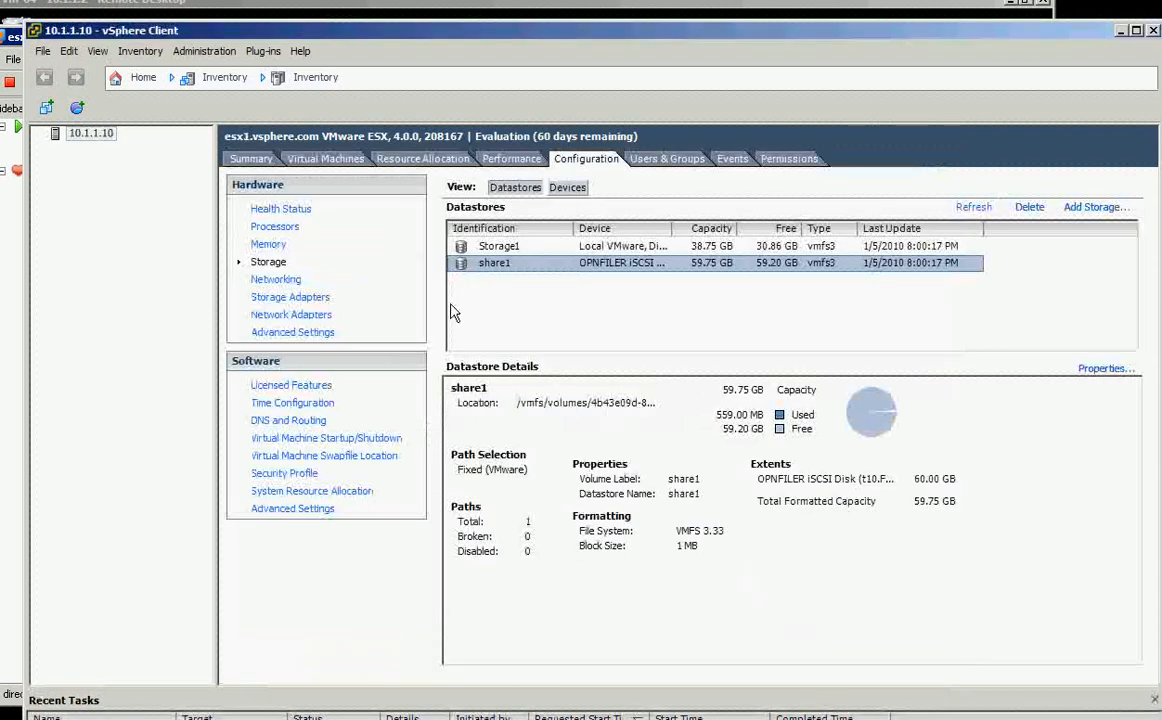
pyautogui.moveTo(276, 284)
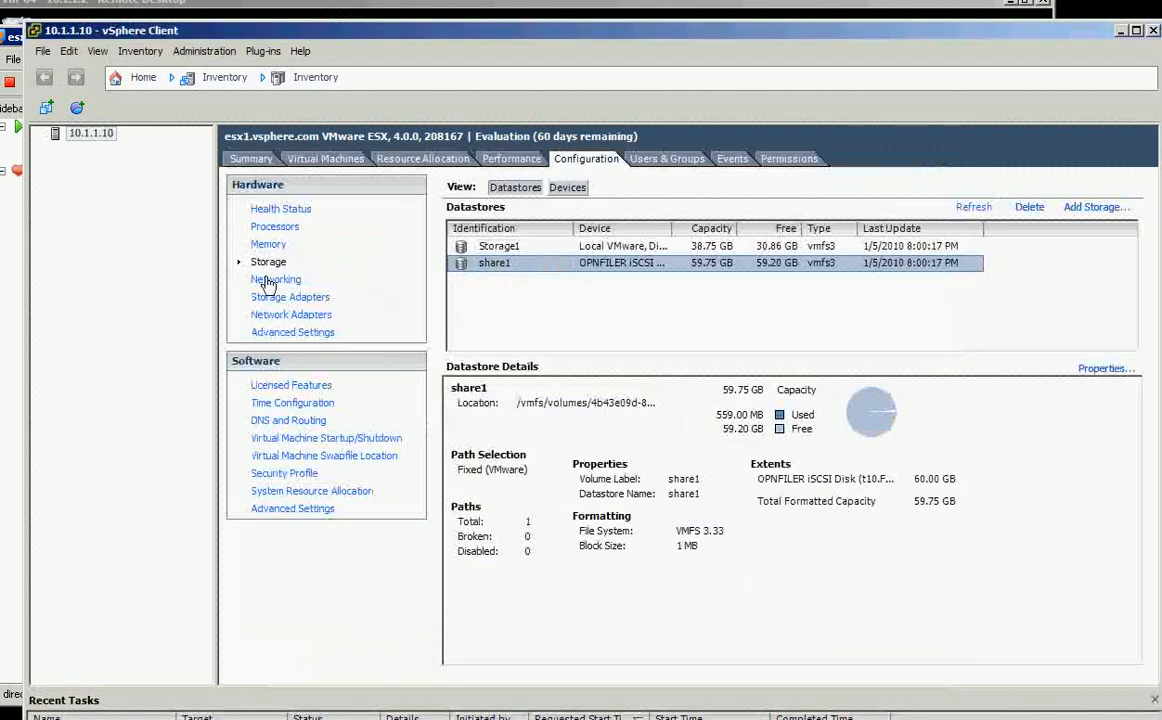
# Give the iscsi VMkernel port IP 172.1.1.12 and finish creating vSwitch1.
pyautogui.click(276, 280)
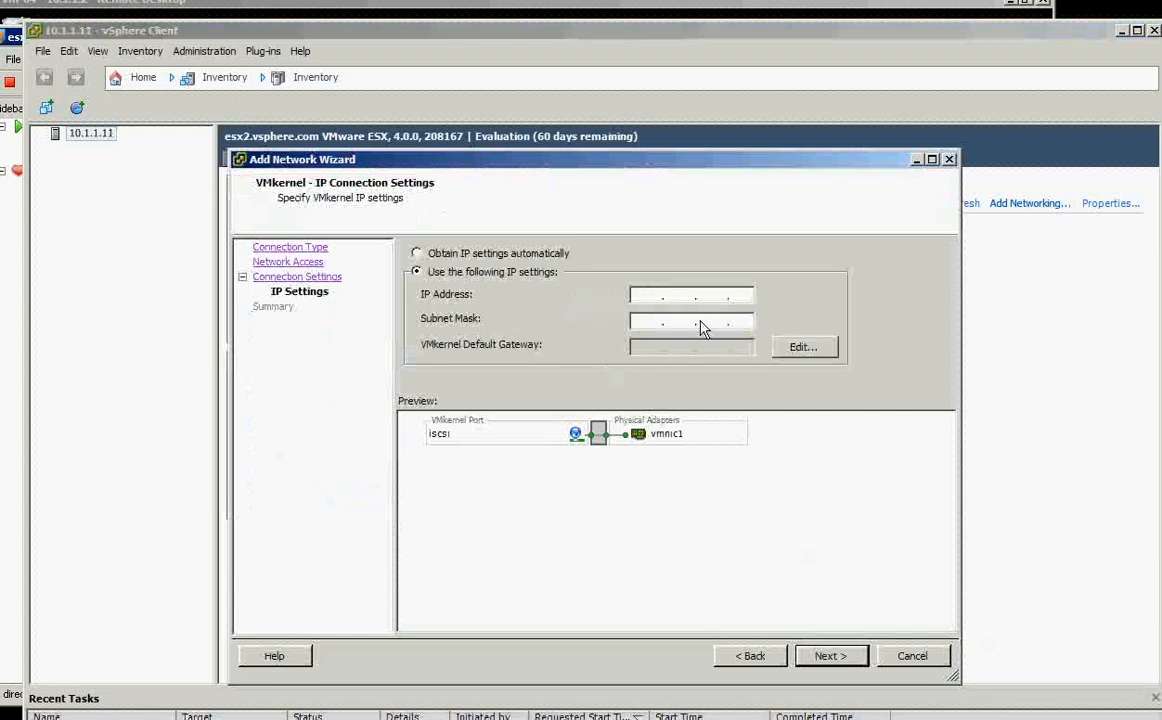
pyautogui.write('172.1.1.12      esx2.vsphere.com')
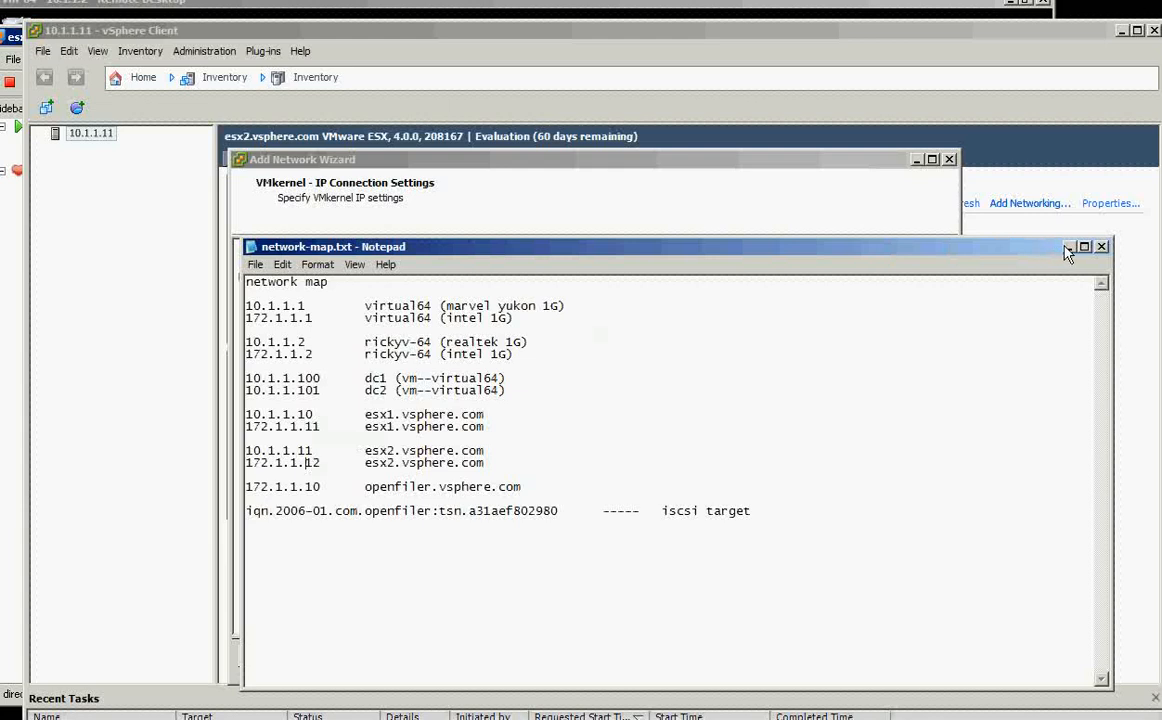
pyautogui.click(1102, 248)
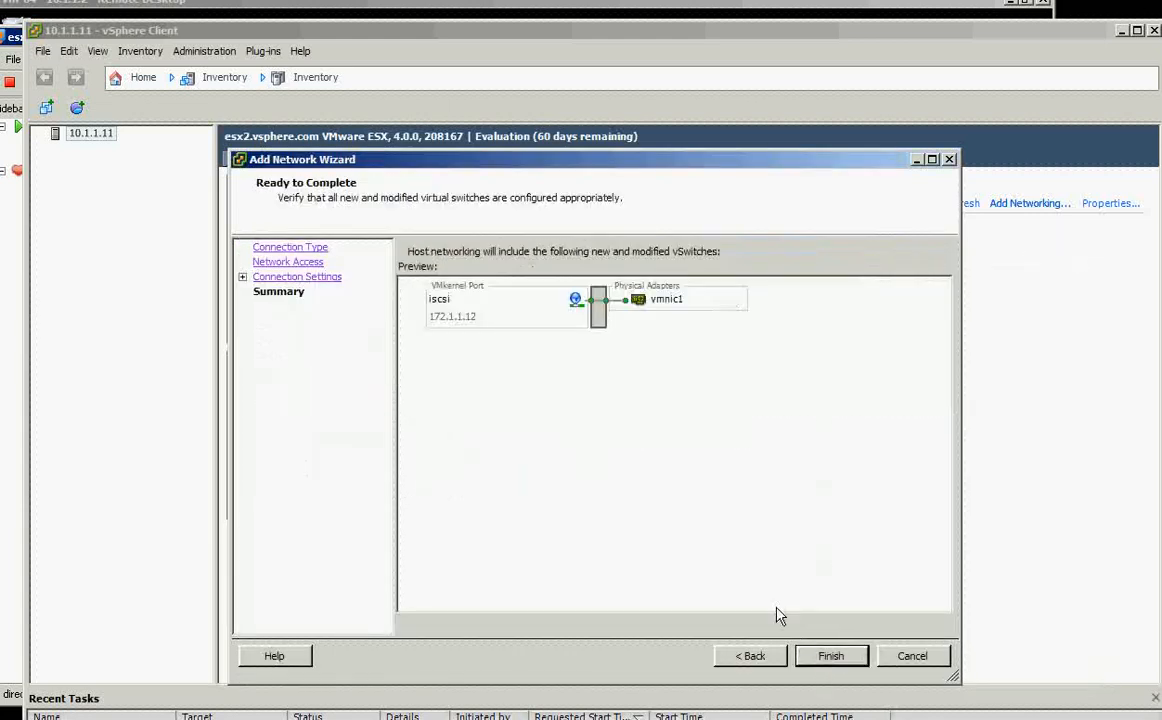
pyautogui.click(830, 656)
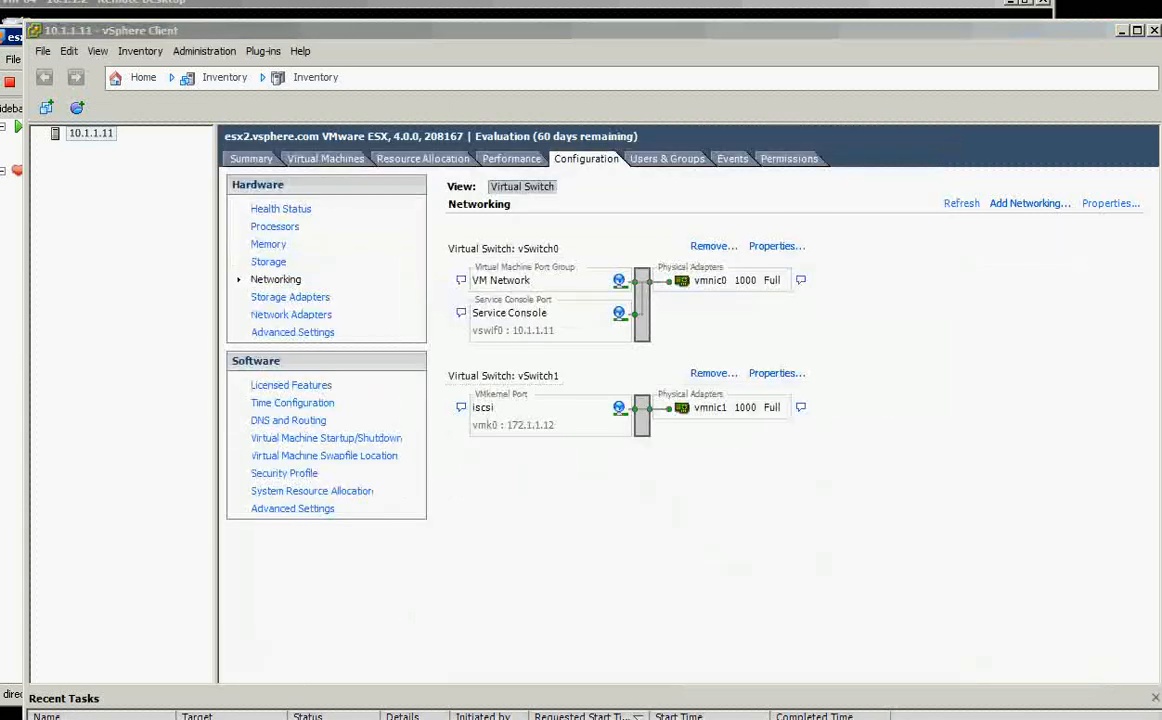
pyautogui.moveTo(292, 318)
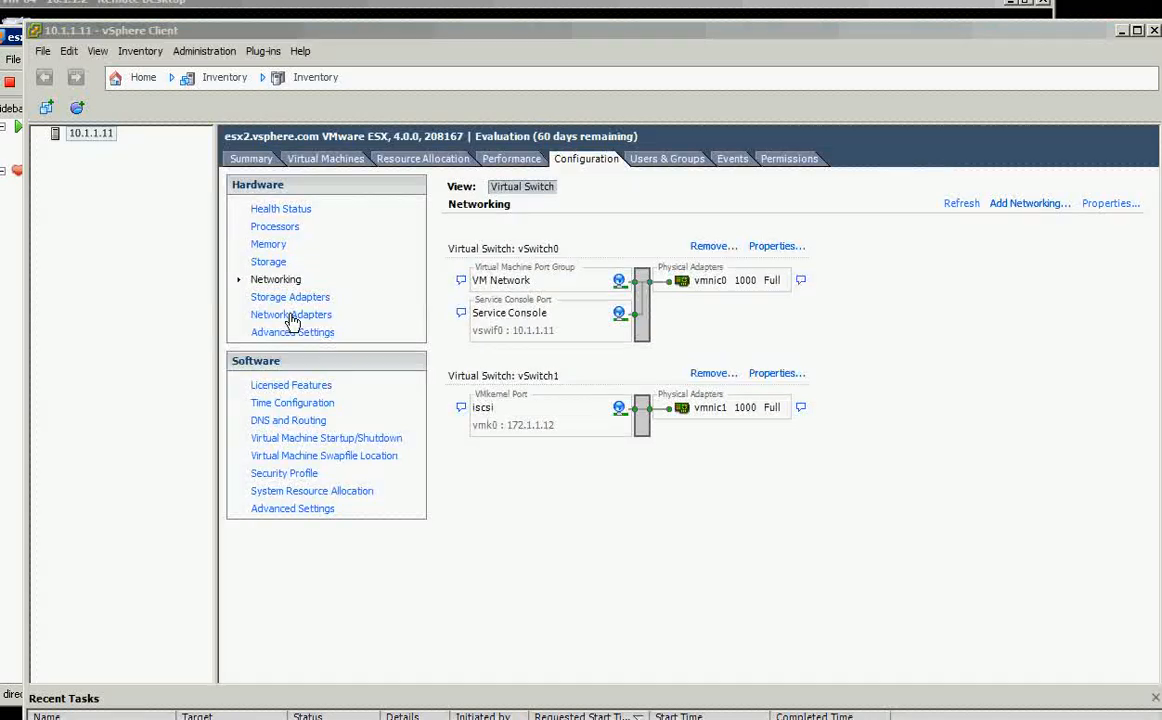
# Enable the iSCSI Software Adapter on esx2 so it appears as vmhba33 with an iqn name.
pyautogui.click(290, 296)
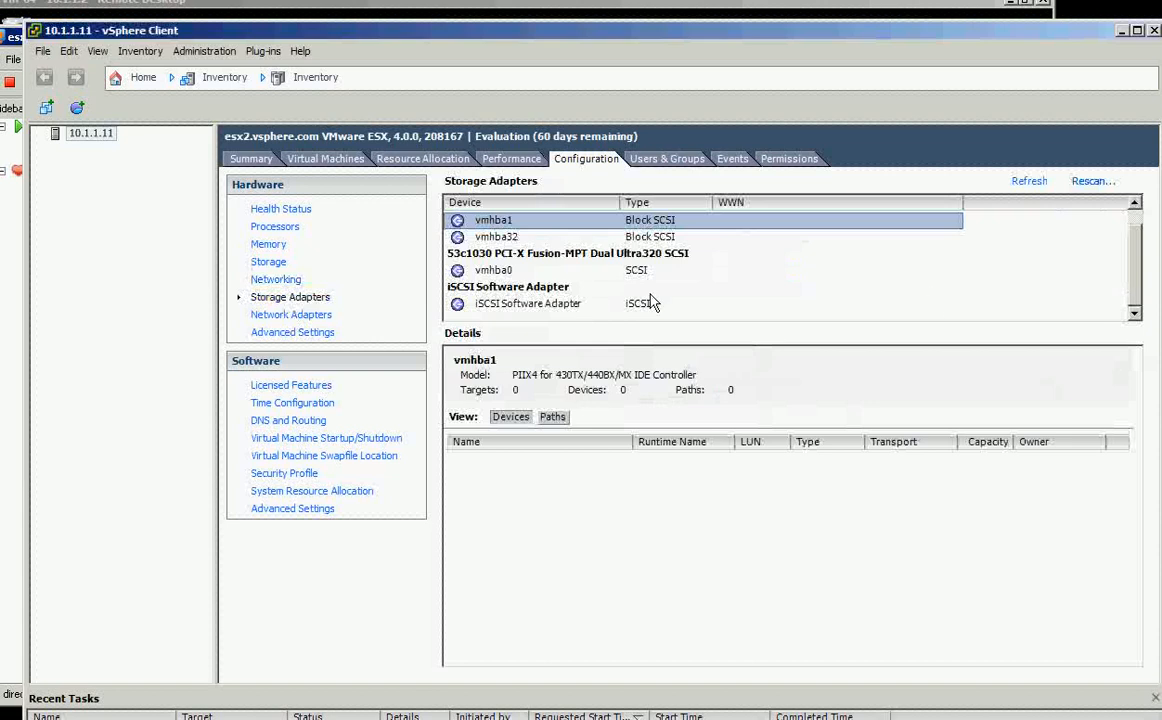
pyautogui.click(528, 304)
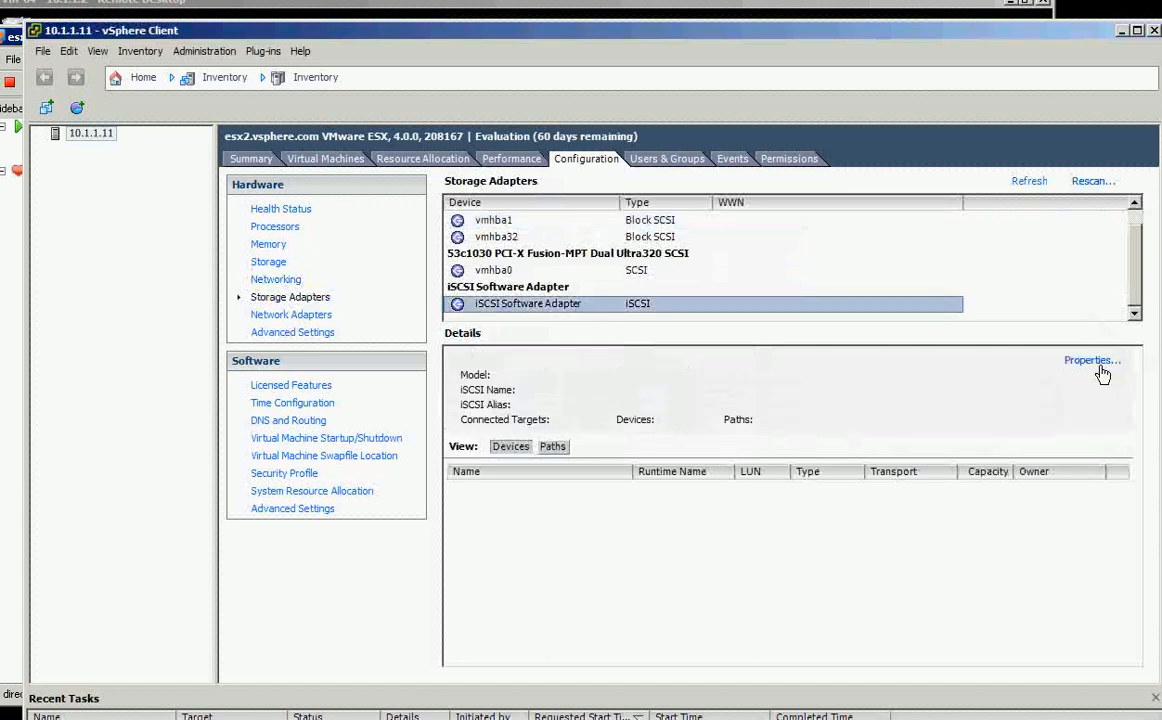
pyautogui.click(1092, 360)
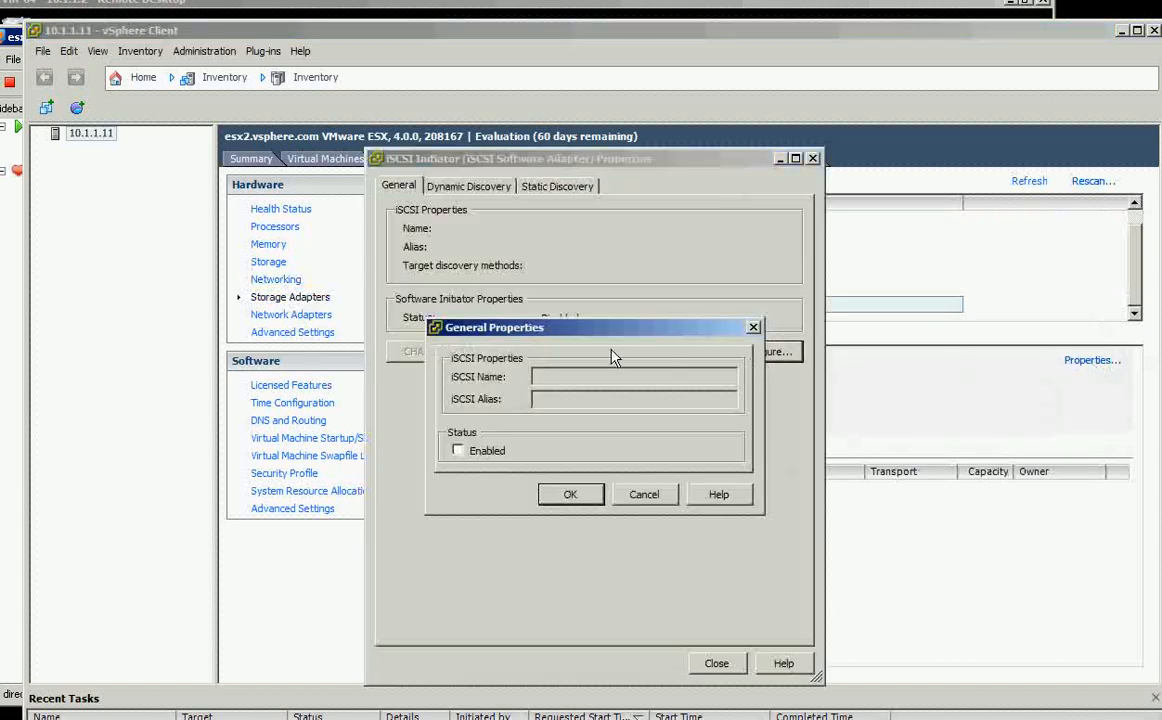
pyautogui.click(458, 450)
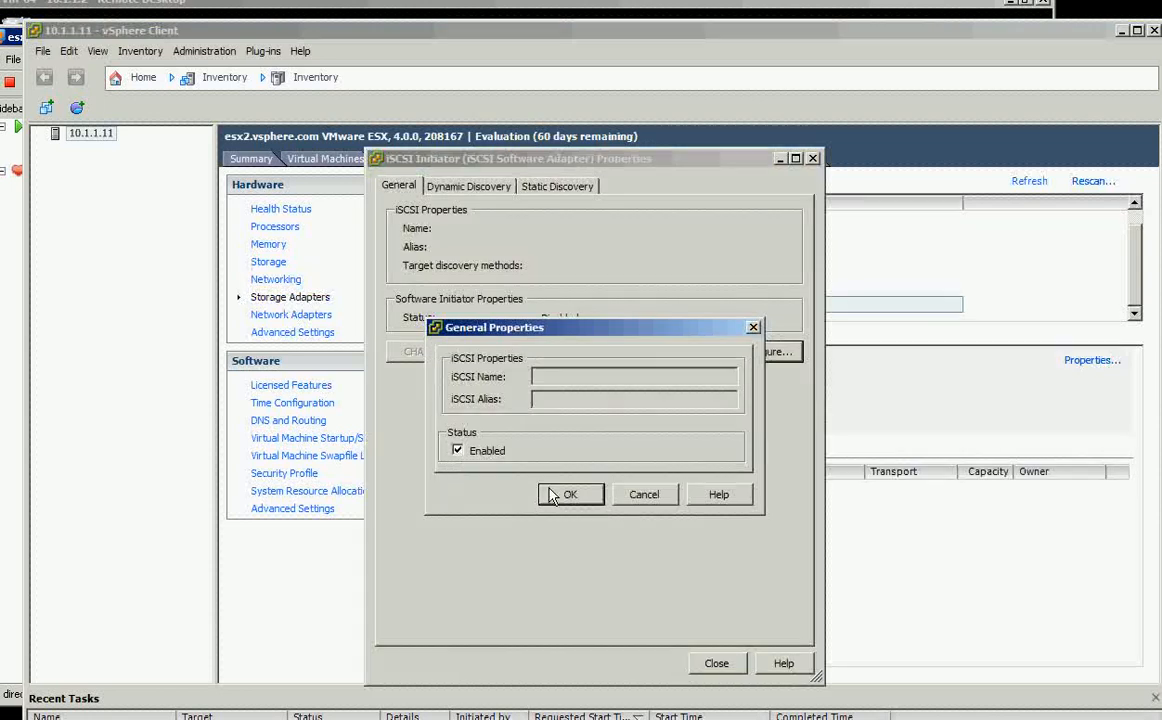
pyautogui.click(570, 494)
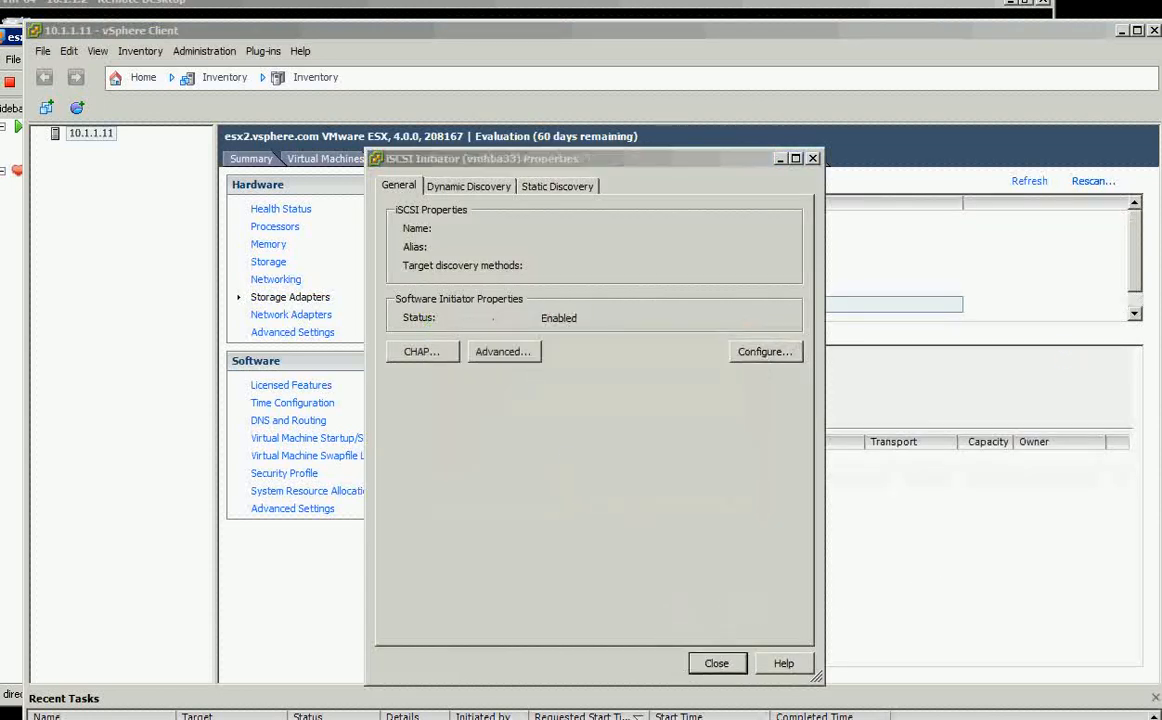
pyautogui.click(716, 664)
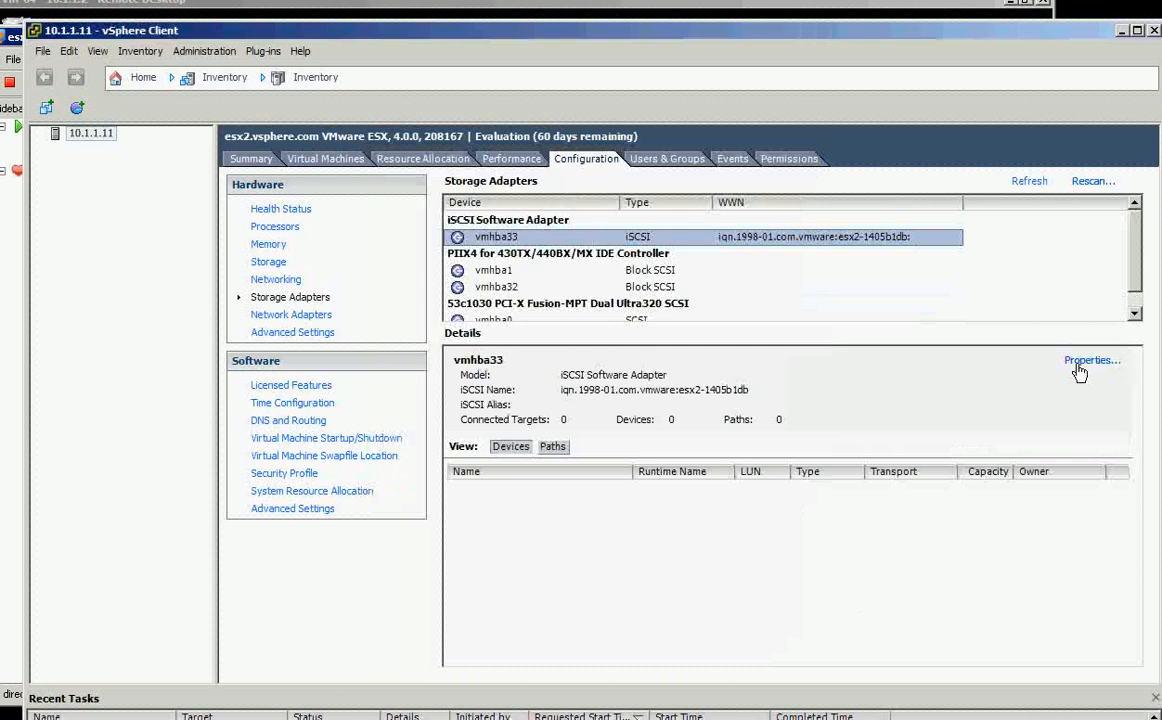
# Add Openfiler at 172.1.1.10 port 3260 with its IQN as a static iSCSI discovery target on esx2.
pyautogui.click(1092, 360)
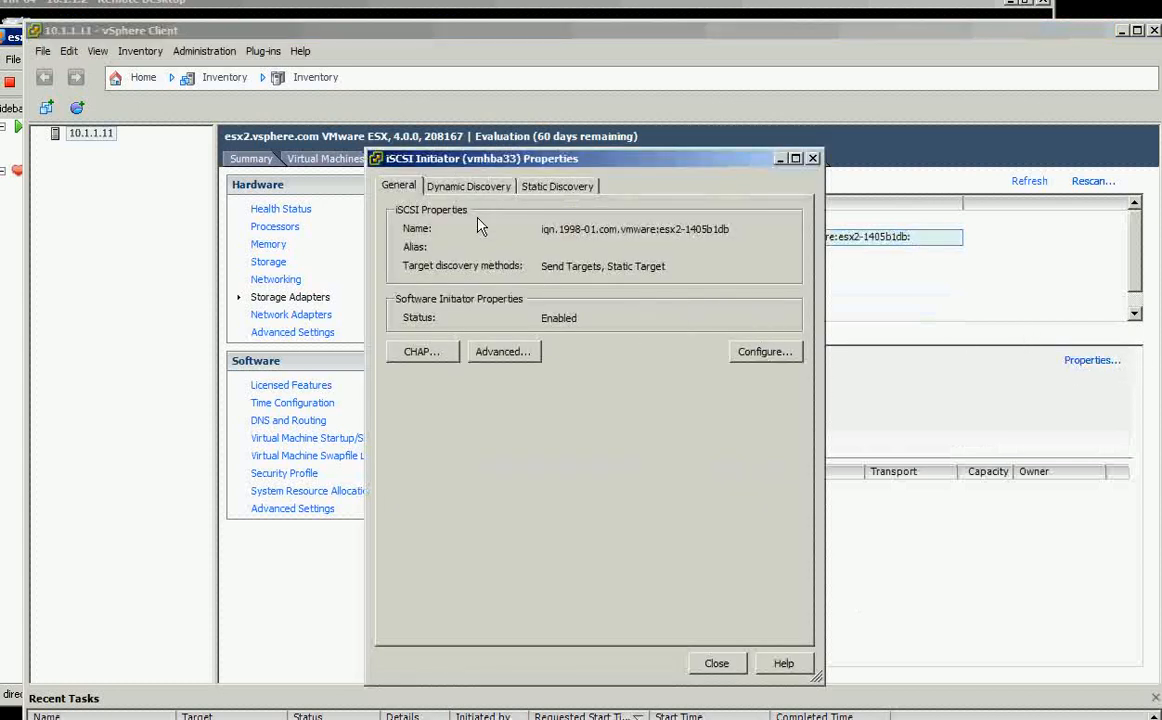
pyautogui.click(556, 184)
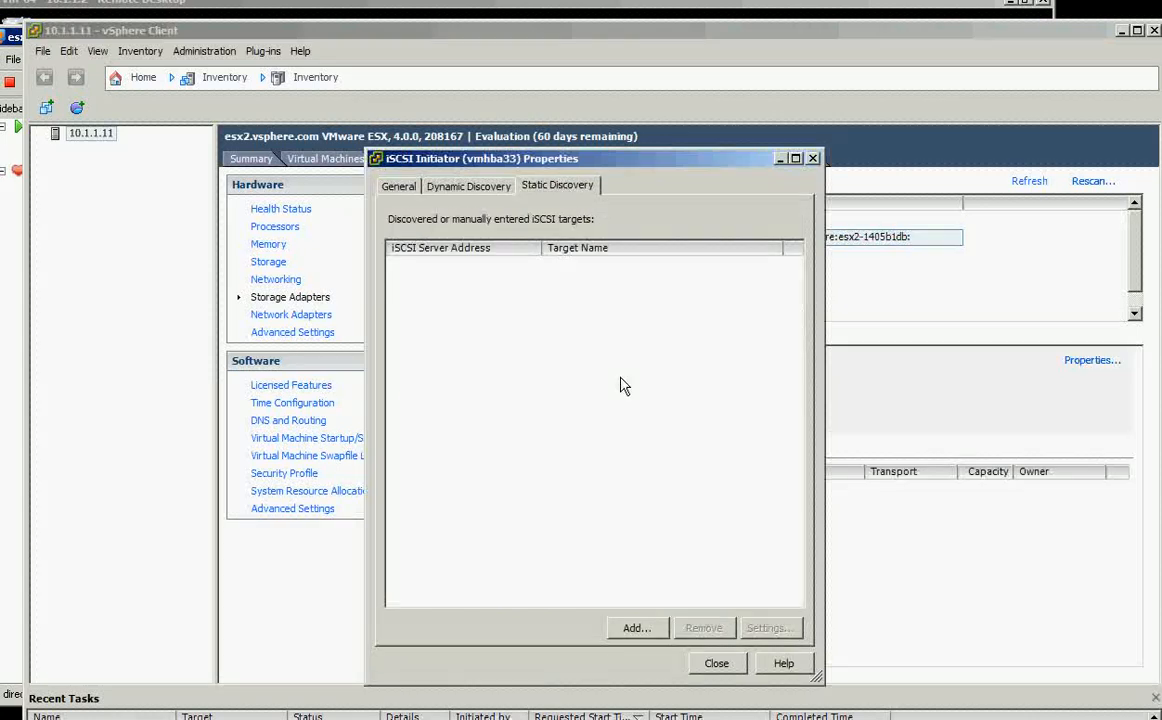
pyautogui.click(636, 628)
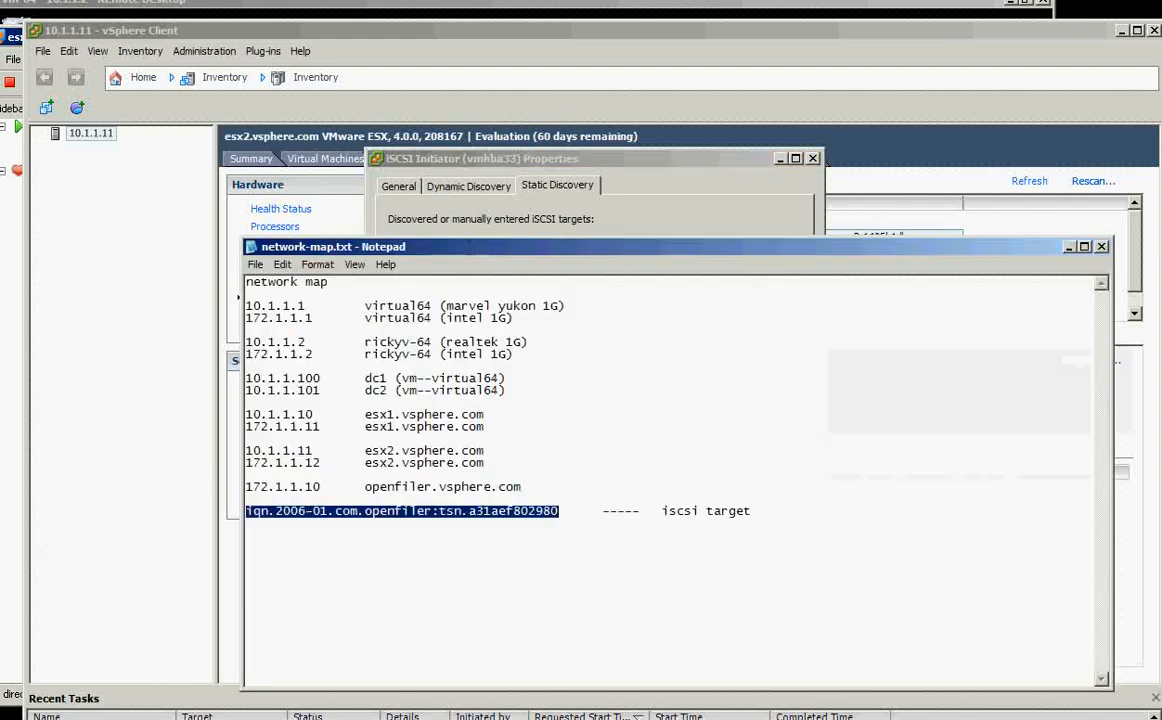
pyautogui.moveTo(916, 256)
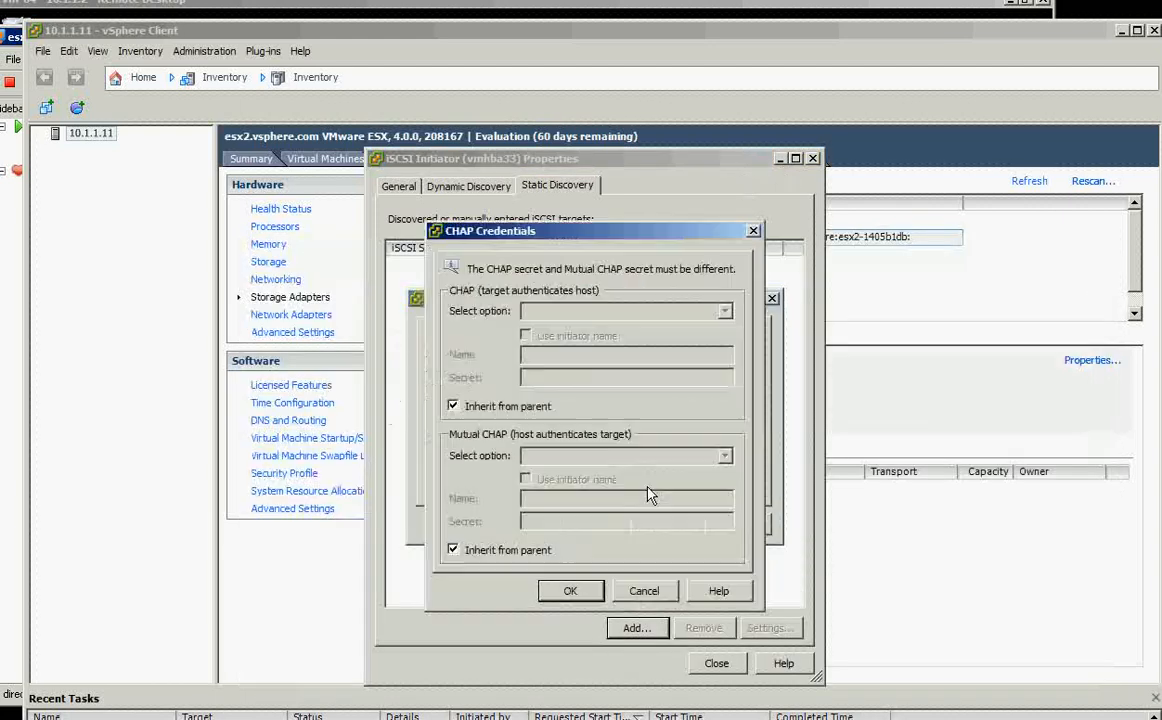
pyautogui.click(452, 406)
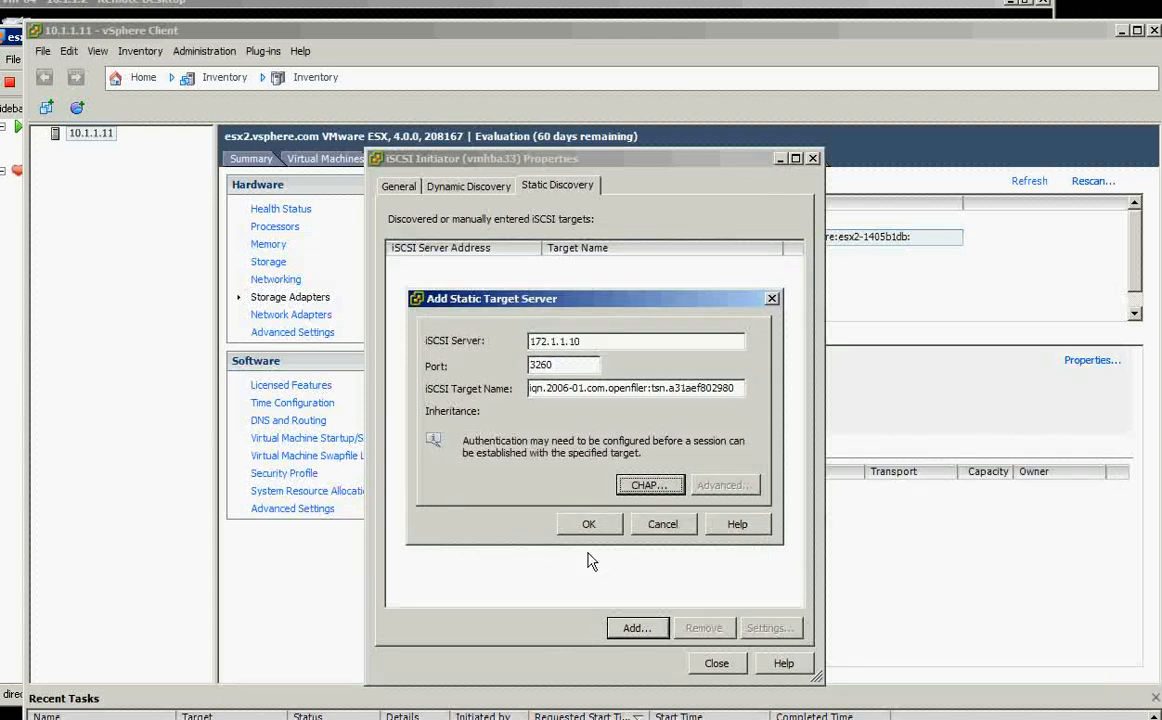
pyautogui.click(590, 524)
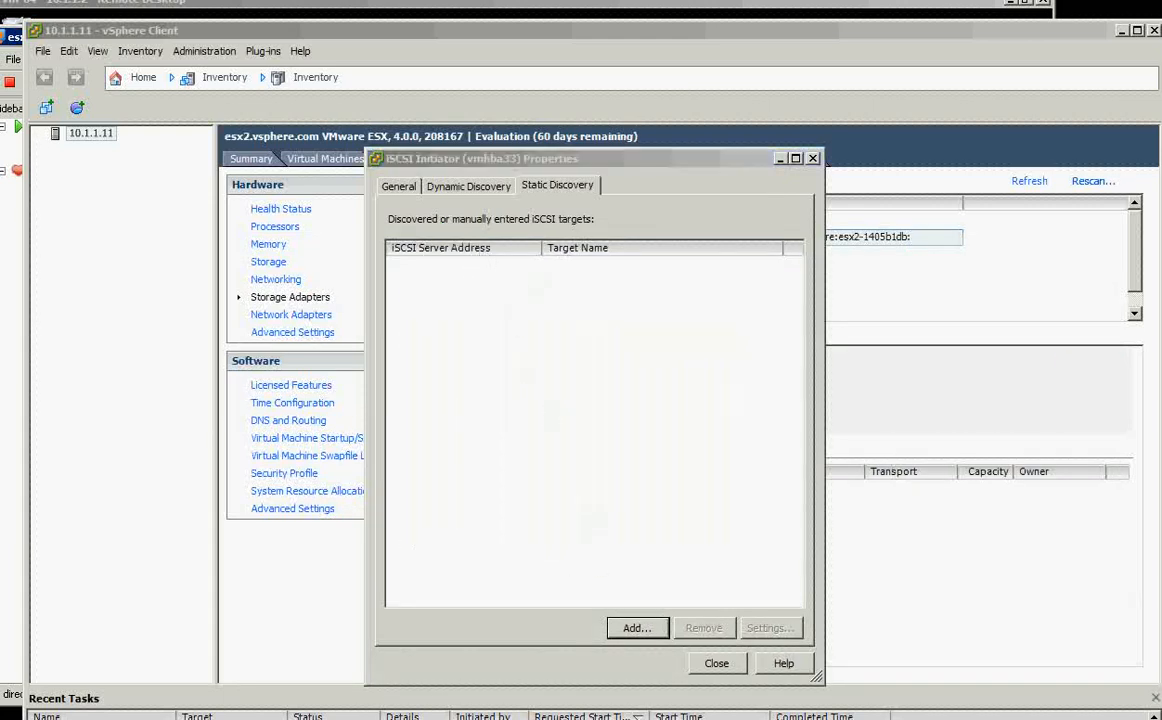
pyautogui.click(716, 664)
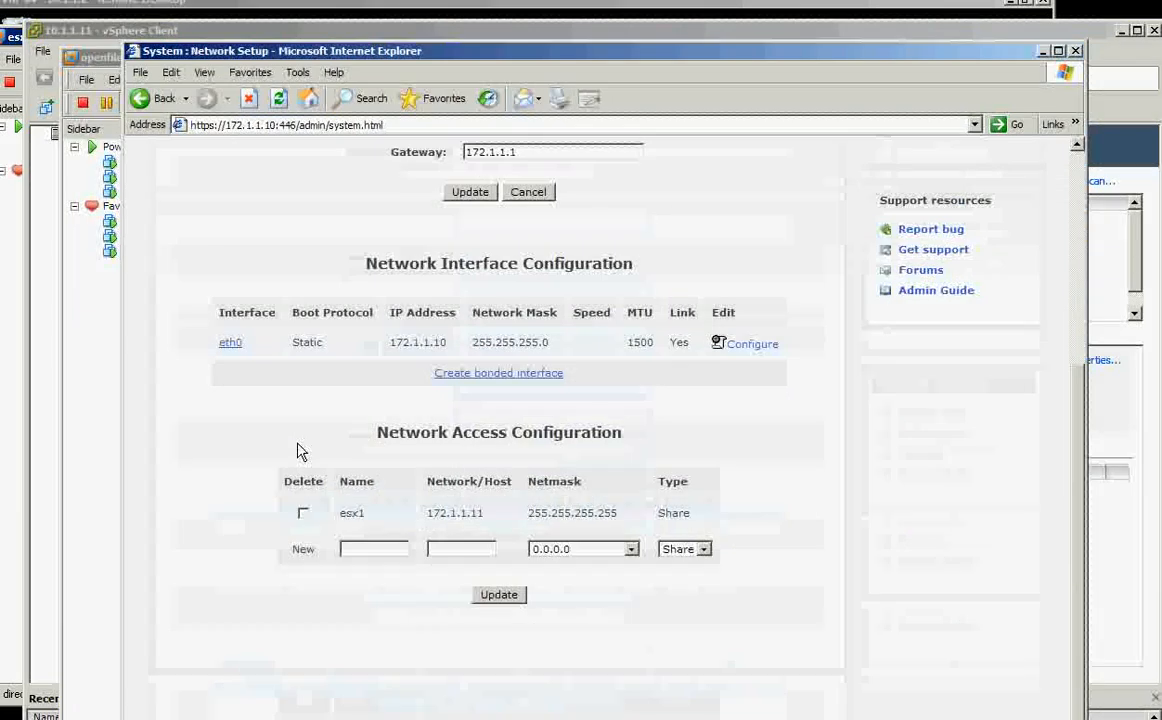
# In Openfiler's iSCSI target Network ACL, set esx2 (172.1.1.12) to Allow and update.
pyautogui.click(372, 548)
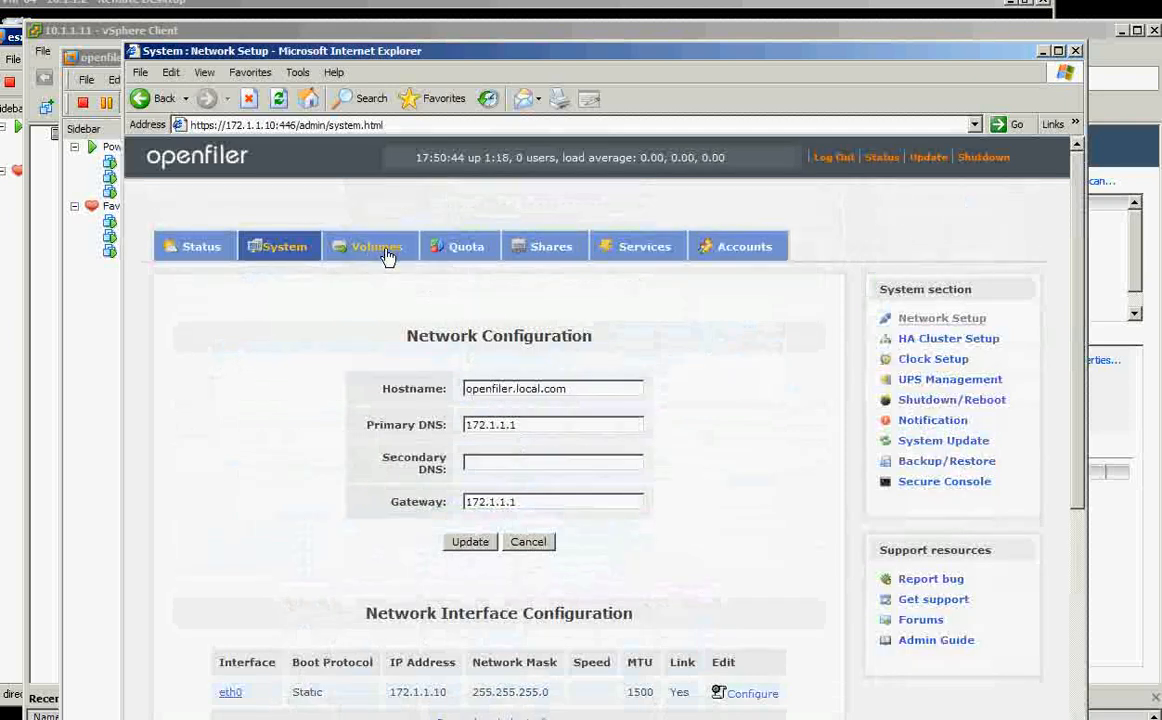
pyautogui.click(370, 246)
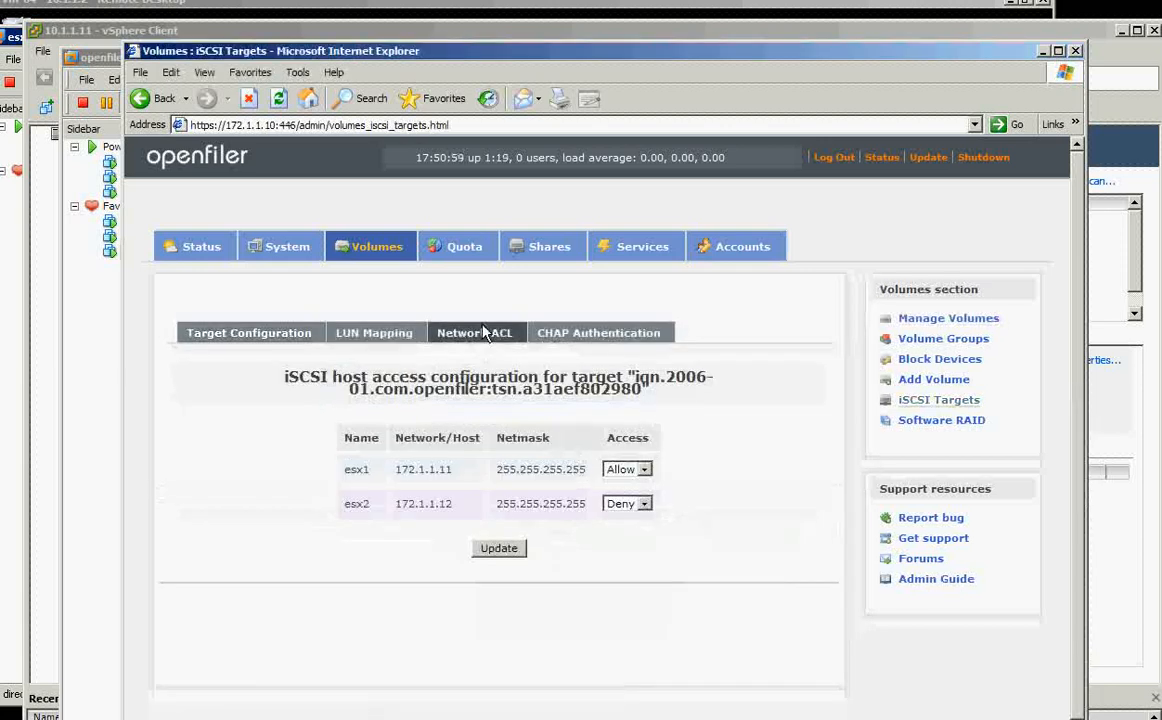
pyautogui.click(626, 504)
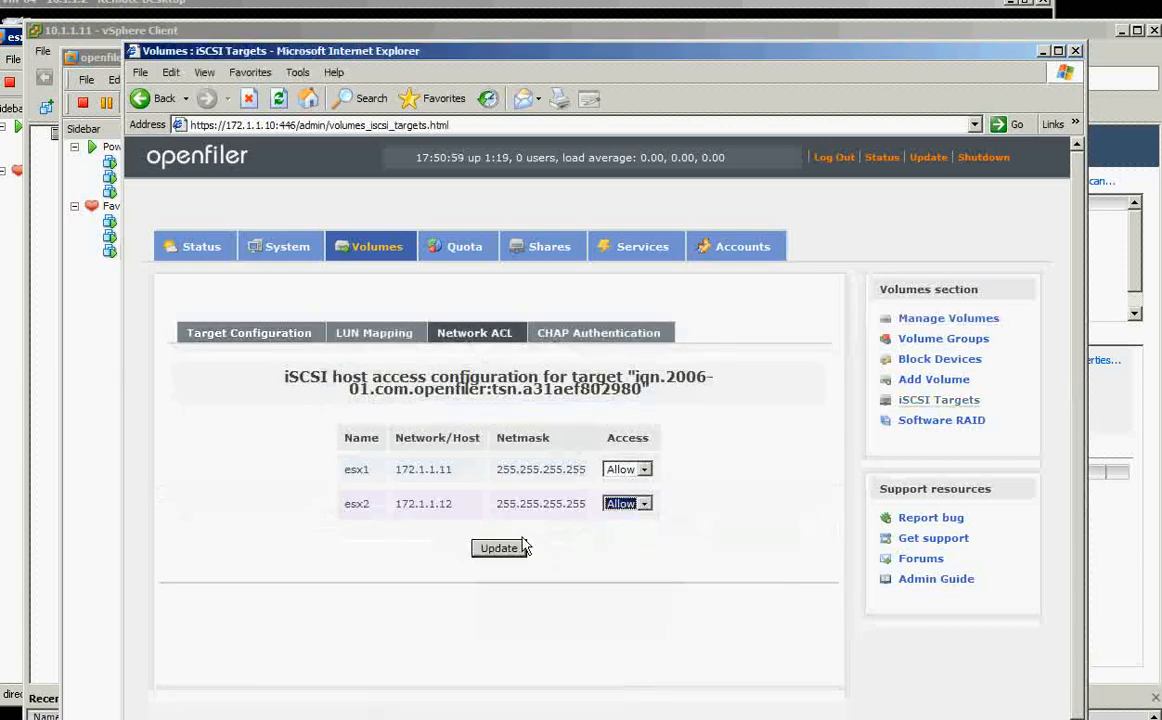
pyautogui.click(498, 548)
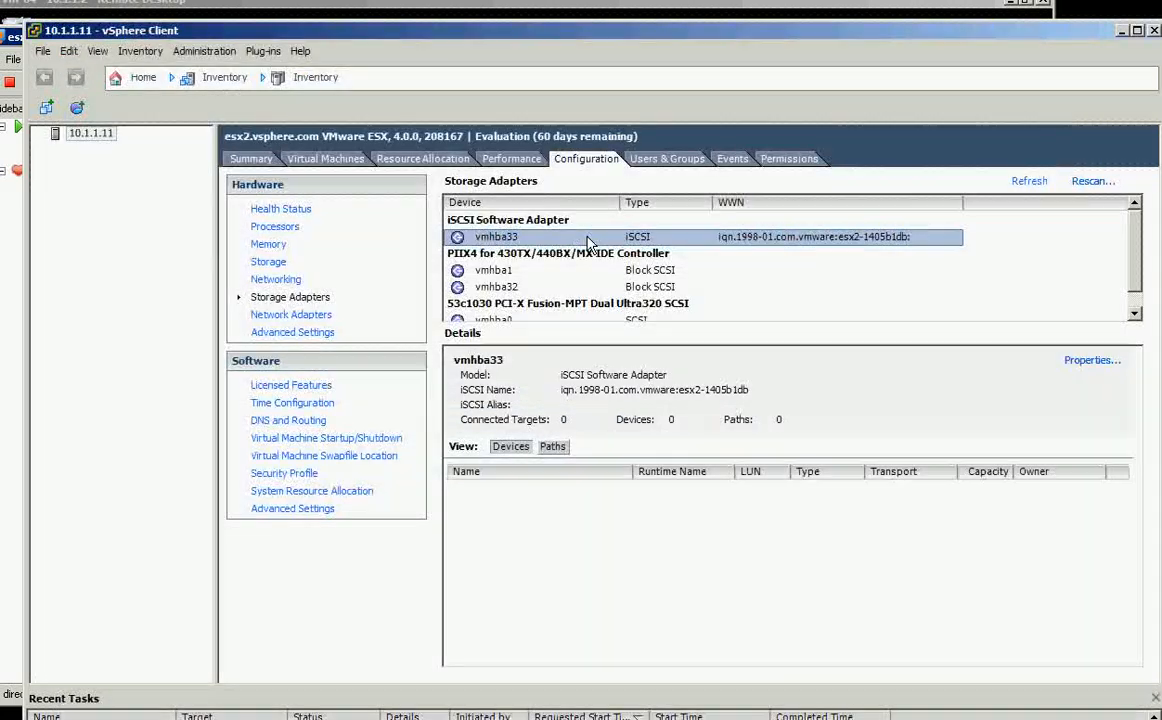
# Rescan esx2's storage adapters so the 97.84 GB Openfiler disk appears as a target.
pyautogui.click(1090, 180)
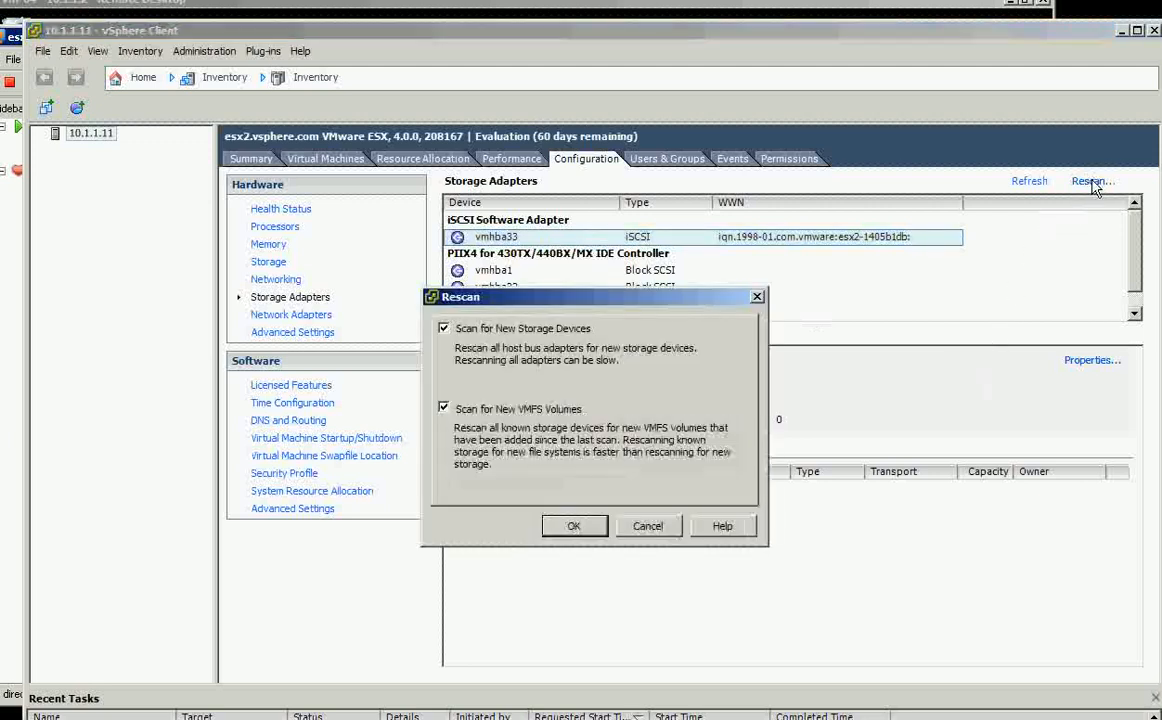
pyautogui.click(574, 524)
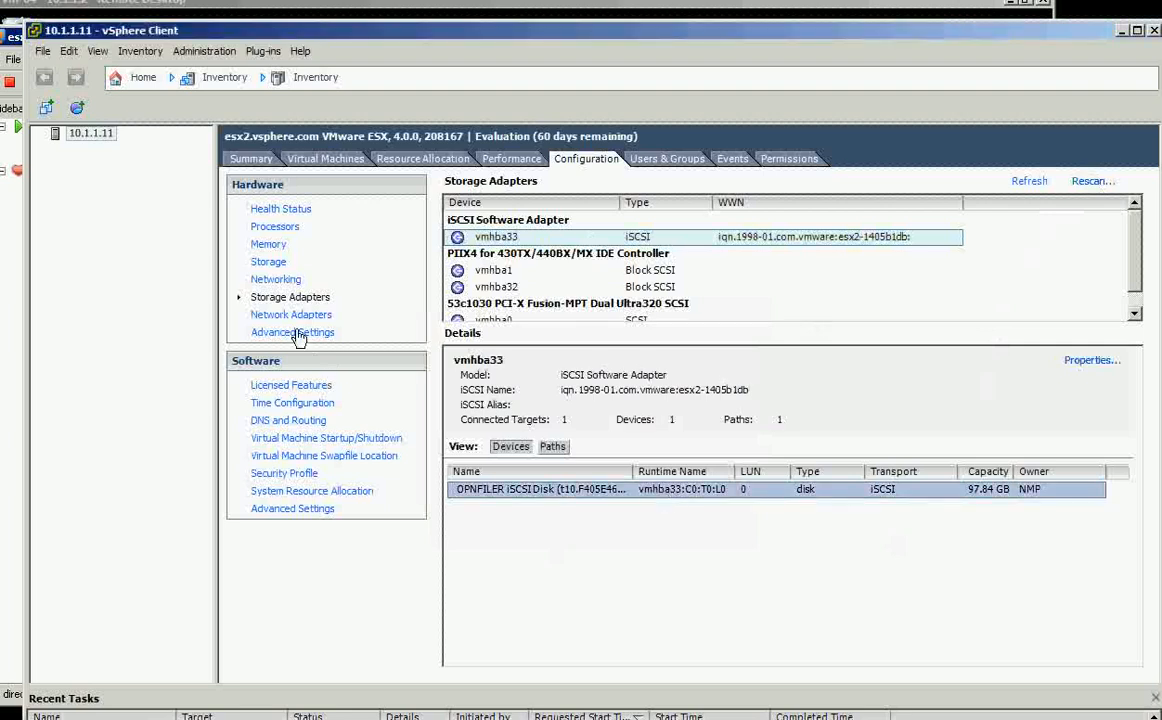
pyautogui.click(268, 260)
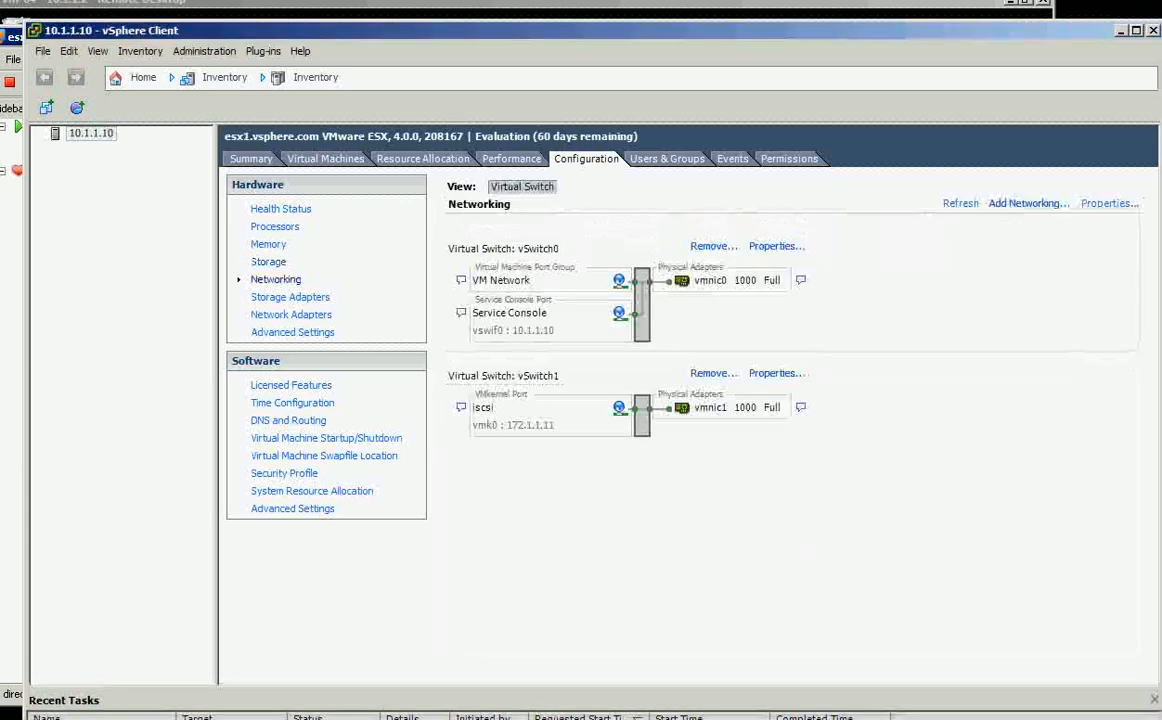
# Confirm esx1 lists the 59.75 GB share1 VMFS datastore and its iSCSI disk under Storage Adapters.
pyautogui.click(268, 260)
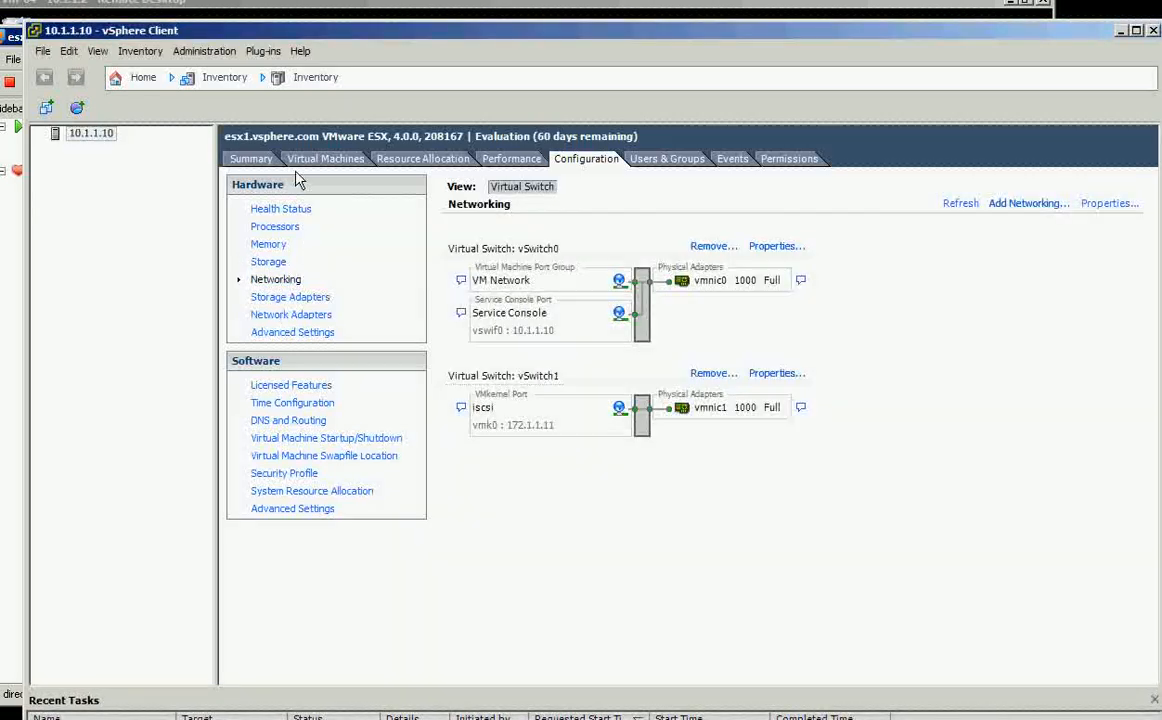
pyautogui.moveTo(280, 274)
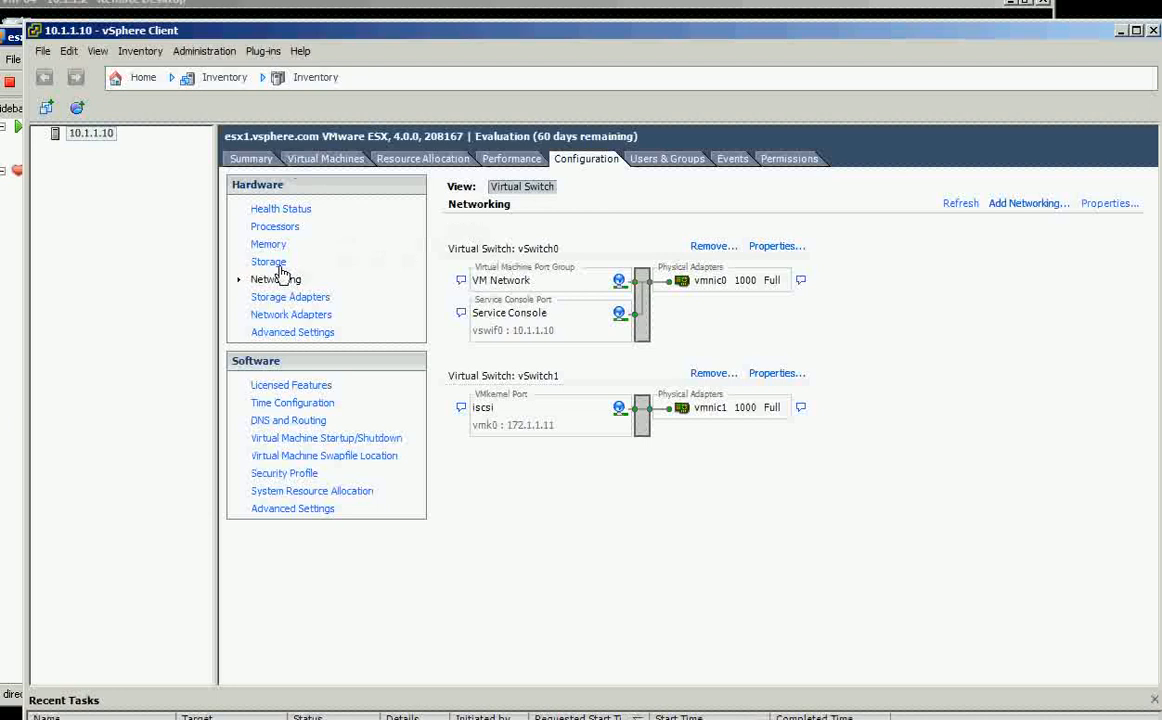
pyautogui.click(268, 260)
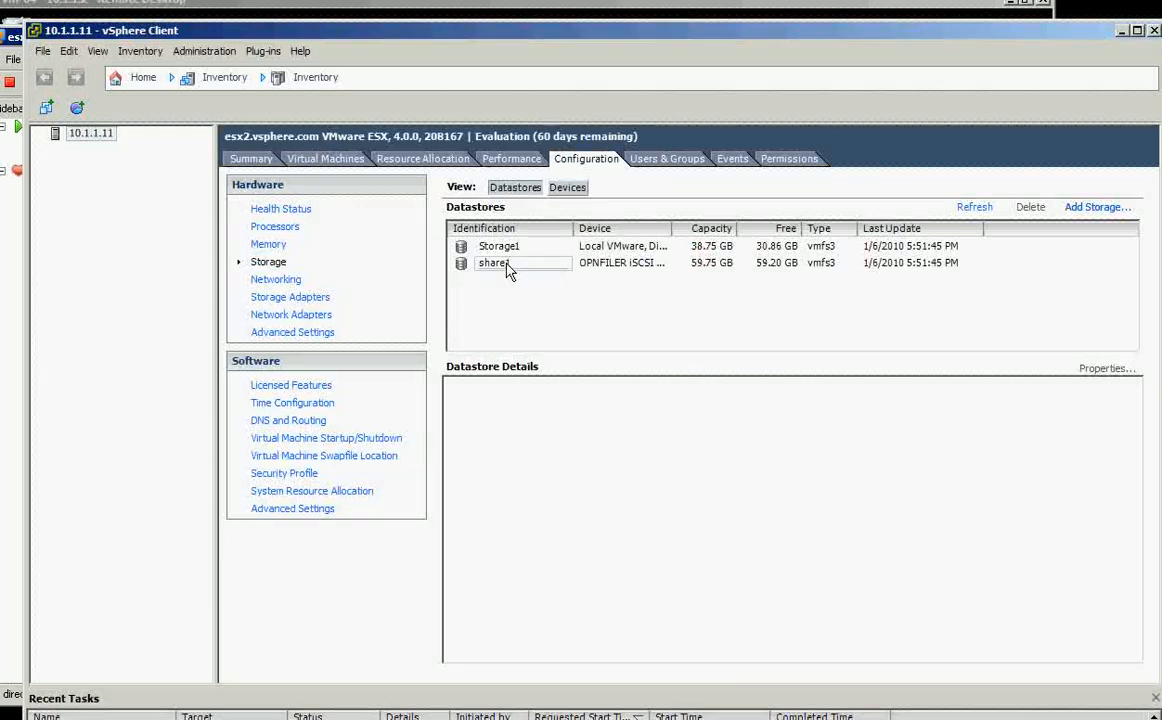
pyautogui.click(494, 262)
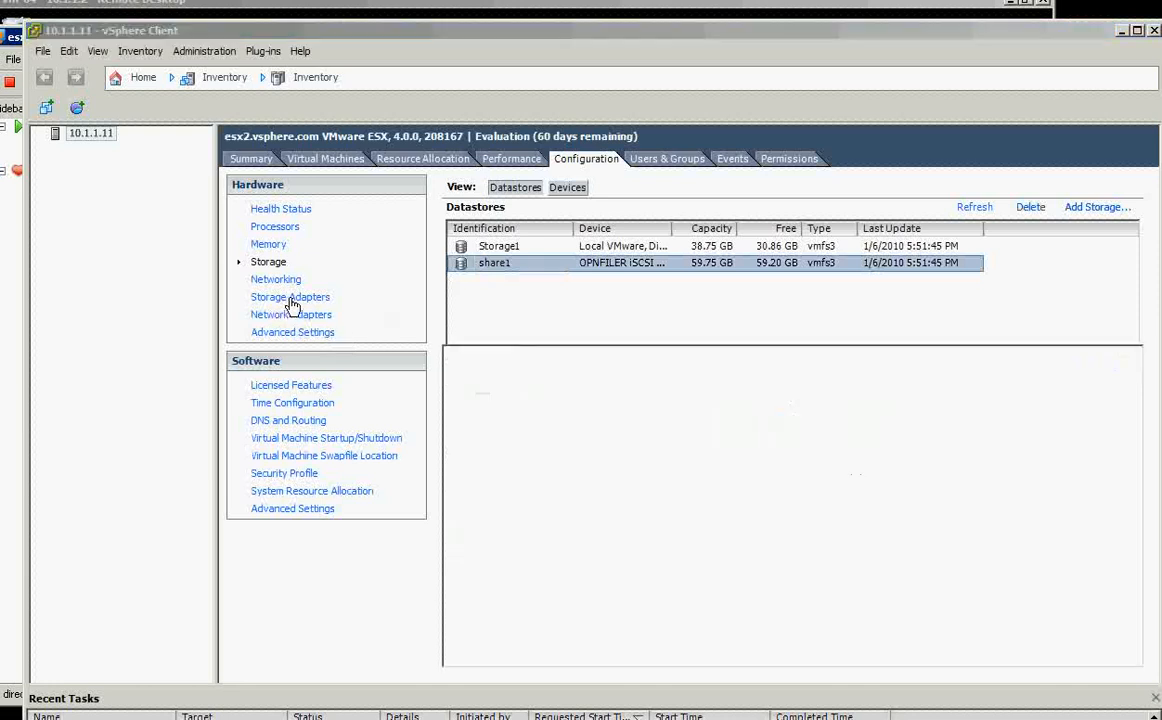
pyautogui.click(290, 296)
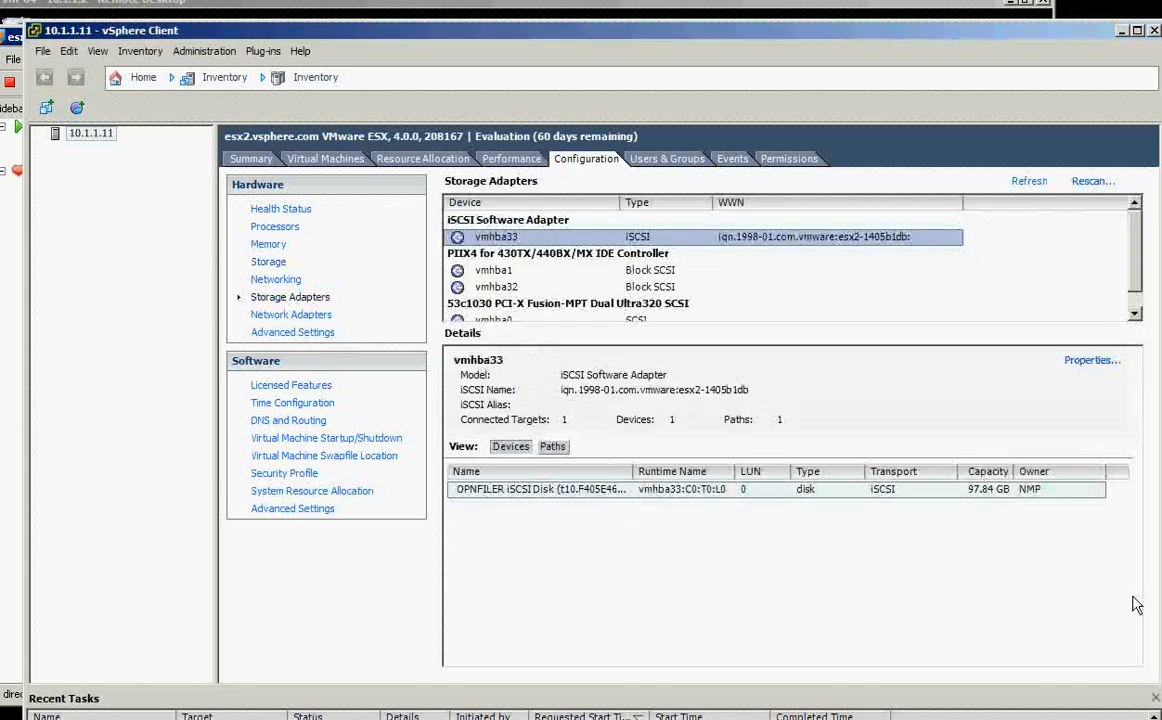
pyautogui.click(268, 260)
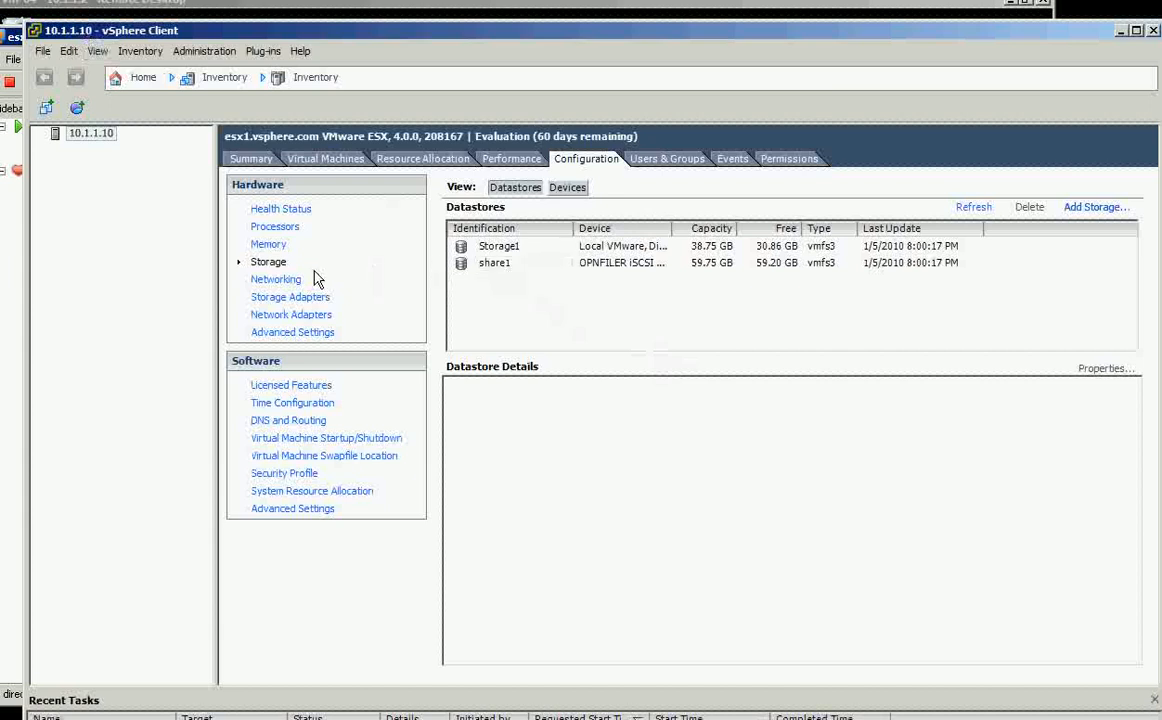
pyautogui.click(276, 280)
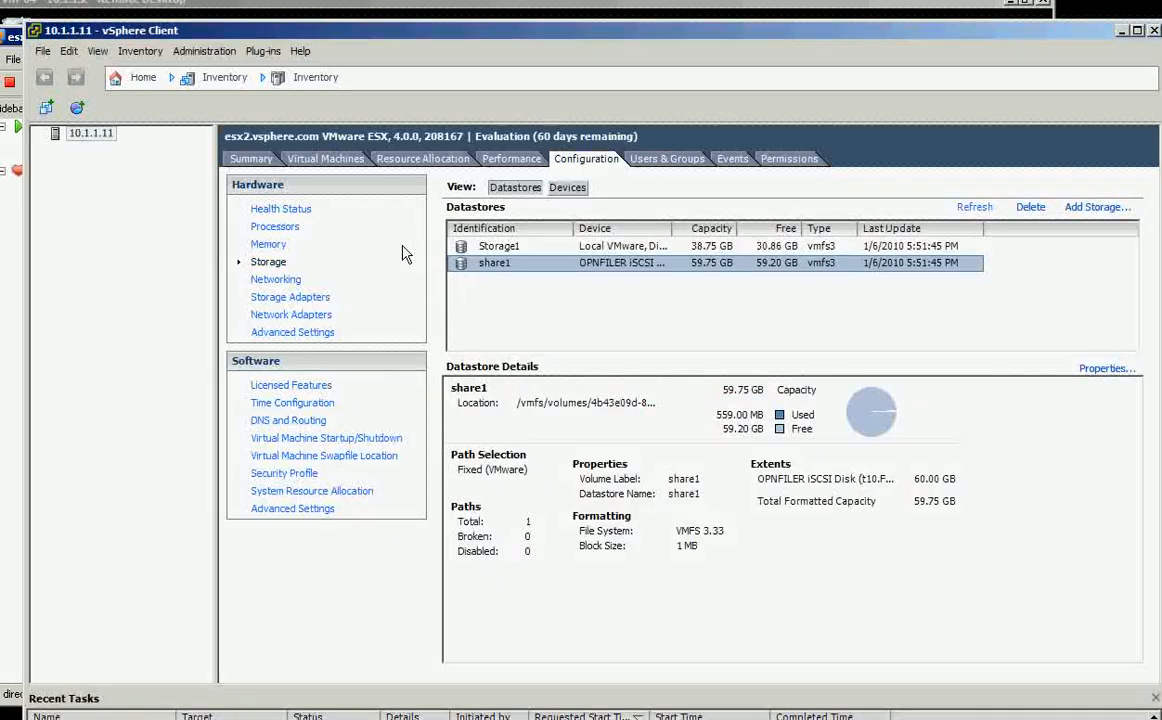
pyautogui.moveTo(276, 286)
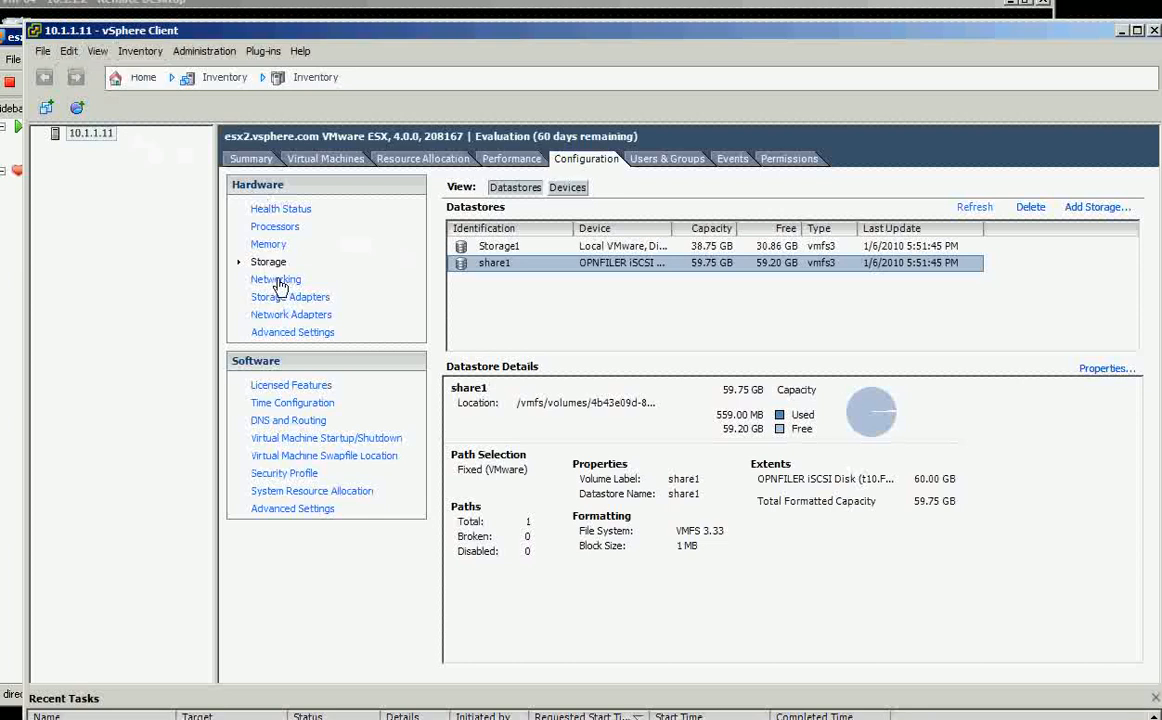
# Compare vSwitch1 iscsi VMkernel ports on both hosts and confirm esx2 also lists share1.
pyautogui.click(276, 280)
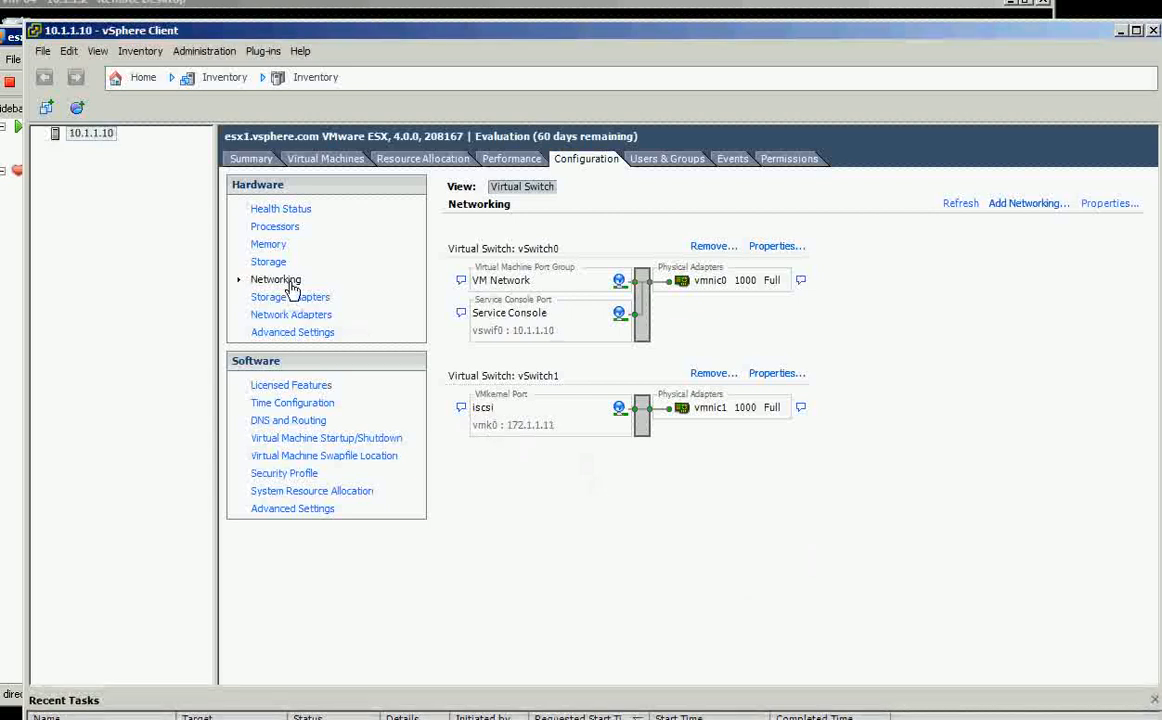
pyautogui.click(268, 260)
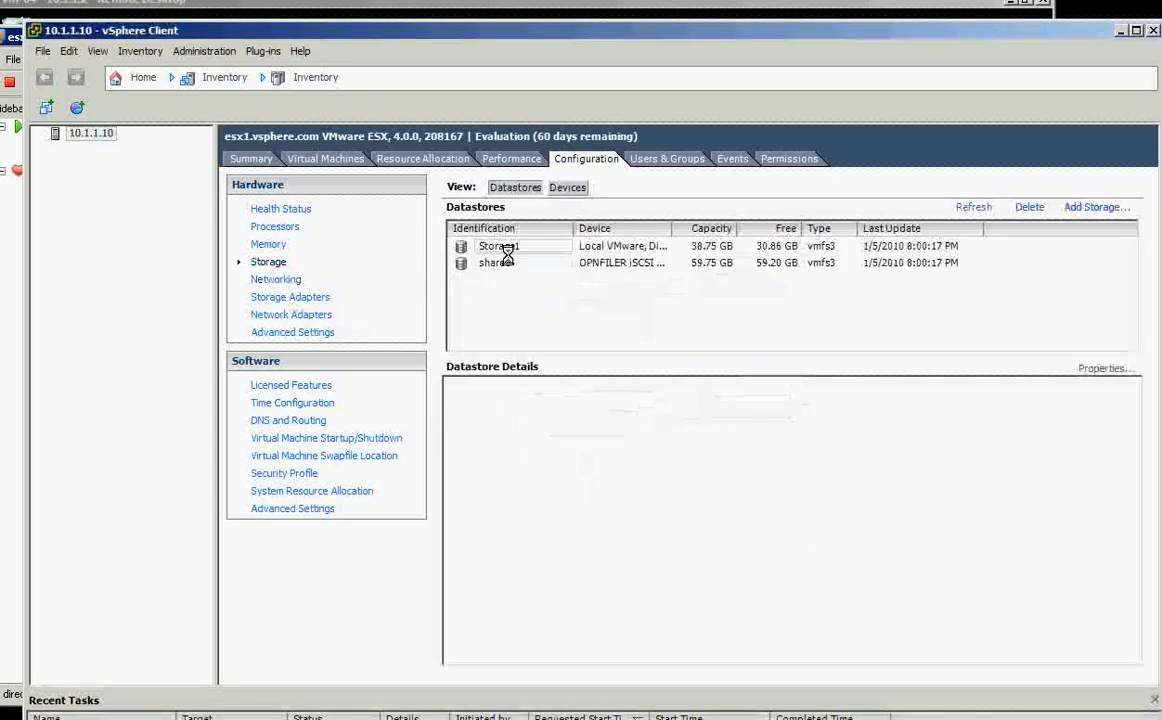
pyautogui.click(494, 262)
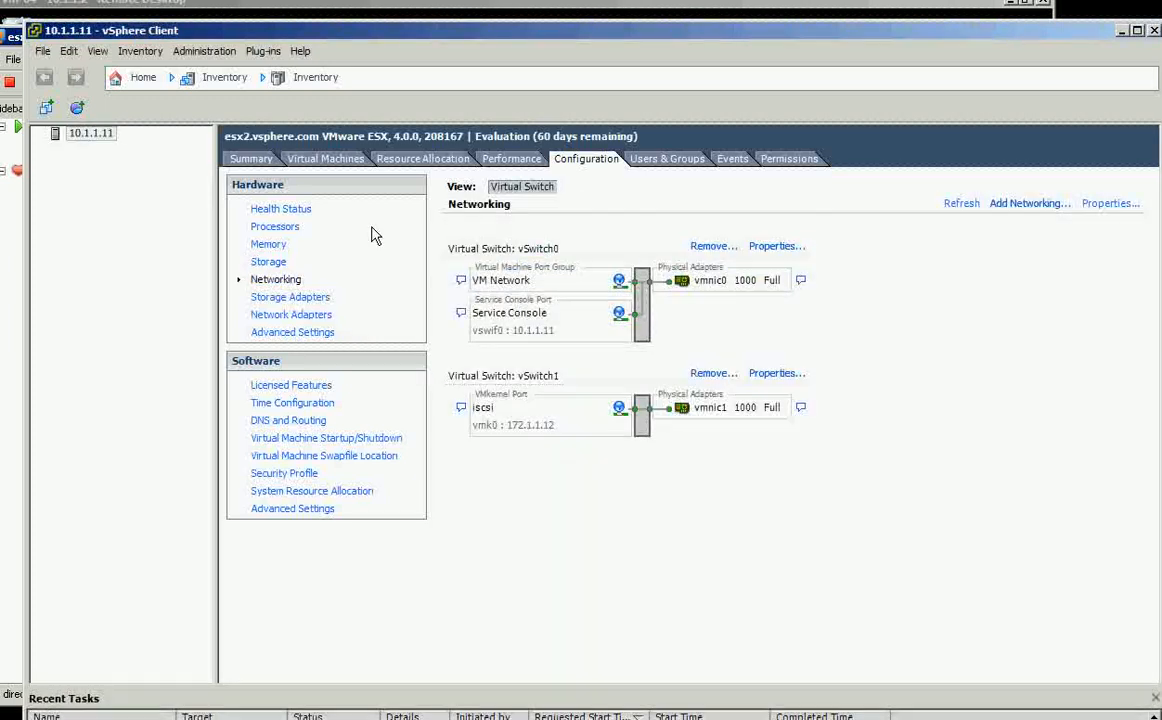
pyautogui.click(268, 260)
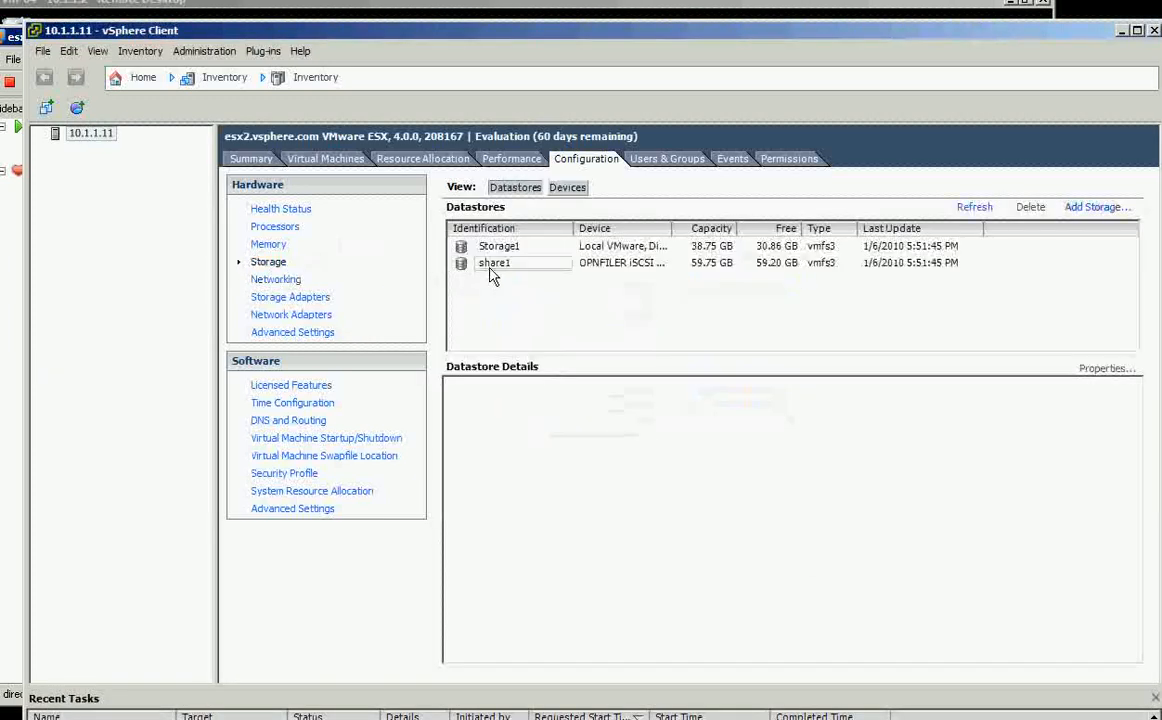
pyautogui.click(504, 264)
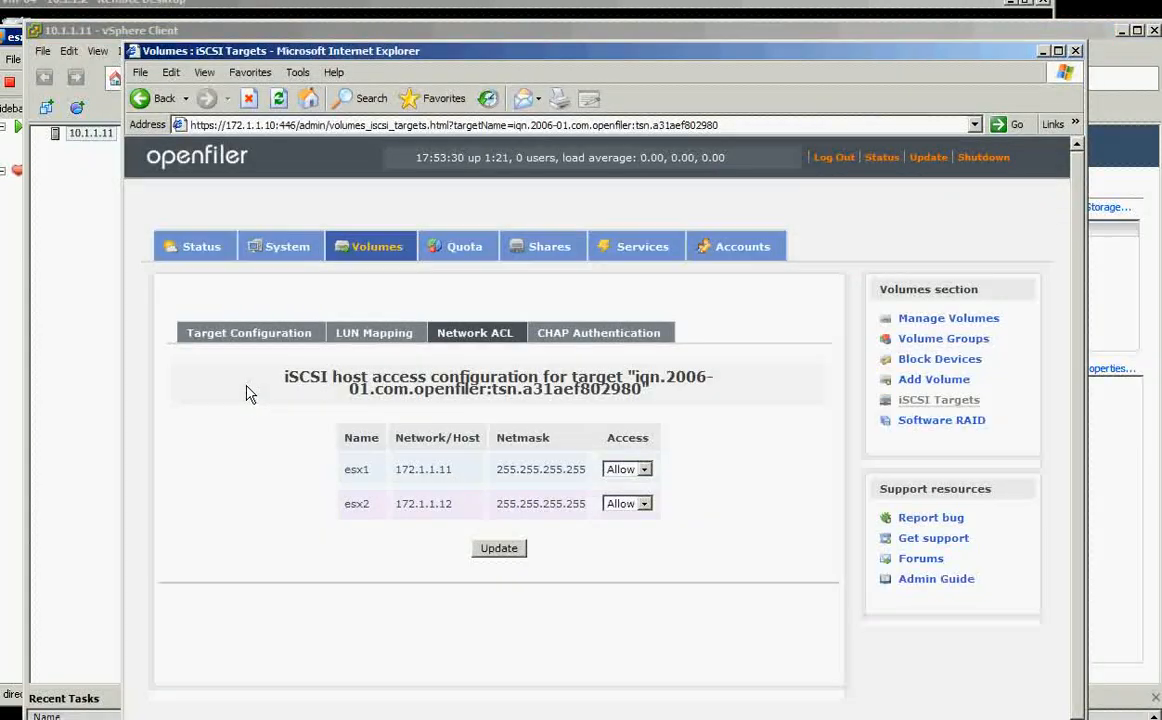
pyautogui.moveTo(268, 396)
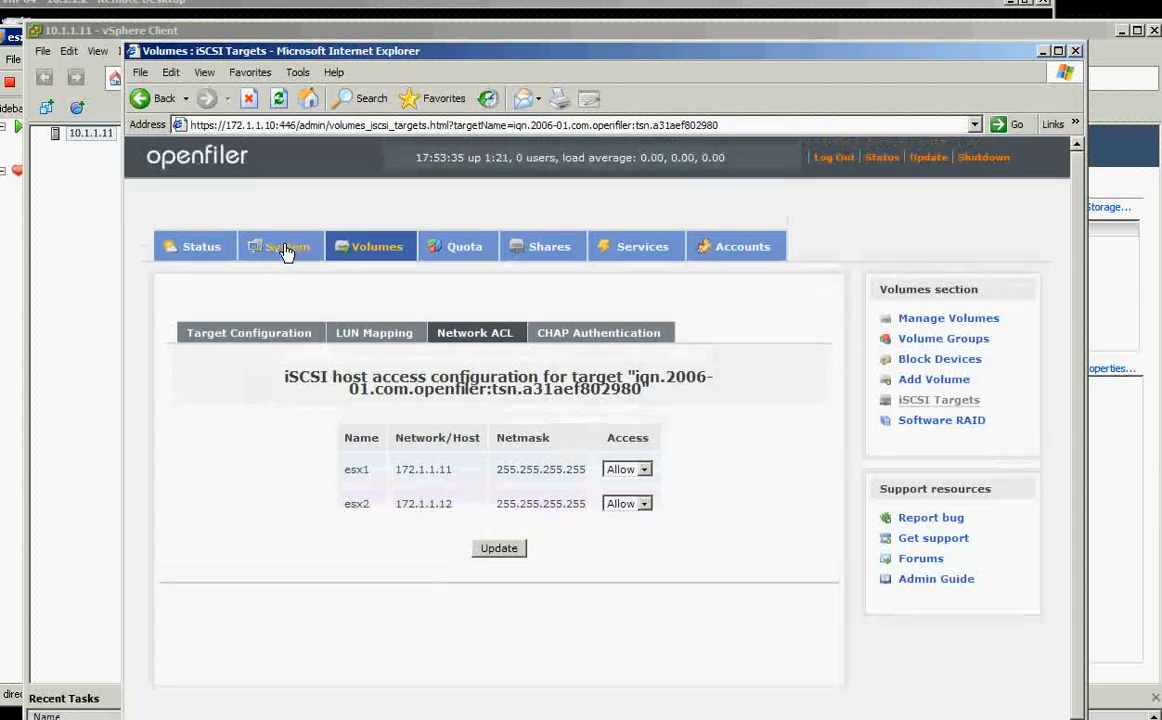
# Show Openfiler's Network Configuration page with hostname openfiler.local.com and gateway 172.1.1.1.
pyautogui.click(284, 246)
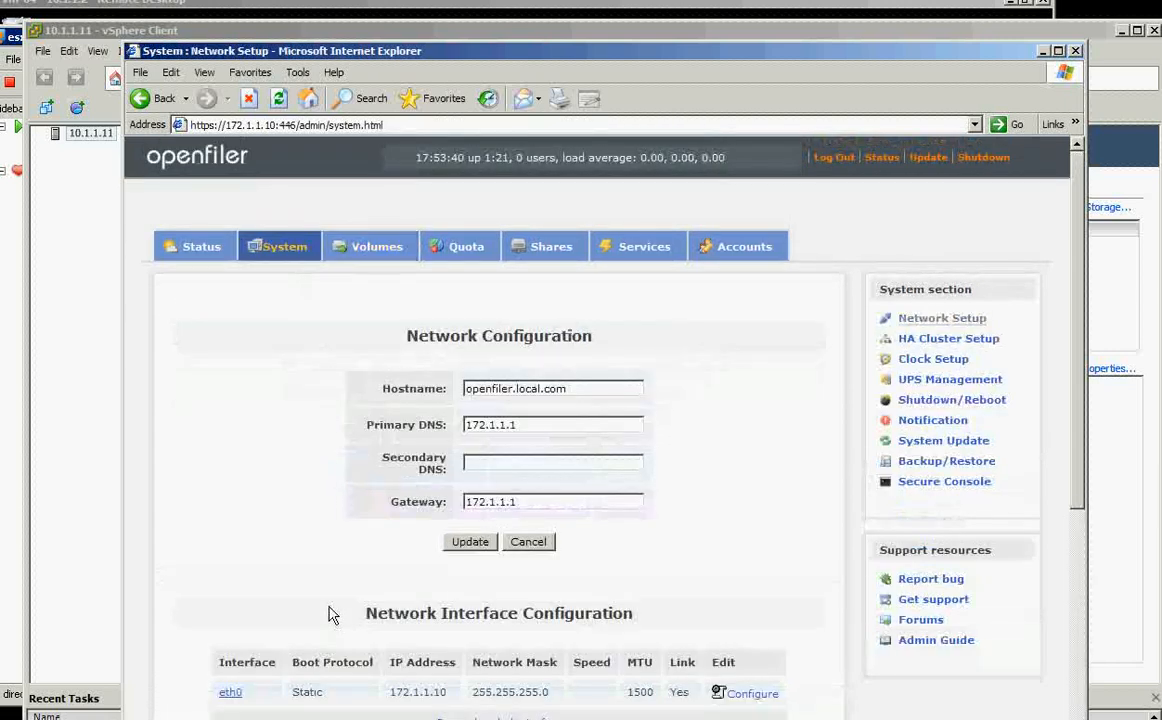